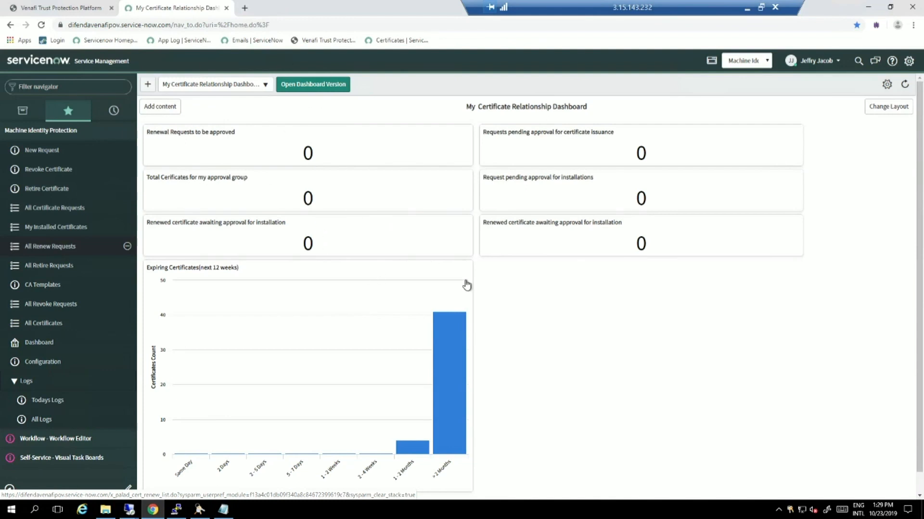
pyautogui.moveTo(467, 288)
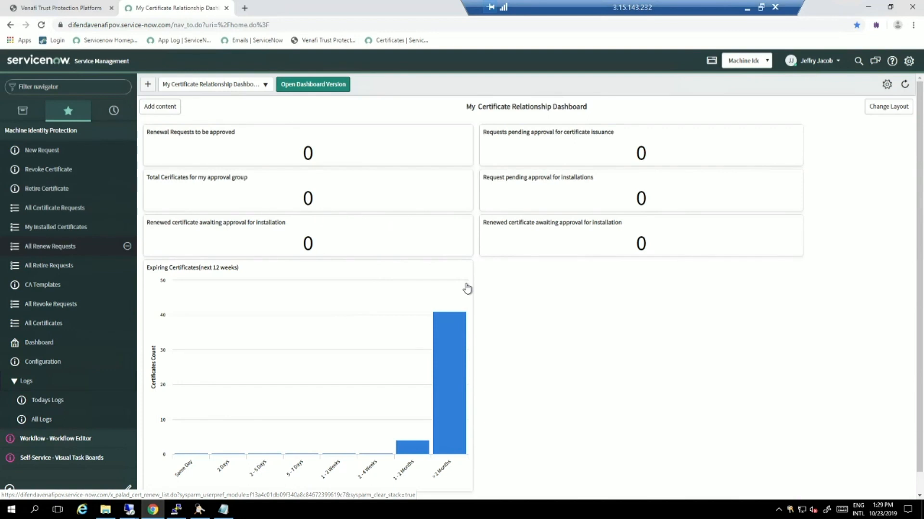
pyautogui.moveTo(489, 314)
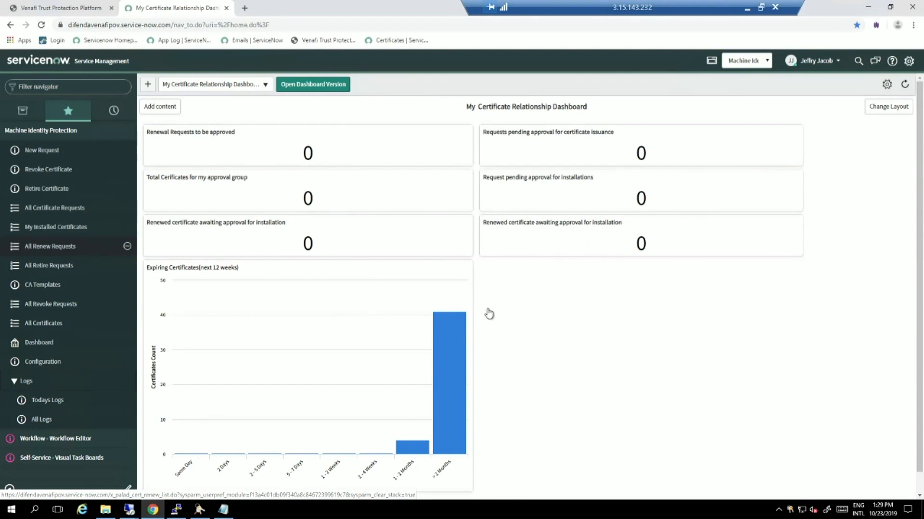
pyautogui.moveTo(152, 353)
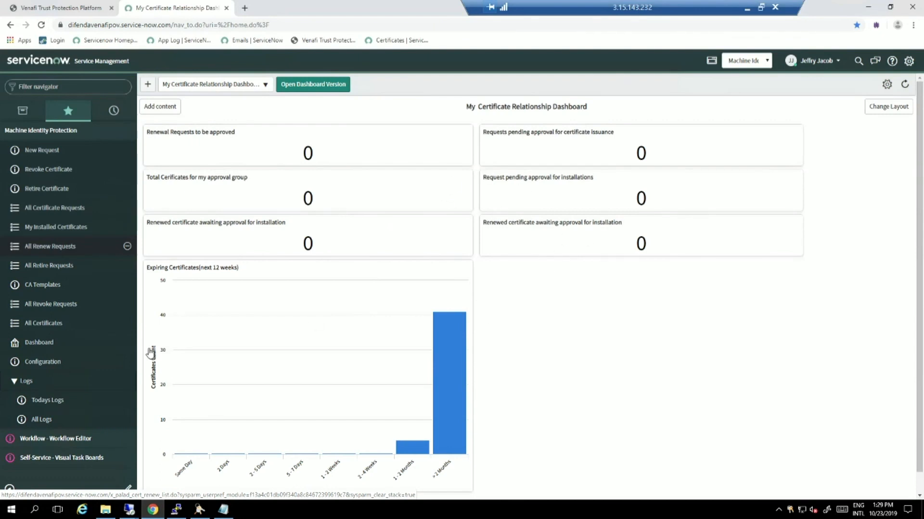
pyautogui.moveTo(483, 336)
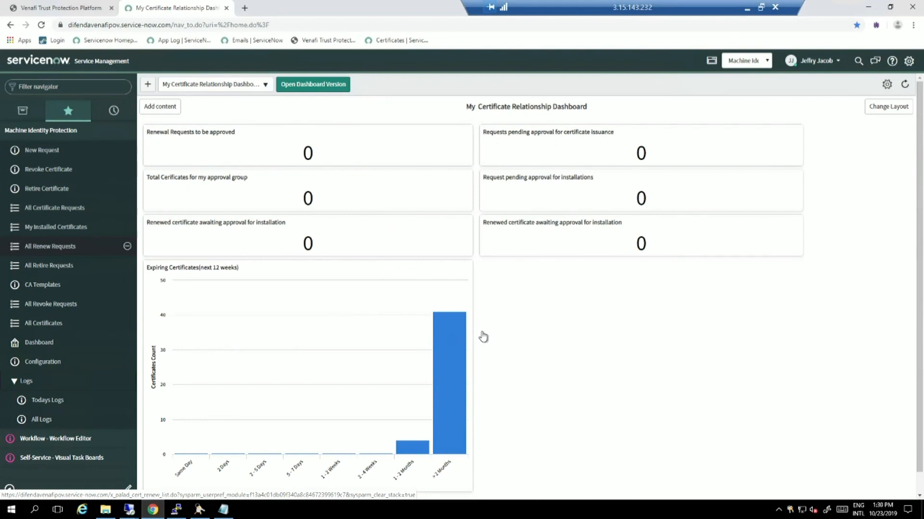
pyautogui.moveTo(281, 189)
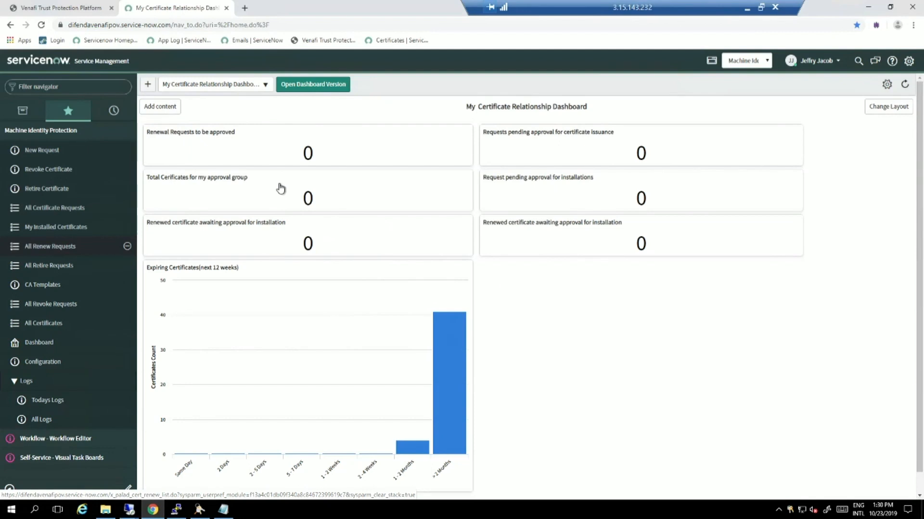
pyautogui.moveTo(521, 236)
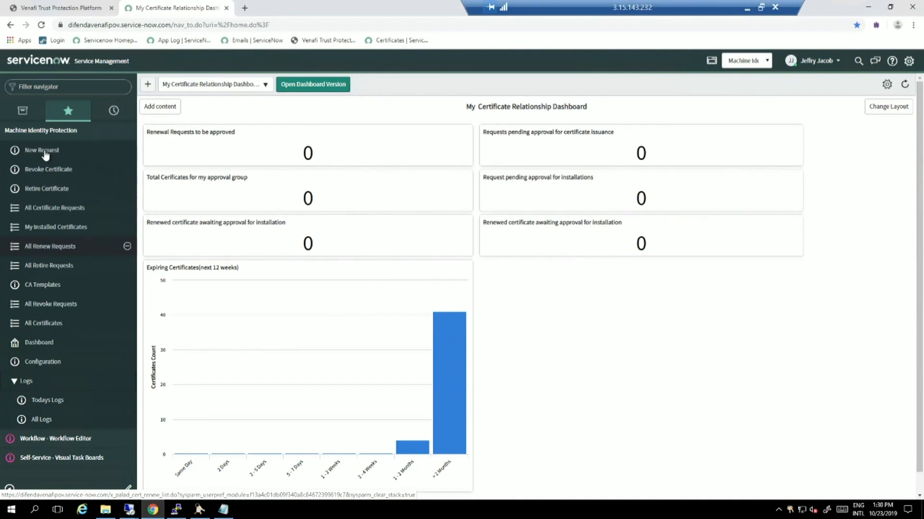
# - Launch New Request under Machine Identity Protection, creating blank request CERT0006305
pyautogui.click(42, 150)
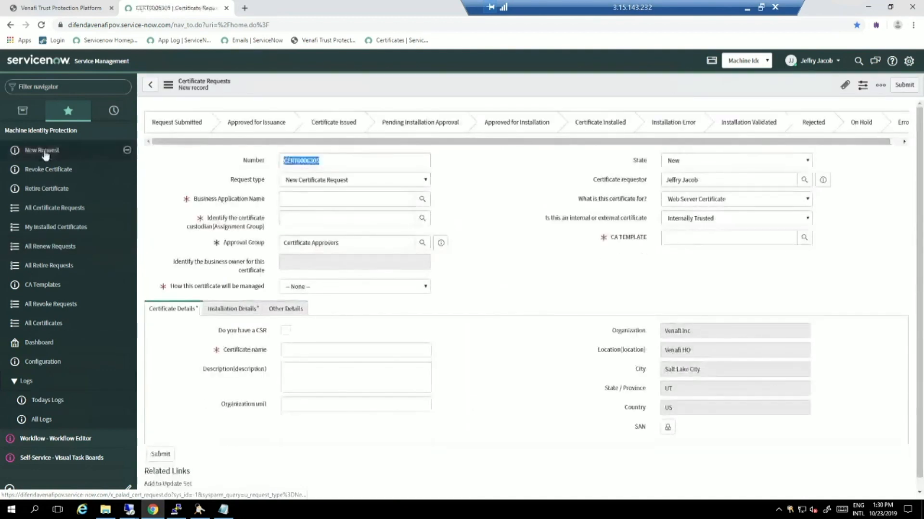
pyautogui.click(41, 150)
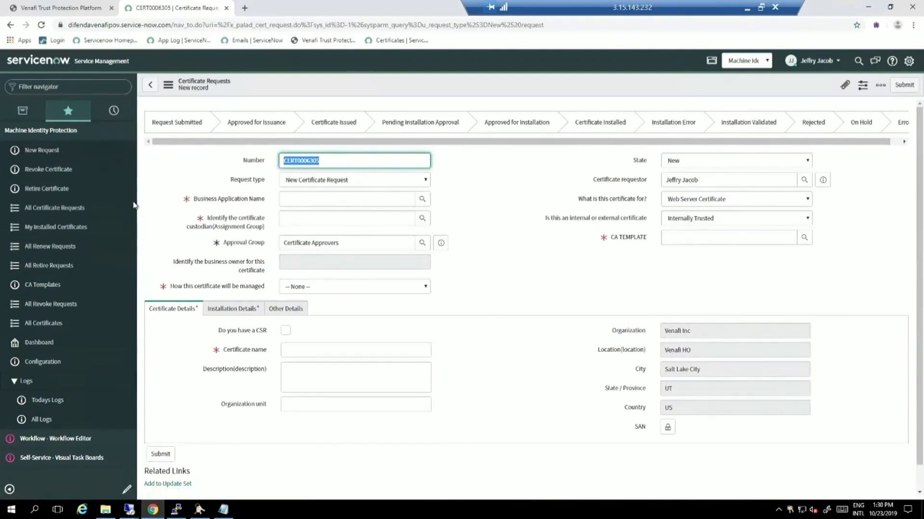
pyautogui.moveTo(189, 199)
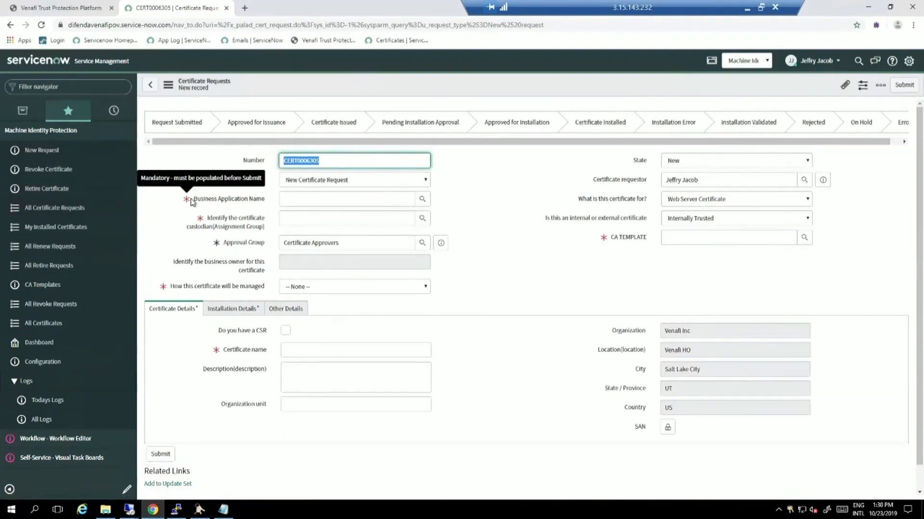
pyautogui.moveTo(438, 336)
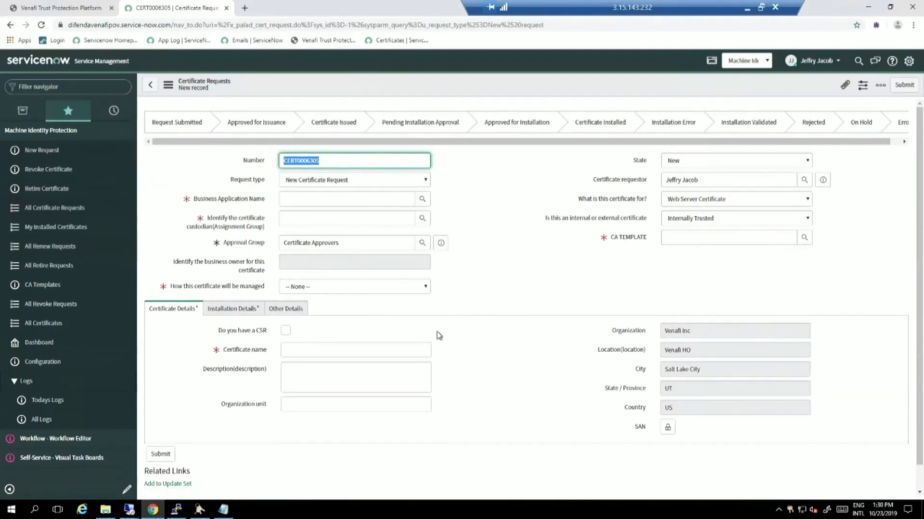
pyautogui.moveTo(48, 173)
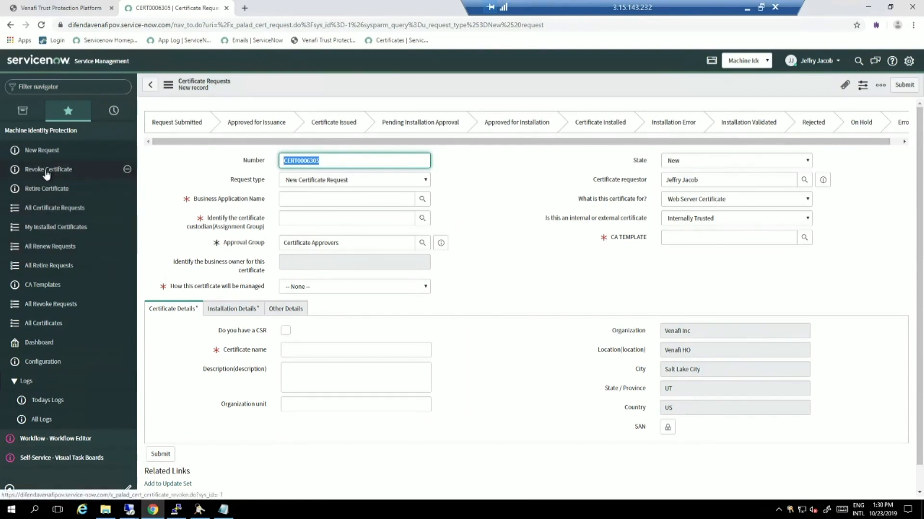
pyautogui.moveTo(46, 192)
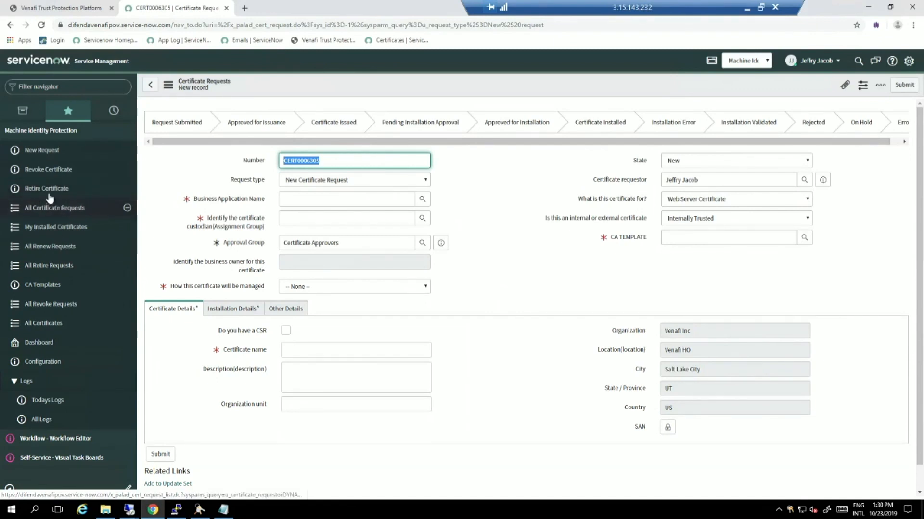
pyautogui.moveTo(441, 242)
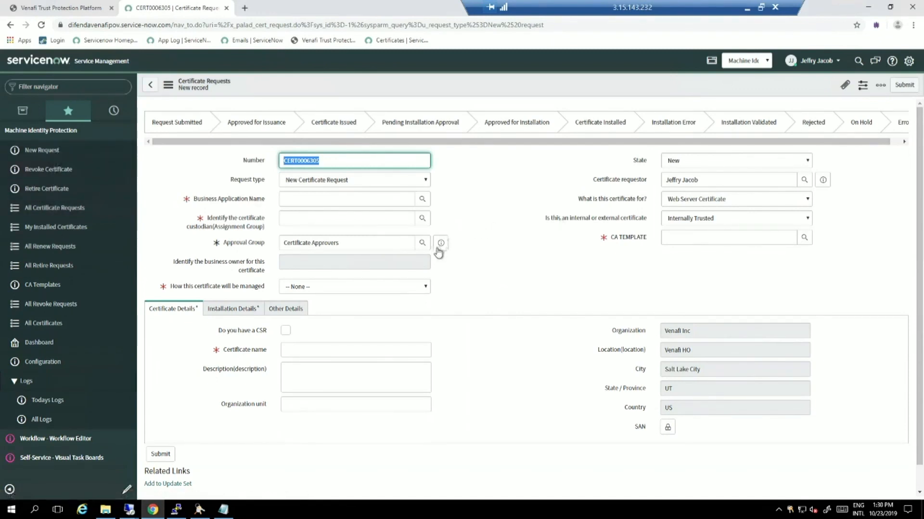
pyautogui.moveTo(194, 178)
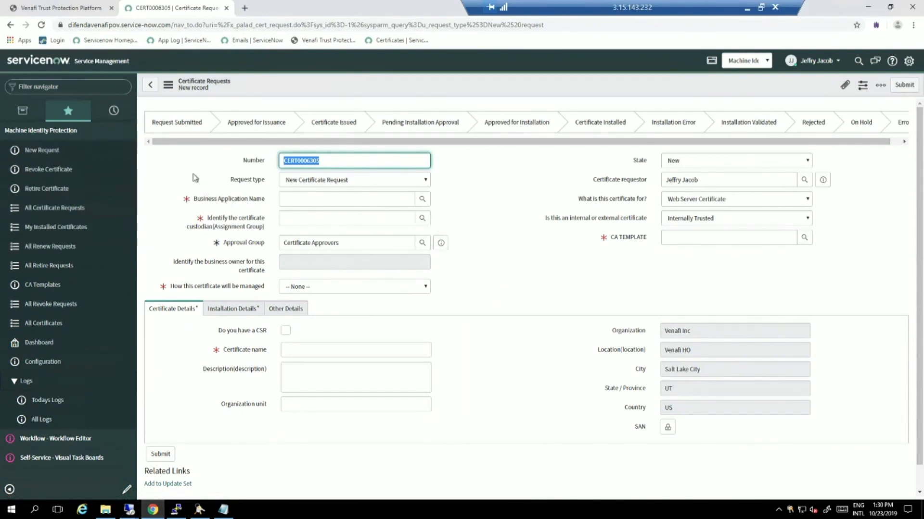
pyautogui.moveTo(186, 157)
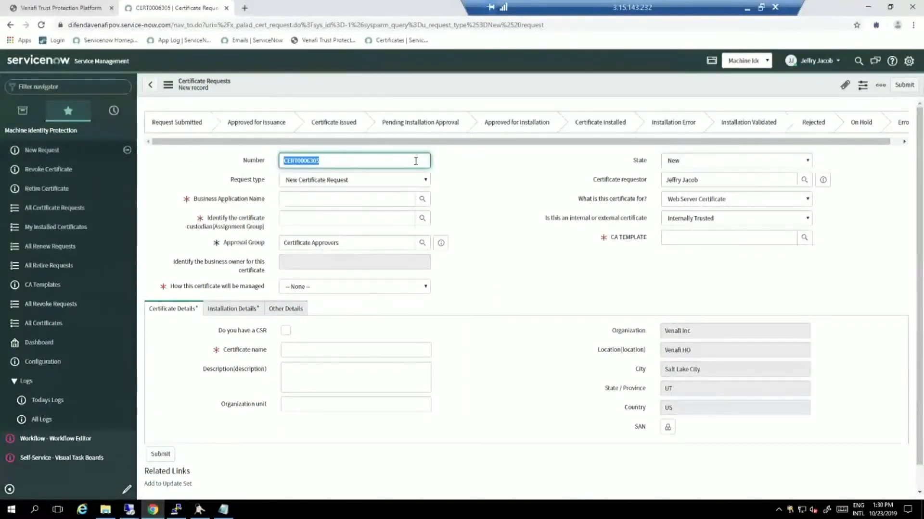
# - Choose HRIS as the business application, auto-filling custodian group CAB Approval and business owner
pyautogui.click(422, 199)
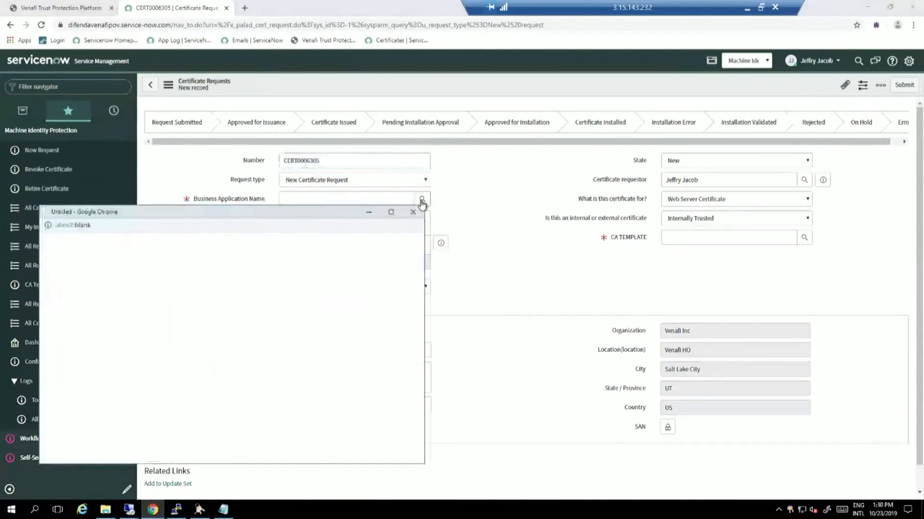
pyautogui.click(422, 199)
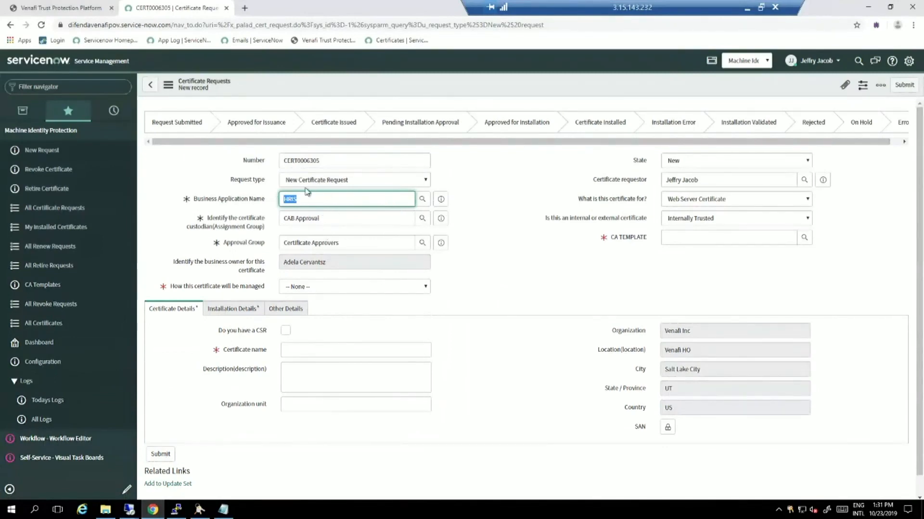
pyautogui.moveTo(261, 228)
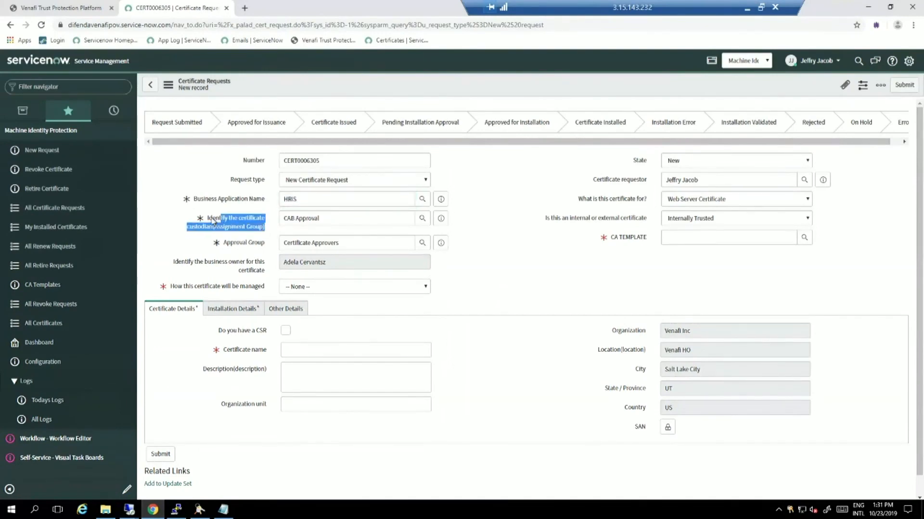
pyautogui.click(347, 218)
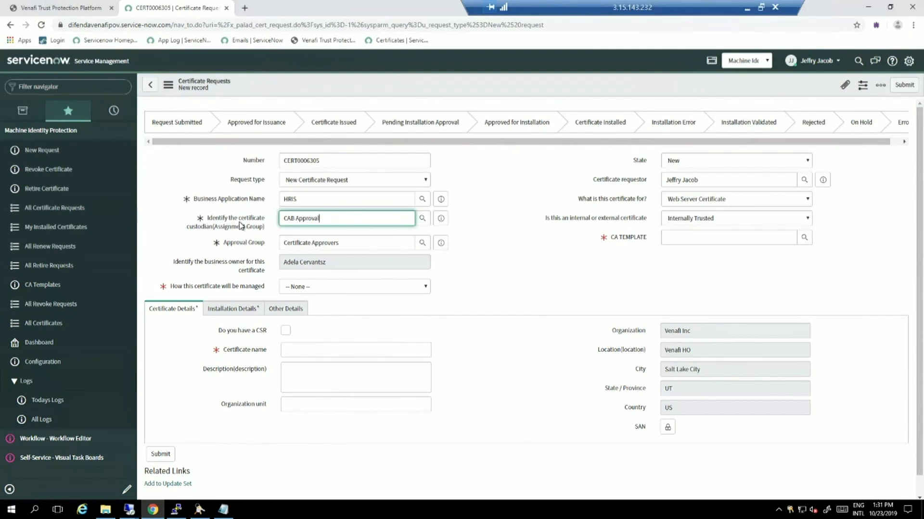
pyautogui.moveTo(344, 194)
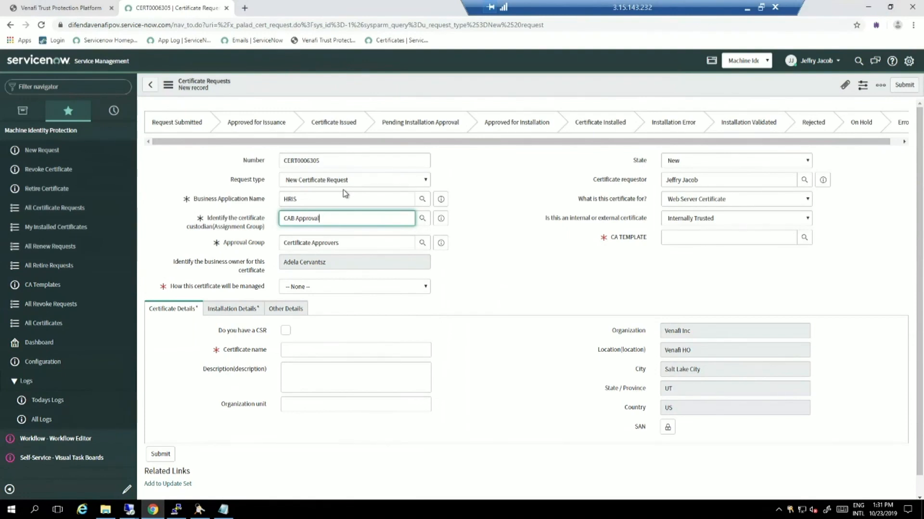
pyautogui.moveTo(334, 218)
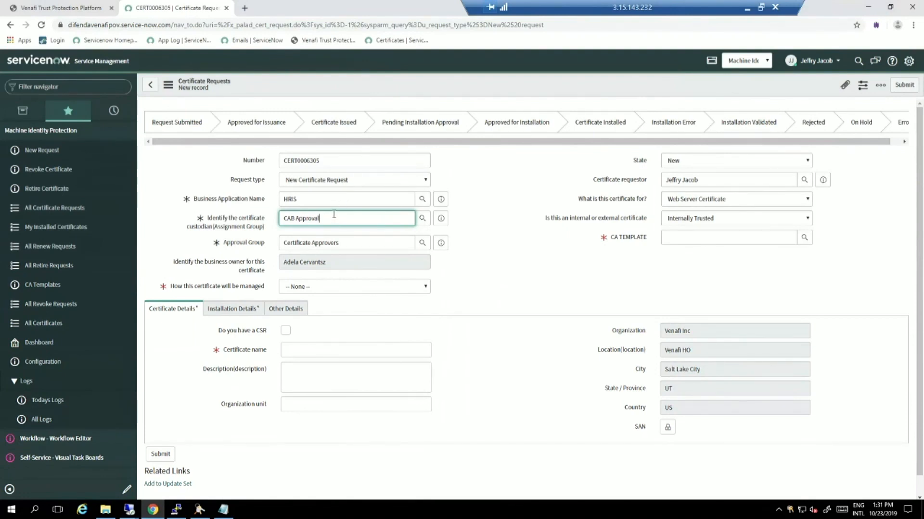
pyautogui.moveTo(266, 245)
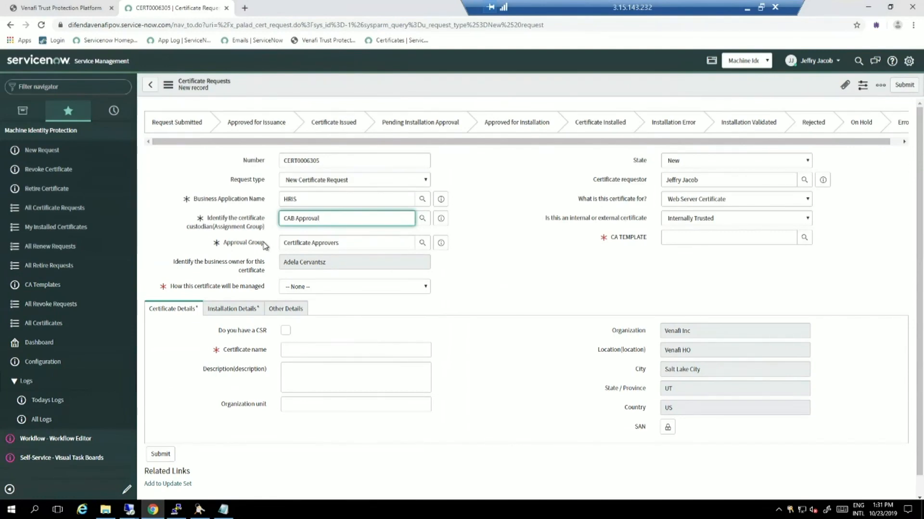
pyautogui.moveTo(228, 266)
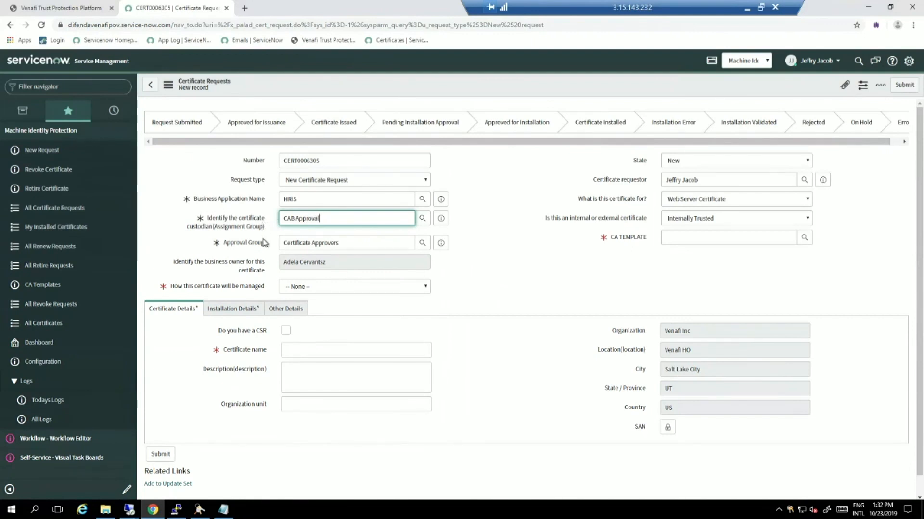
pyautogui.moveTo(345, 228)
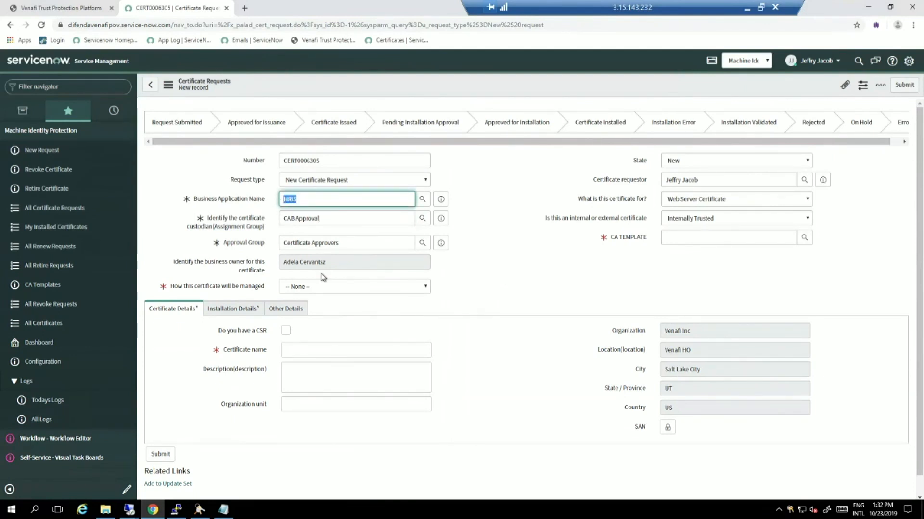
pyautogui.moveTo(315, 299)
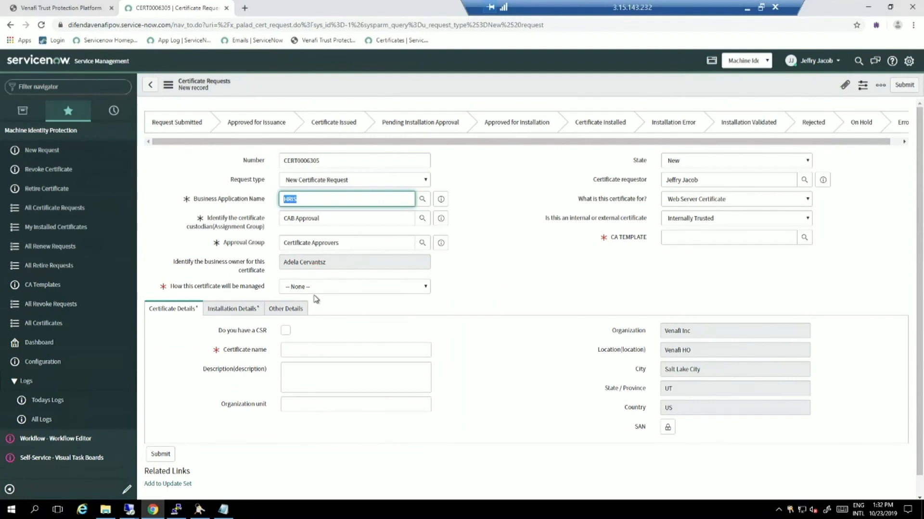
pyautogui.click(353, 286)
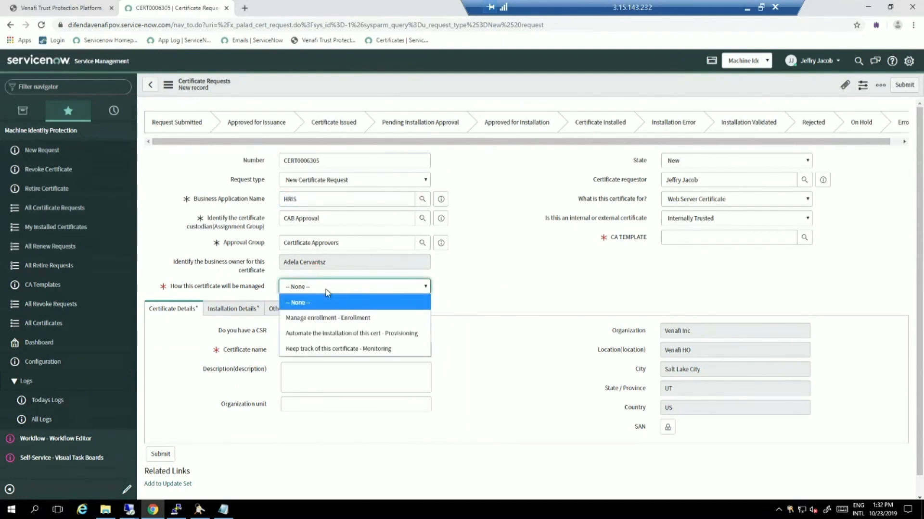
pyautogui.moveTo(328, 317)
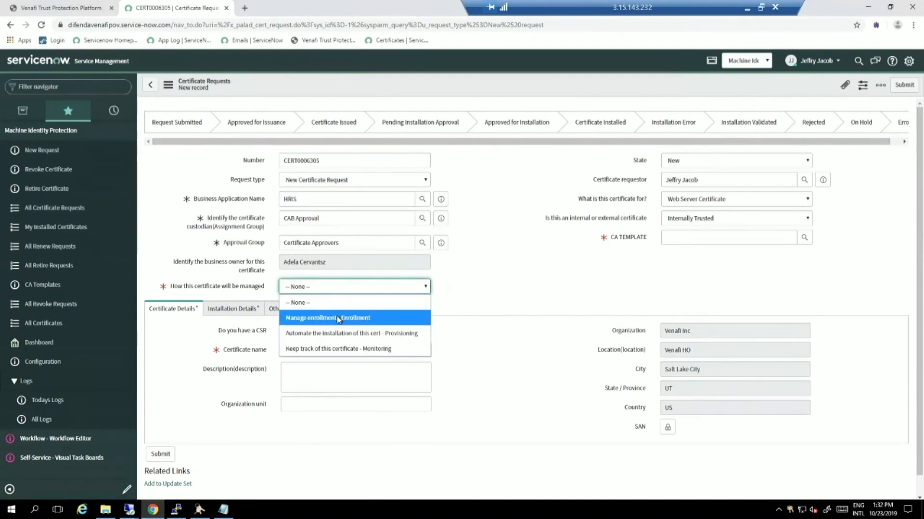
pyautogui.click(327, 318)
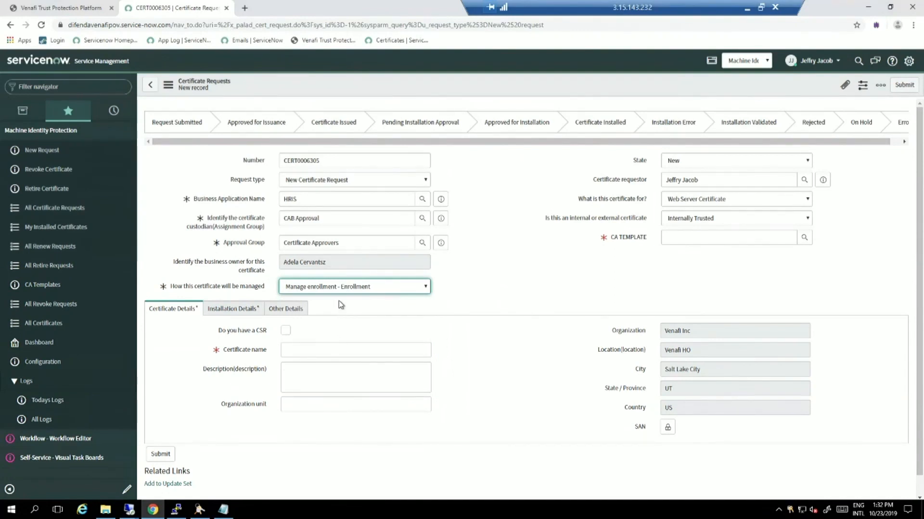
pyautogui.moveTo(350, 295)
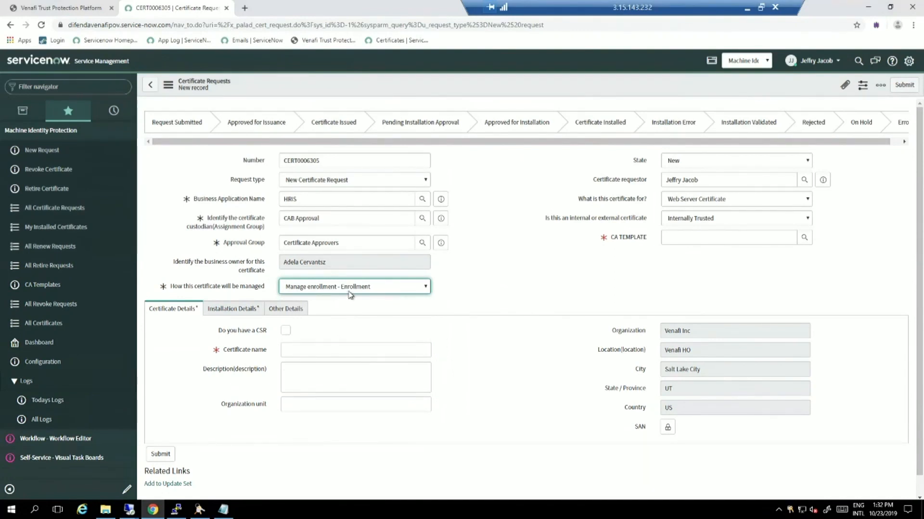
pyautogui.moveTo(361, 293)
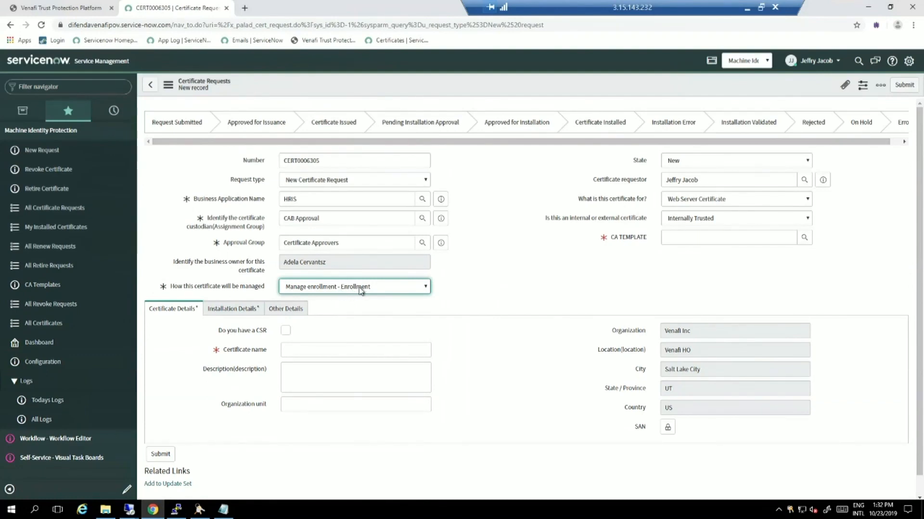
pyautogui.click(354, 287)
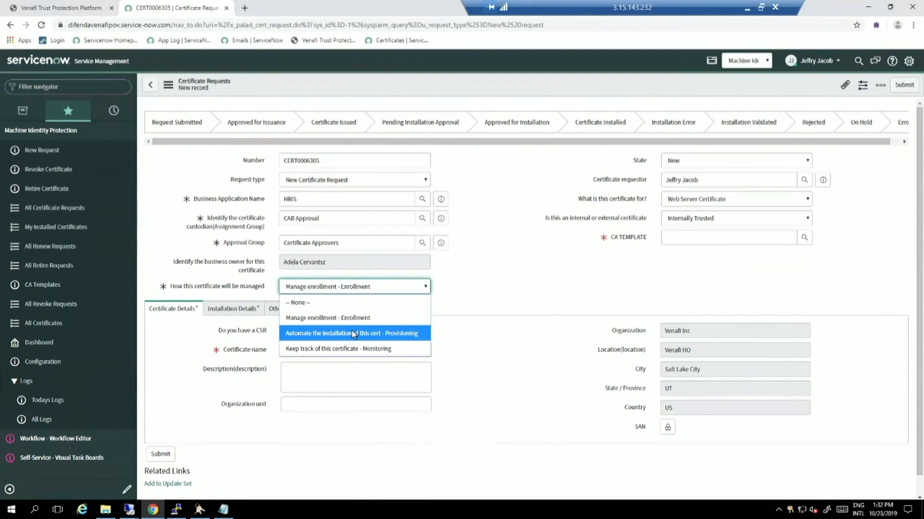
pyautogui.click(350, 333)
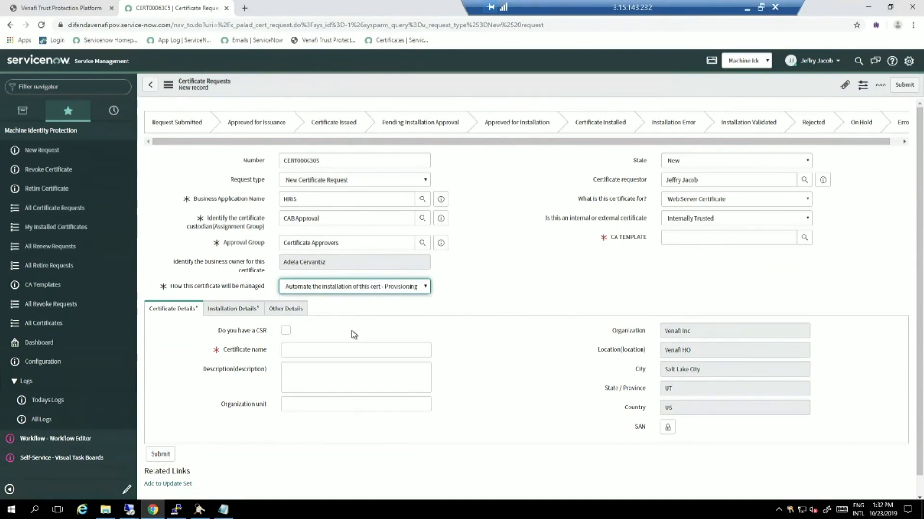
pyautogui.moveTo(371, 292)
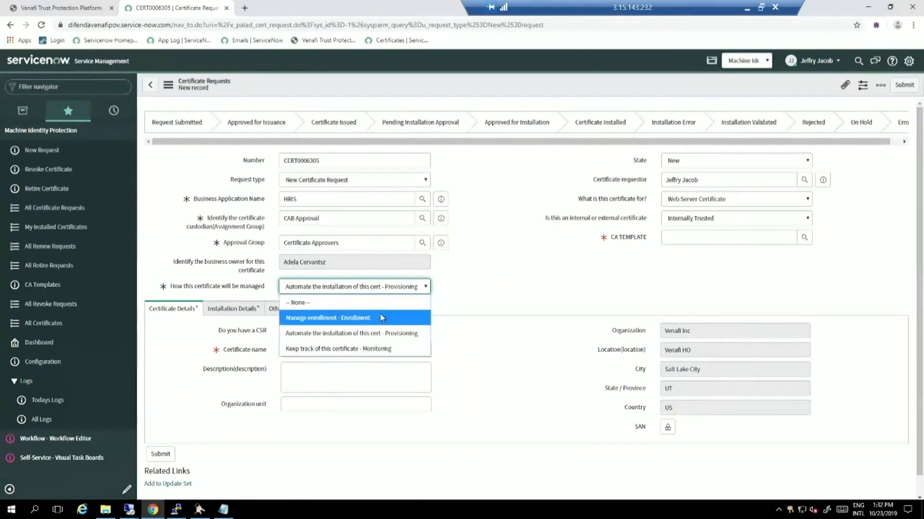
pyautogui.click(328, 317)
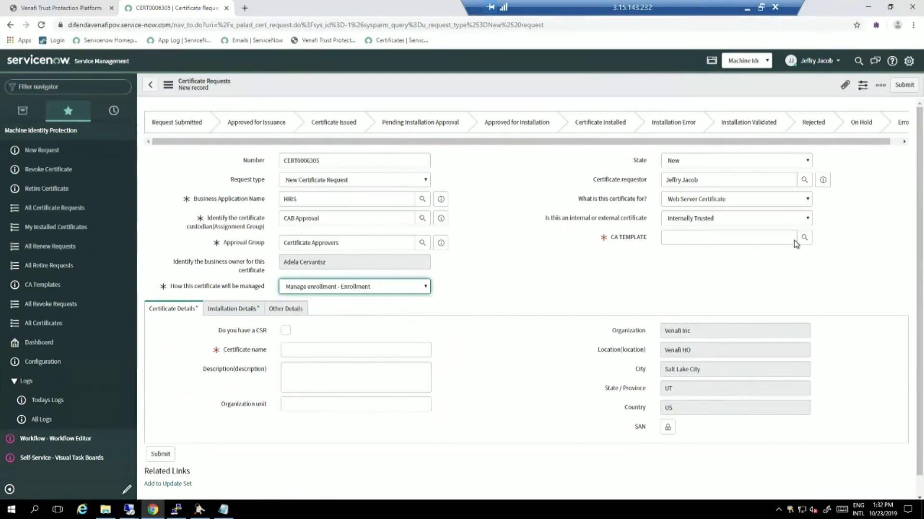
pyautogui.click(728, 236)
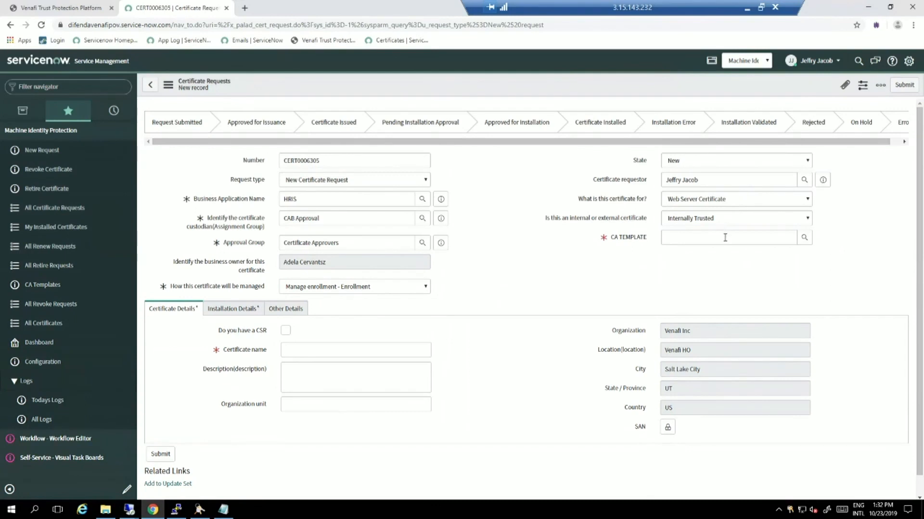
# - Select the ACME-12MonthWebServerCertificate CA template from the lookup list
pyautogui.click(804, 237)
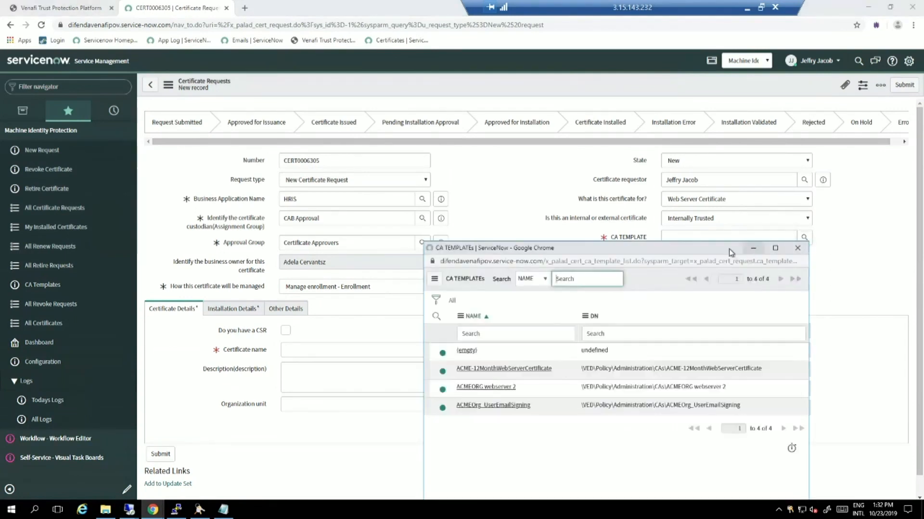
pyautogui.click(502, 368)
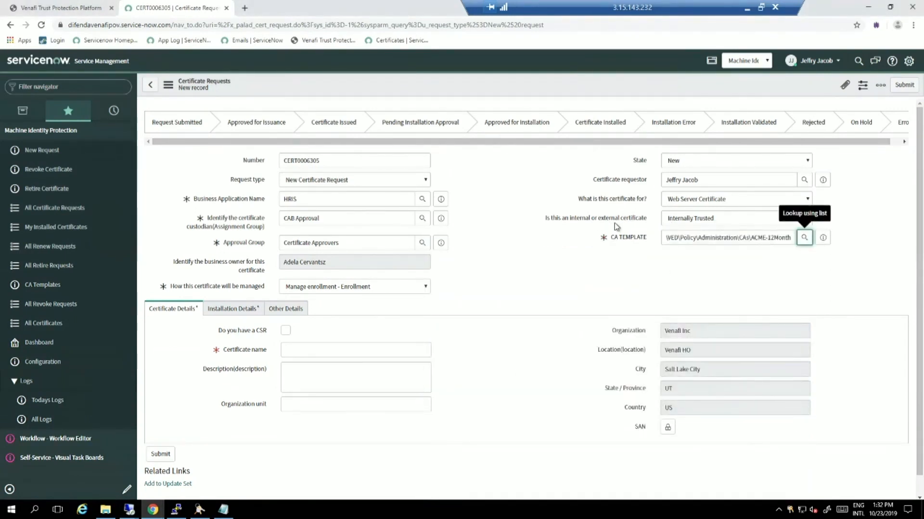
pyautogui.moveTo(663, 245)
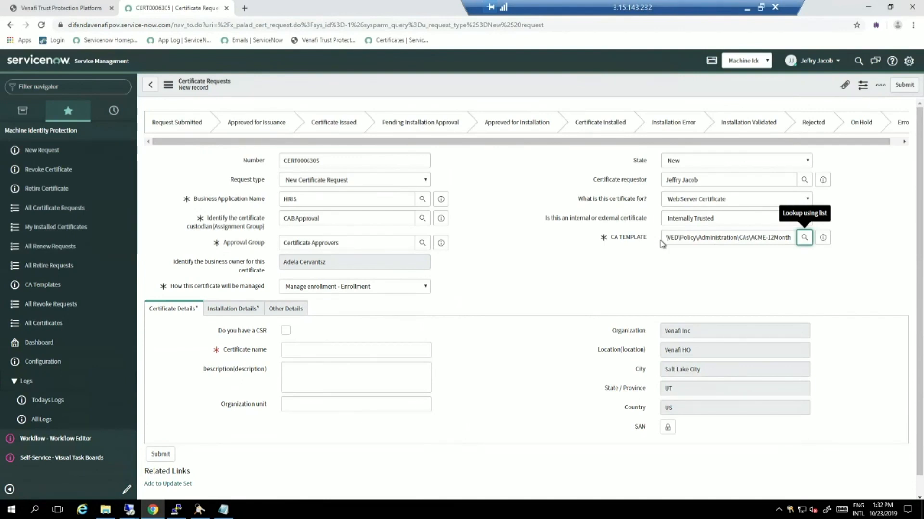
pyautogui.moveTo(658, 254)
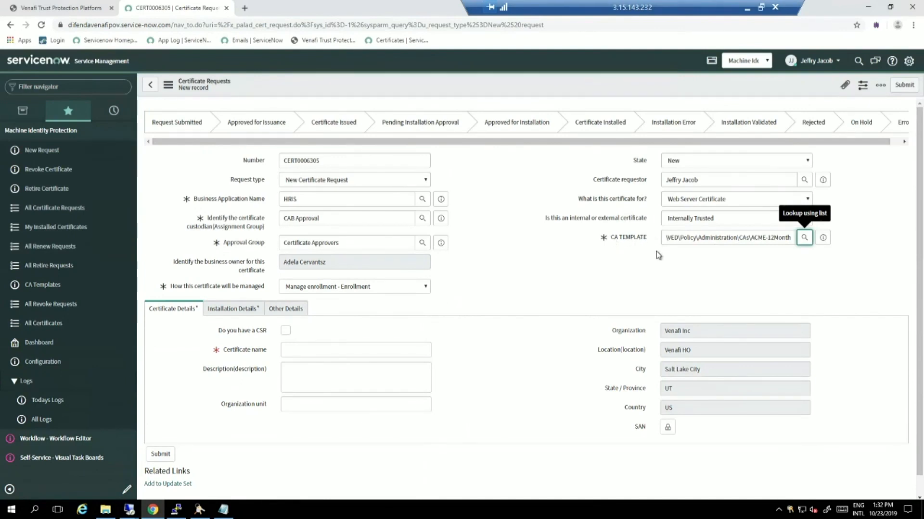
pyautogui.click(355, 349)
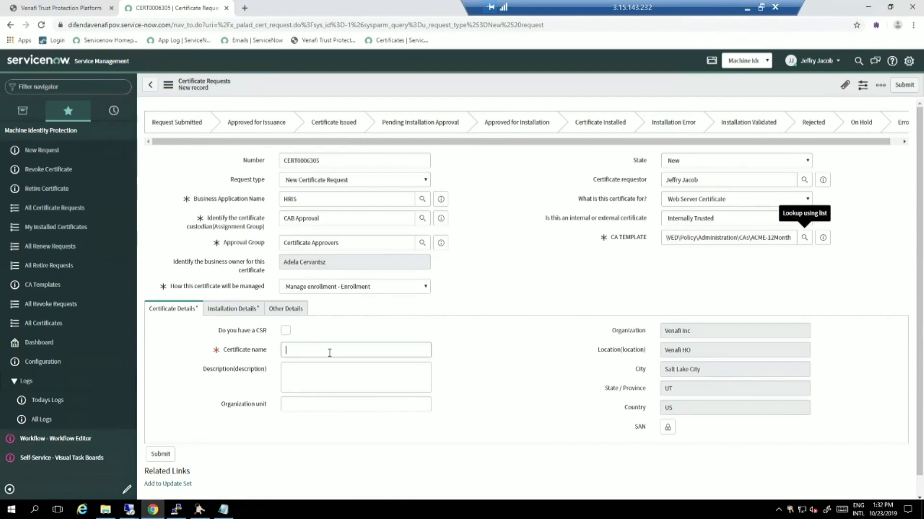
# - Enter vsdemocert100.venafi.local as the certificate name on Certificate Details
pyautogui.click(355, 349)
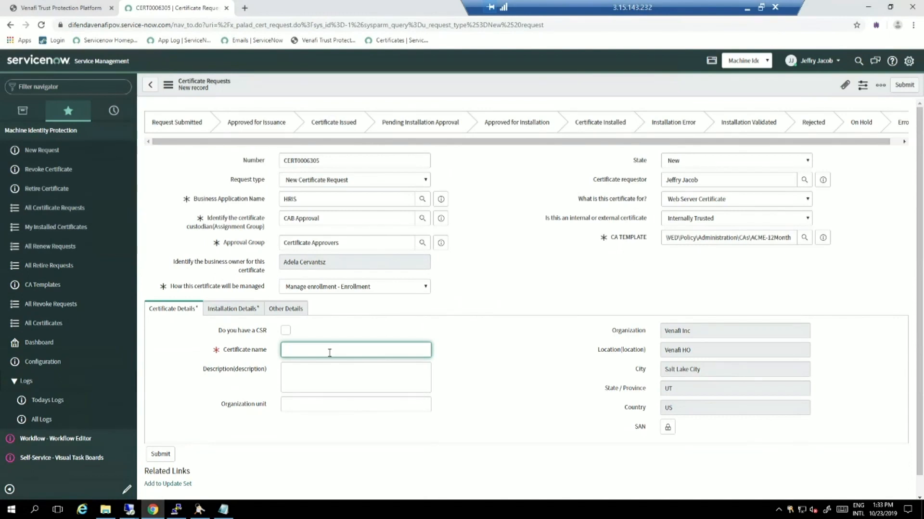
pyautogui.write('vsdemocert')
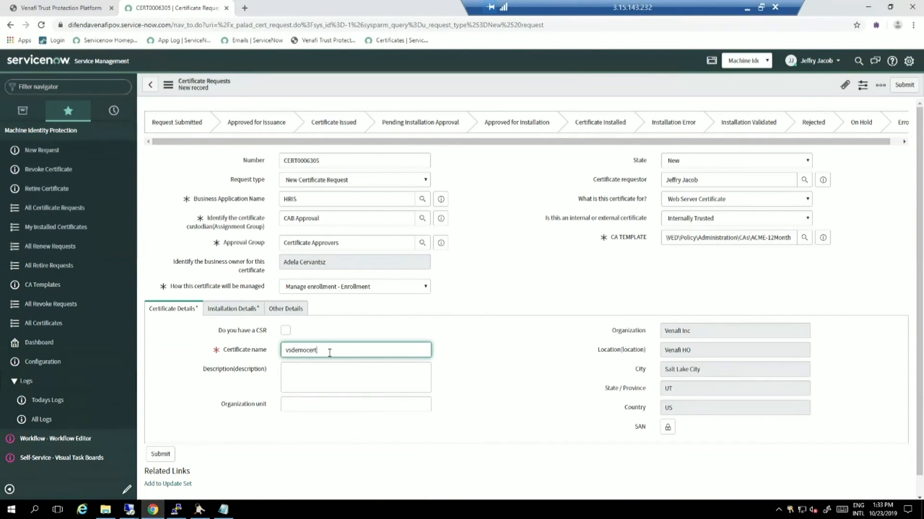
pyautogui.write('100.venafi.c')
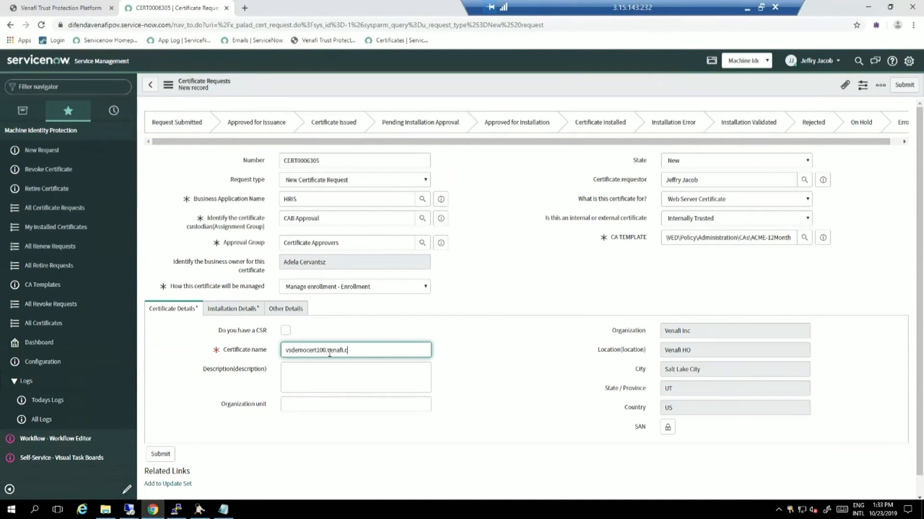
pyautogui.write('local')
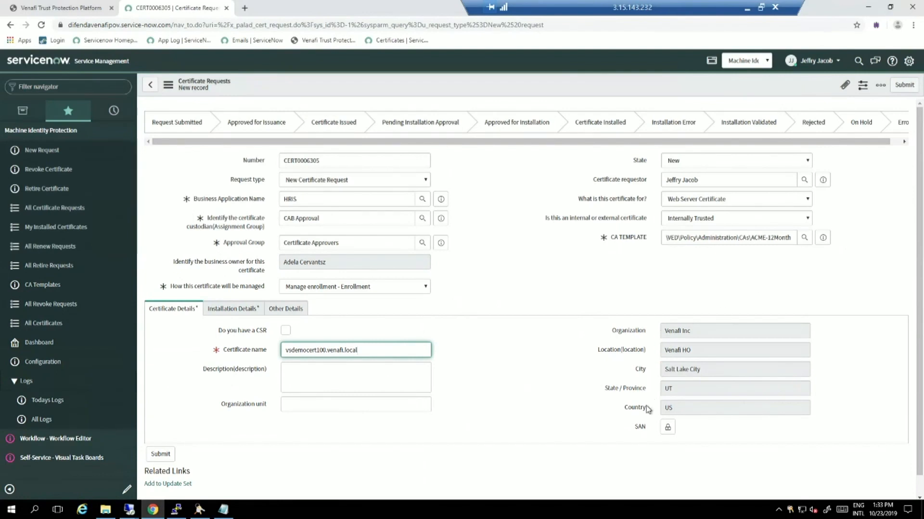
pyautogui.moveTo(645, 419)
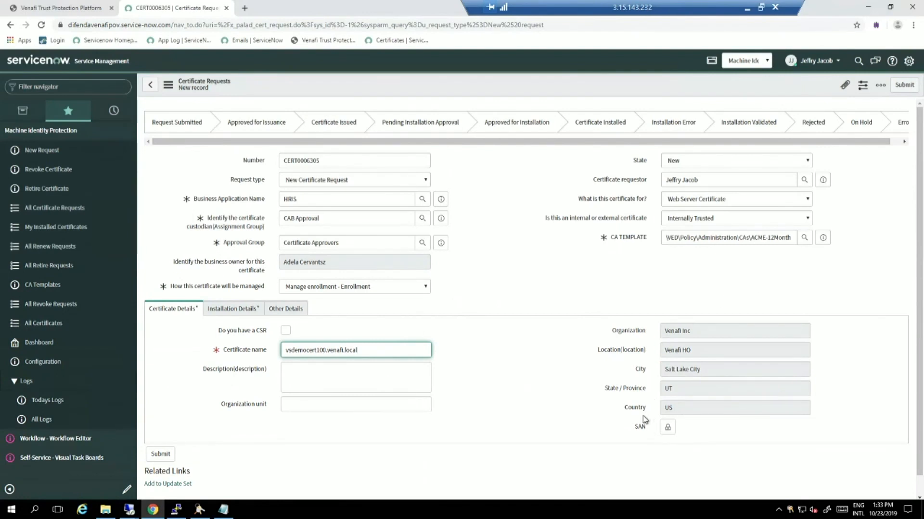
pyautogui.moveTo(586, 427)
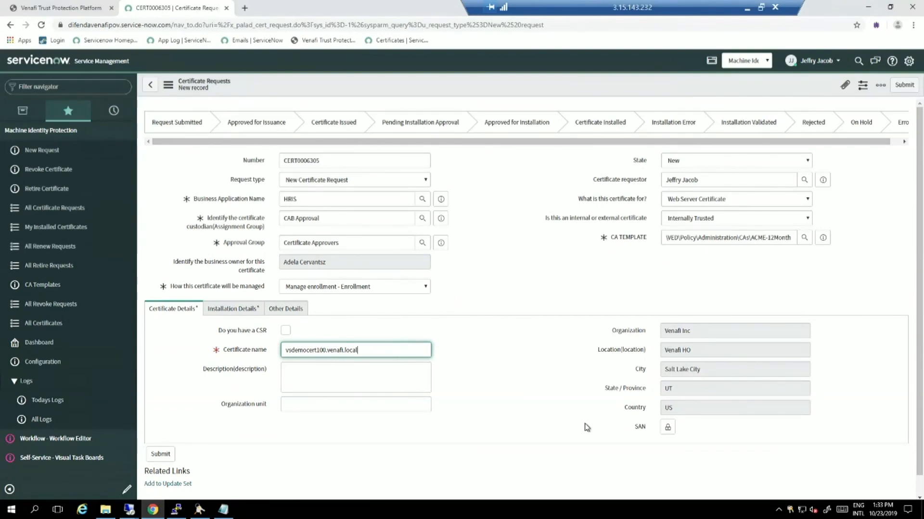
pyautogui.moveTo(650, 394)
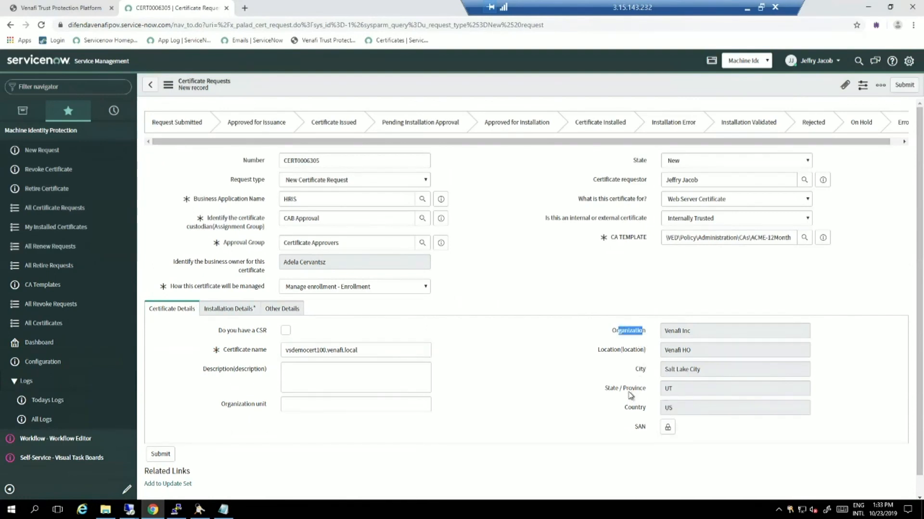
pyautogui.moveTo(642, 395)
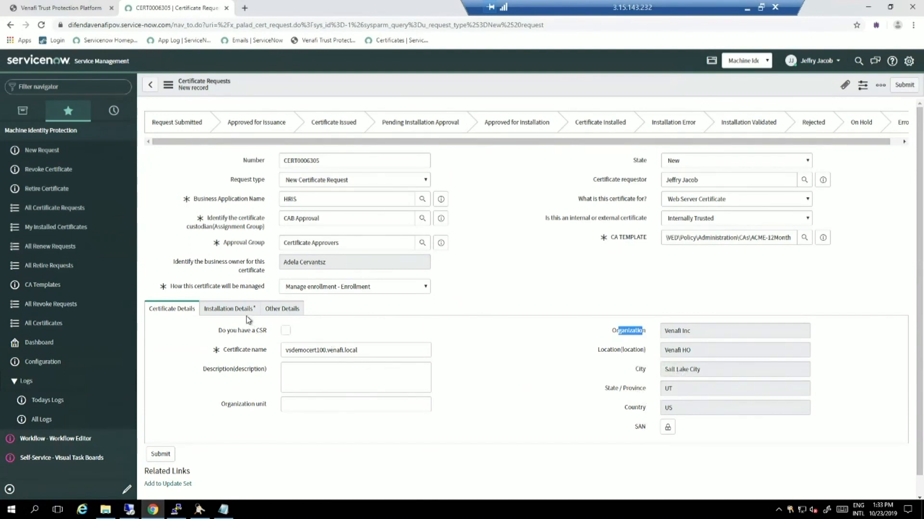
# - Pick device awslxappserver.acmeorg.com with IP 172.16.2.179 and location AWS Ohio
pyautogui.click(228, 307)
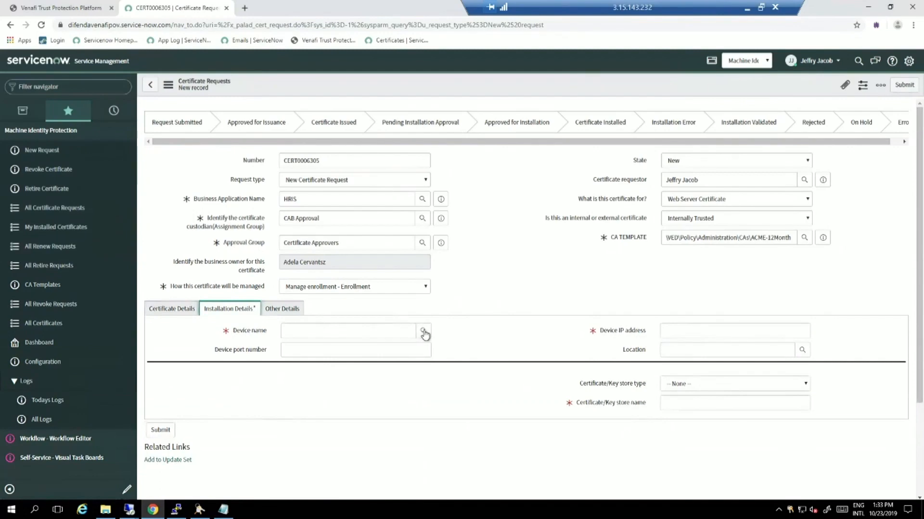
pyautogui.click(423, 331)
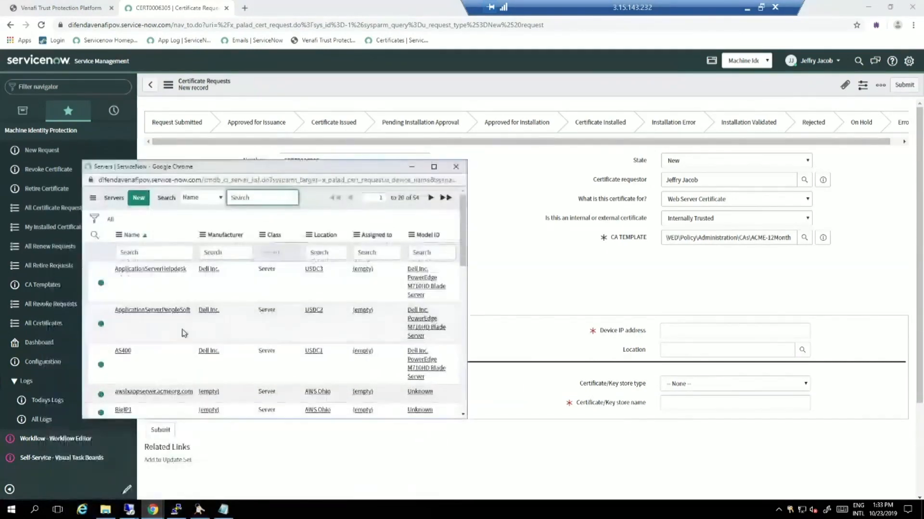
pyautogui.scroll(-3)
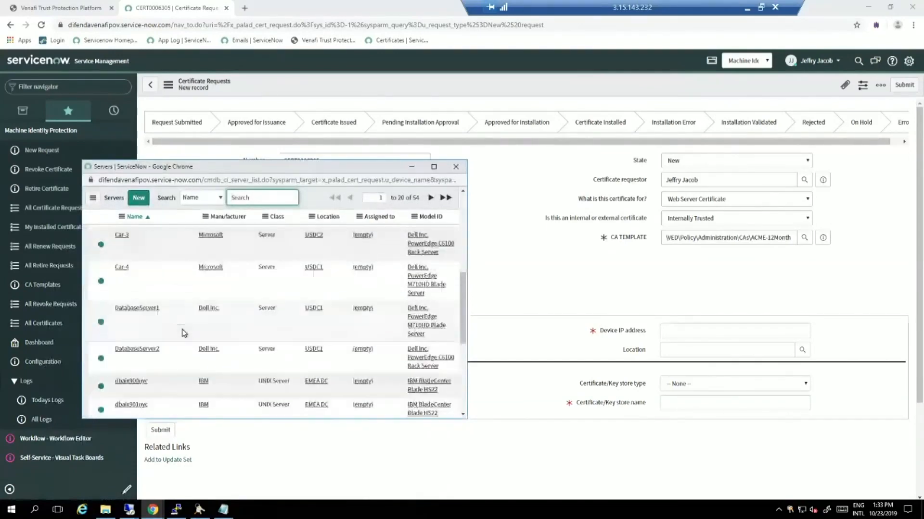
pyautogui.scroll(-3)
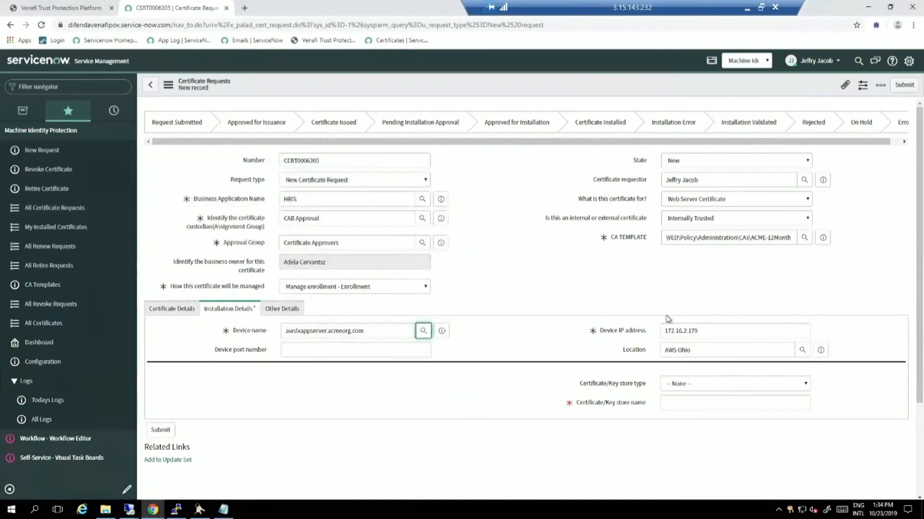
pyautogui.tripleClick(735, 330)
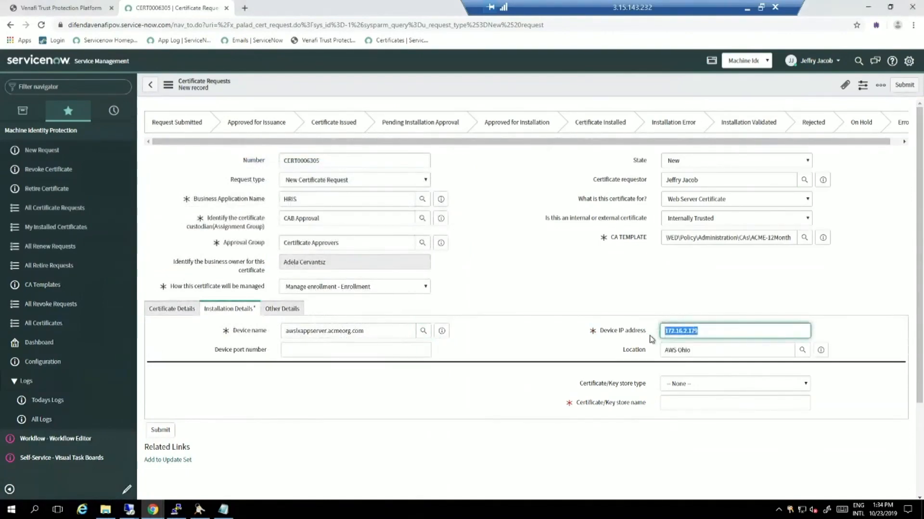
pyautogui.click(727, 350)
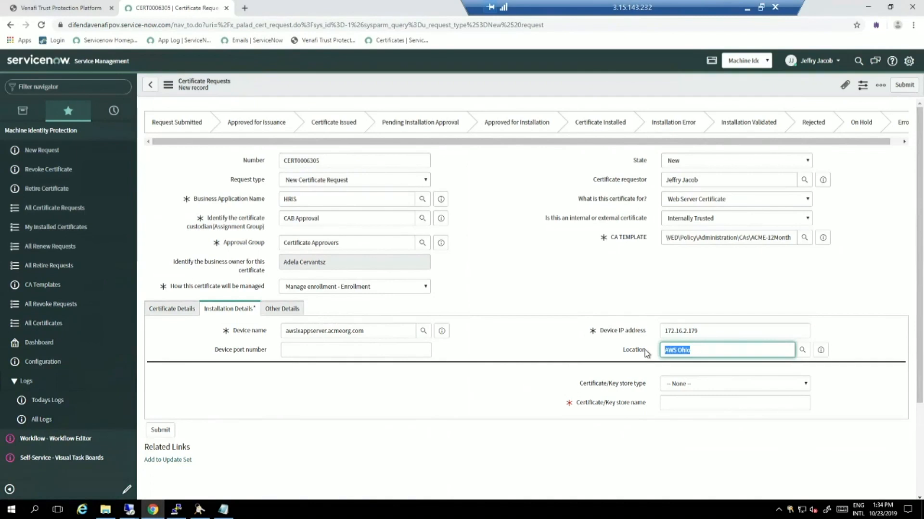
pyautogui.moveTo(555, 365)
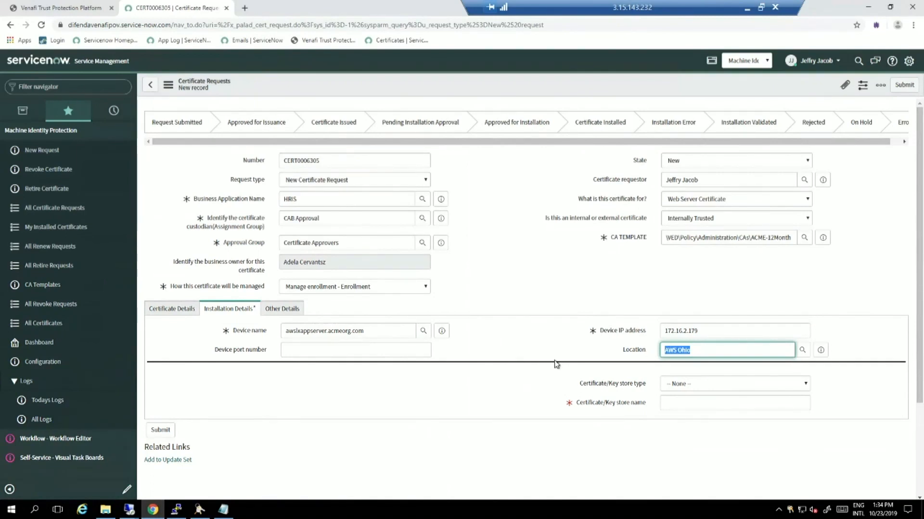
pyautogui.moveTo(690, 363)
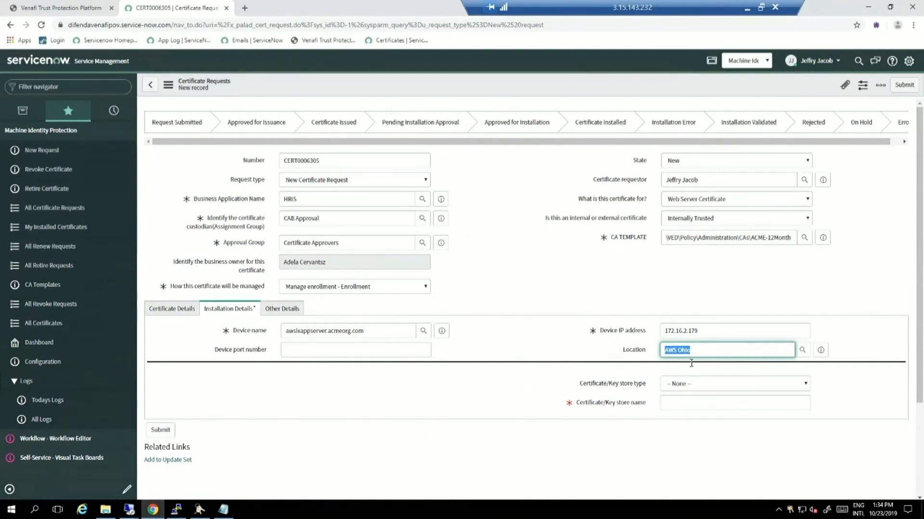
pyautogui.moveTo(708, 389)
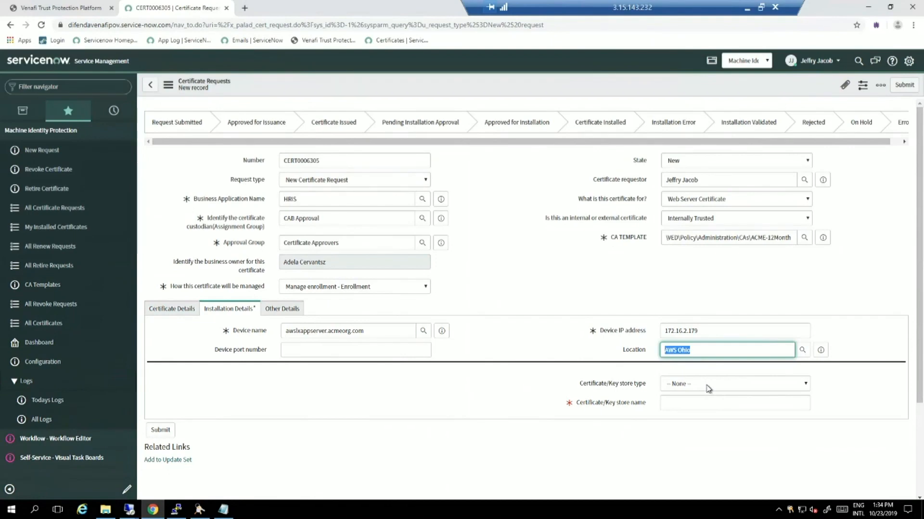
# - Set key store type Basic named testbasic and SSL listen port 443
pyautogui.click(733, 383)
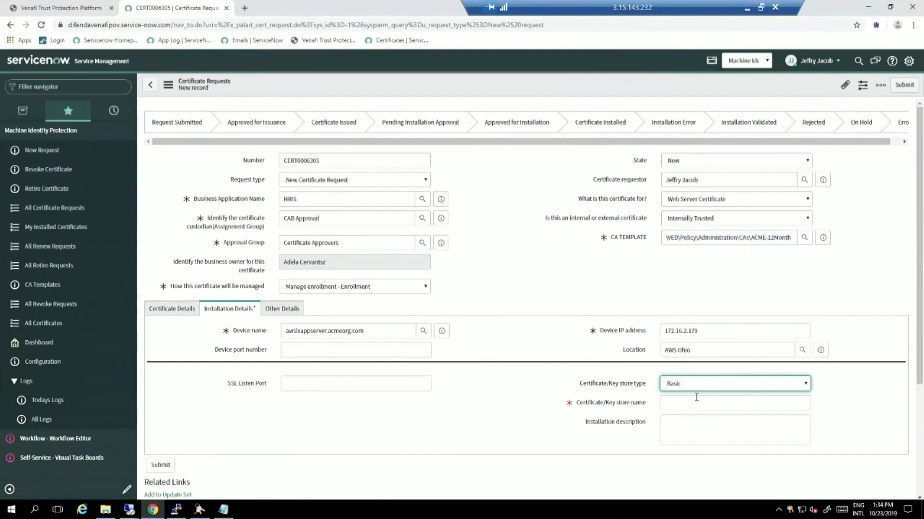
pyautogui.write('testbasic')
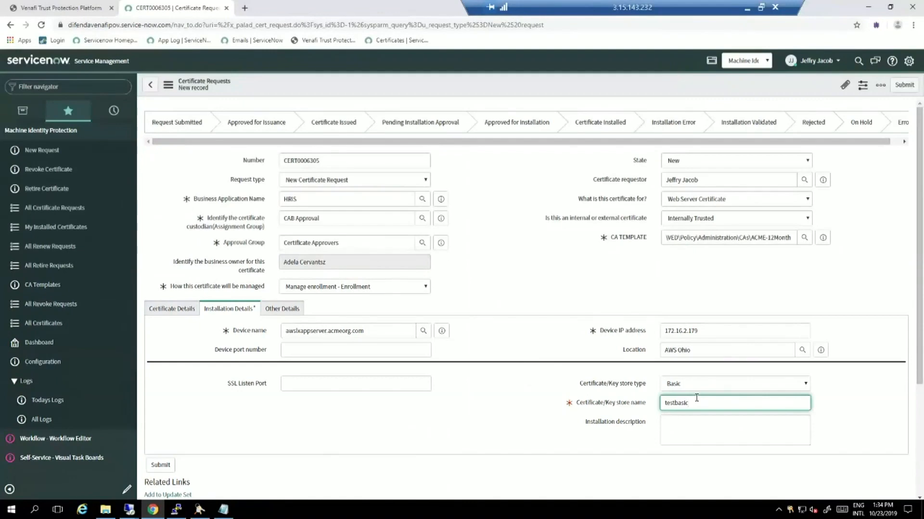
pyautogui.click(355, 383)
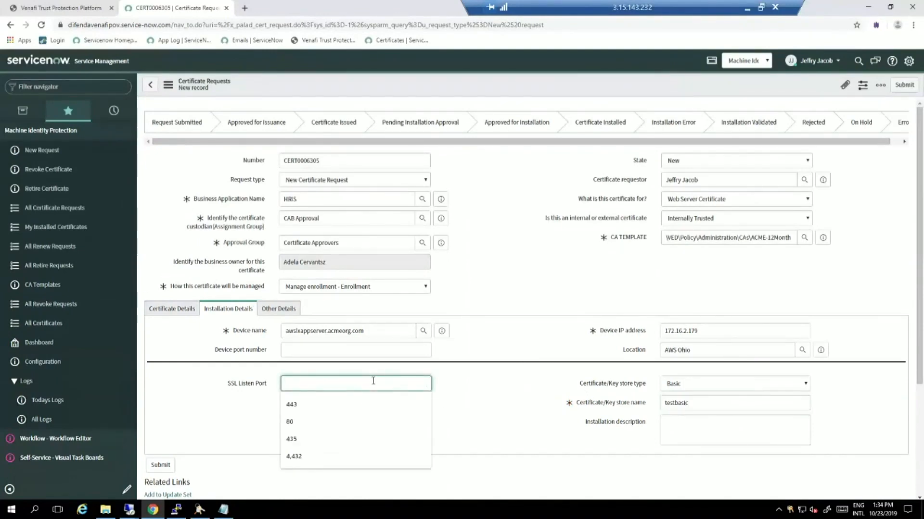
pyautogui.click(291, 405)
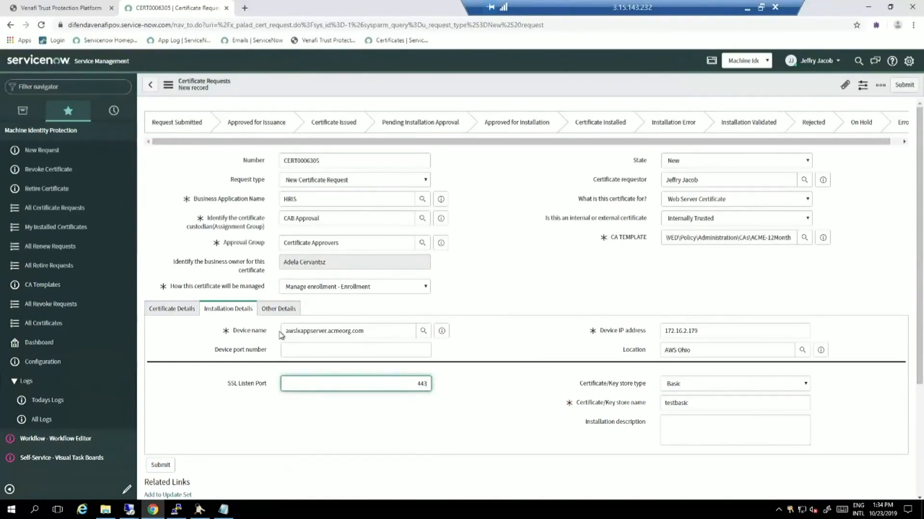
pyautogui.click(278, 308)
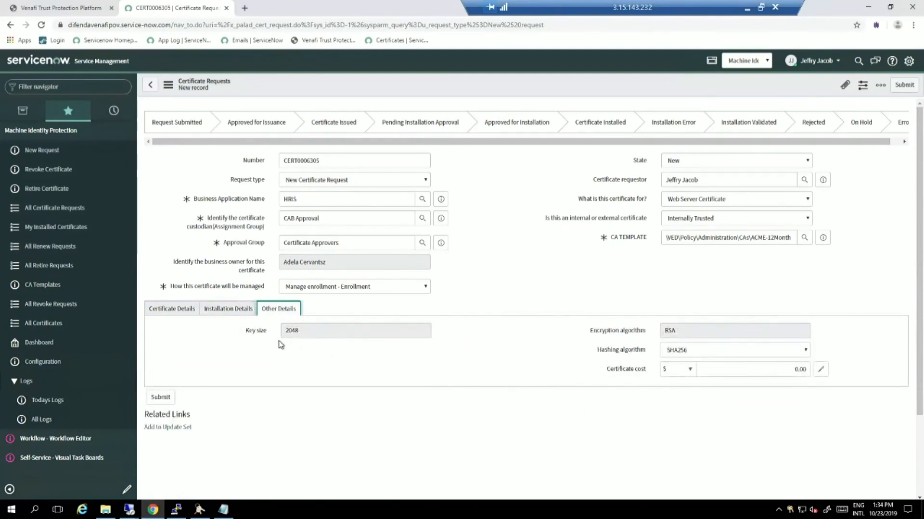
pyautogui.moveTo(676, 328)
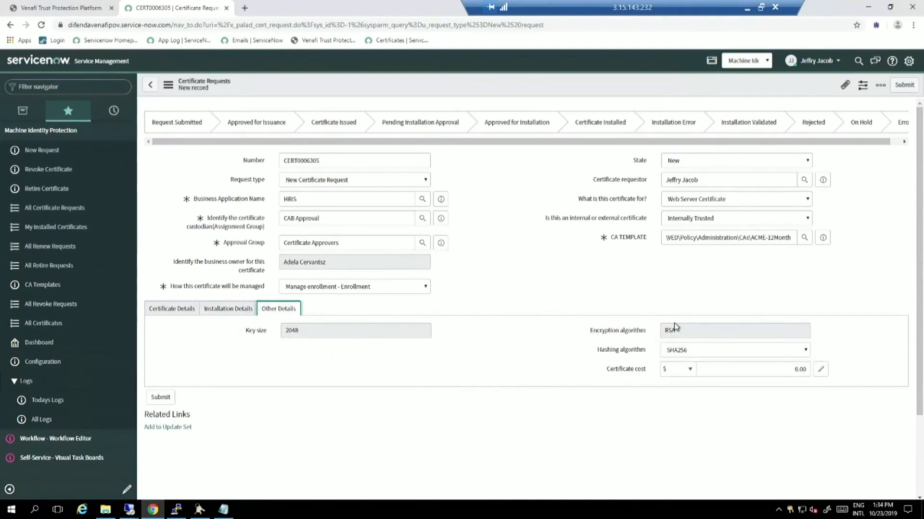
pyautogui.moveTo(639, 318)
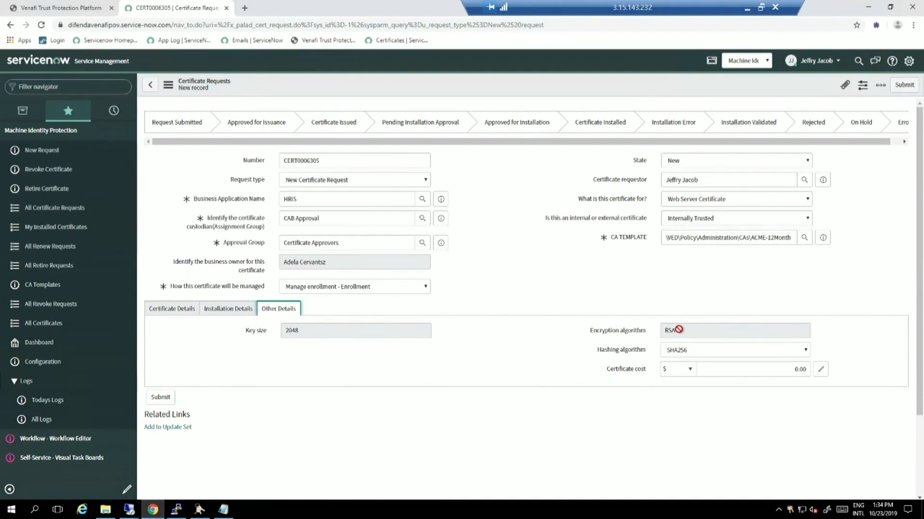
pyautogui.moveTo(238, 333)
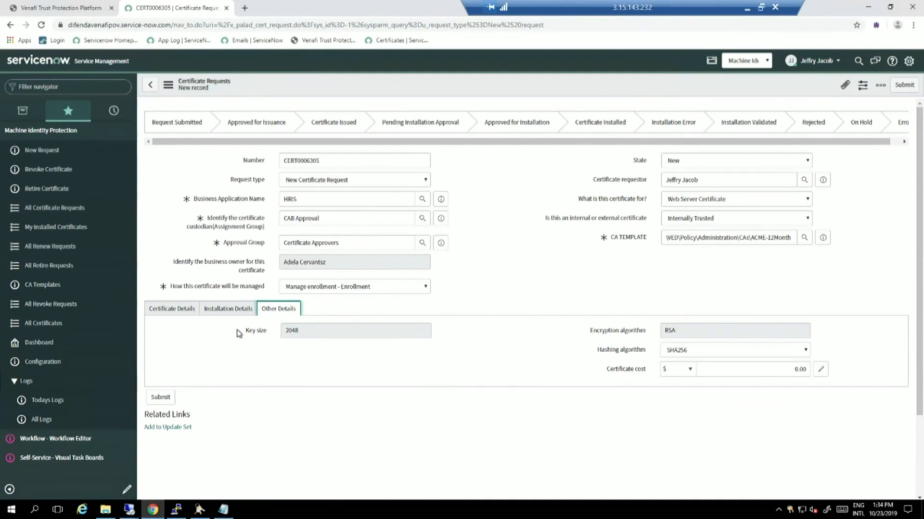
pyautogui.moveTo(667, 346)
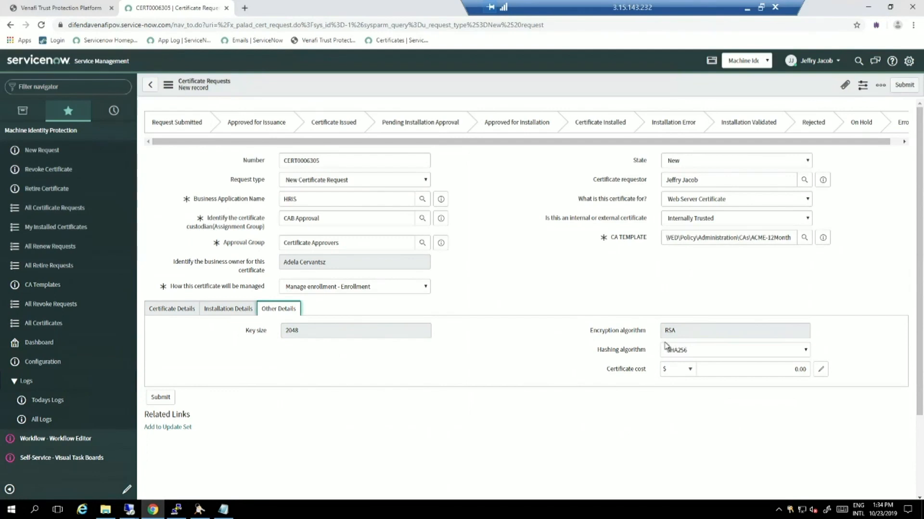
pyautogui.moveTo(537, 343)
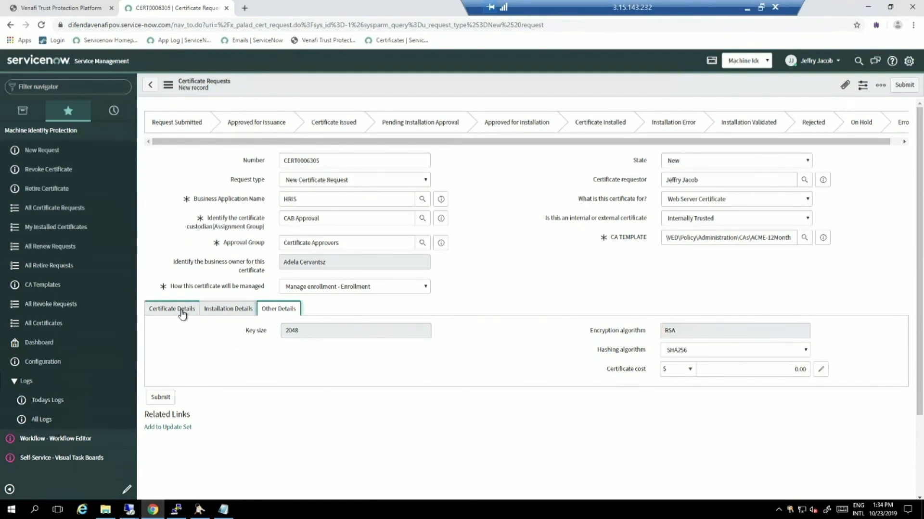
# - Return to Certificate Details and submit request CERT0006305
pyautogui.click(171, 309)
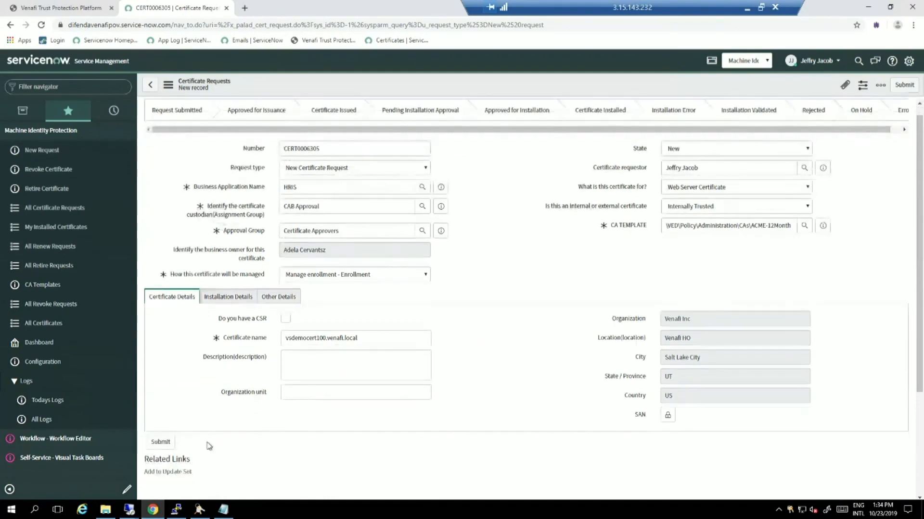
pyautogui.click(160, 441)
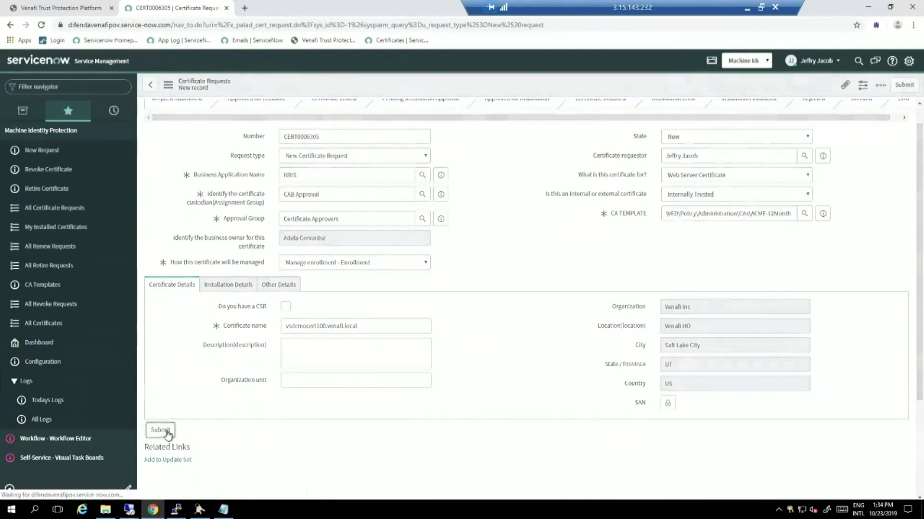
pyautogui.click(160, 430)
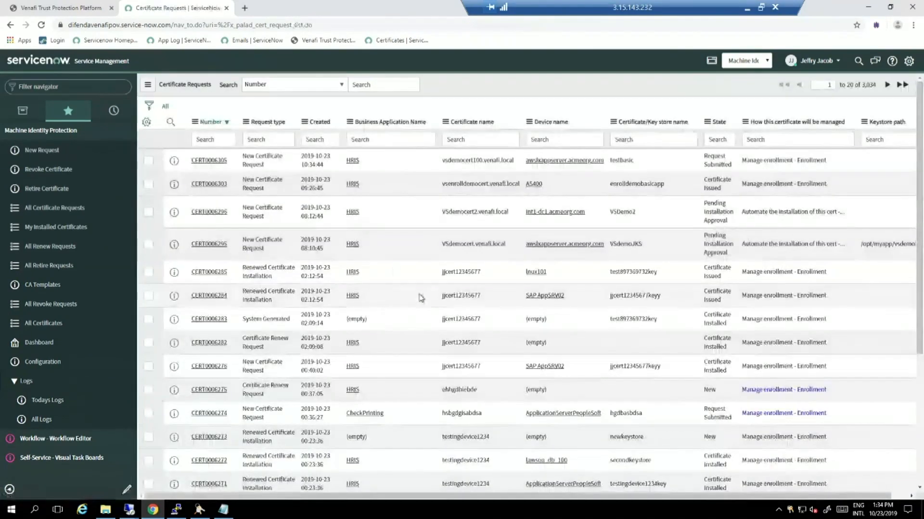
# - Approve CERT0006305 for issuance, then start new request CERT0006306
pyautogui.click(208, 160)
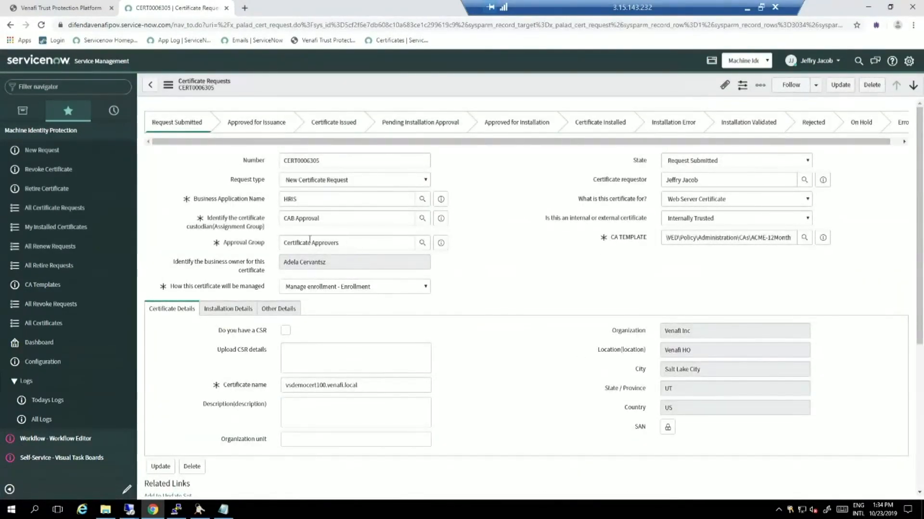
pyautogui.scroll(-3)
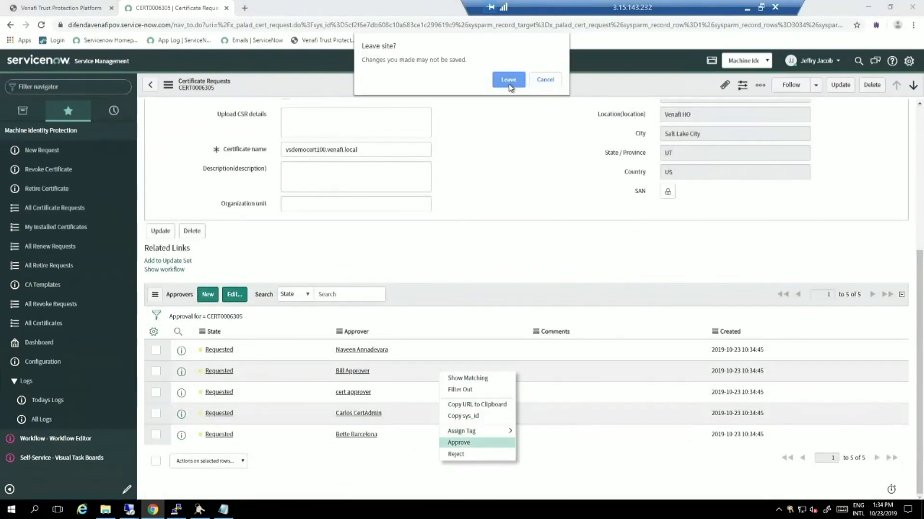
pyautogui.click(508, 79)
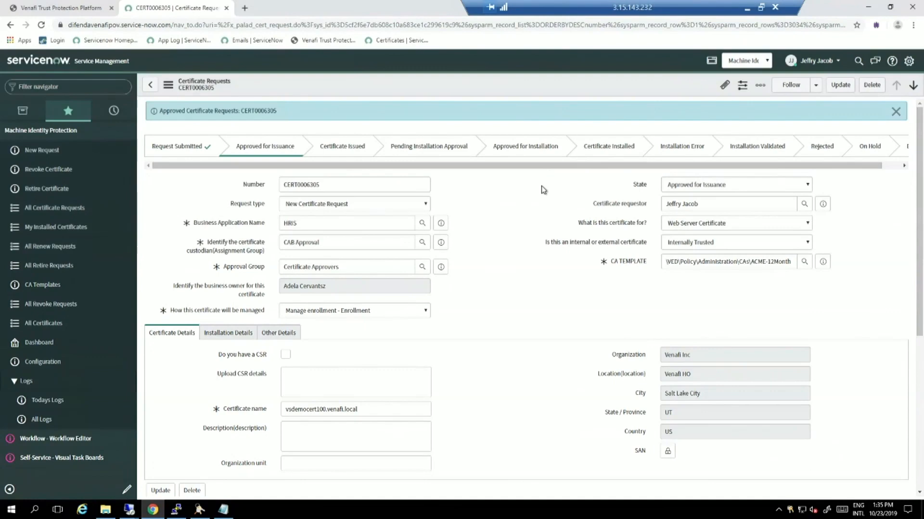
pyautogui.moveTo(738, 184)
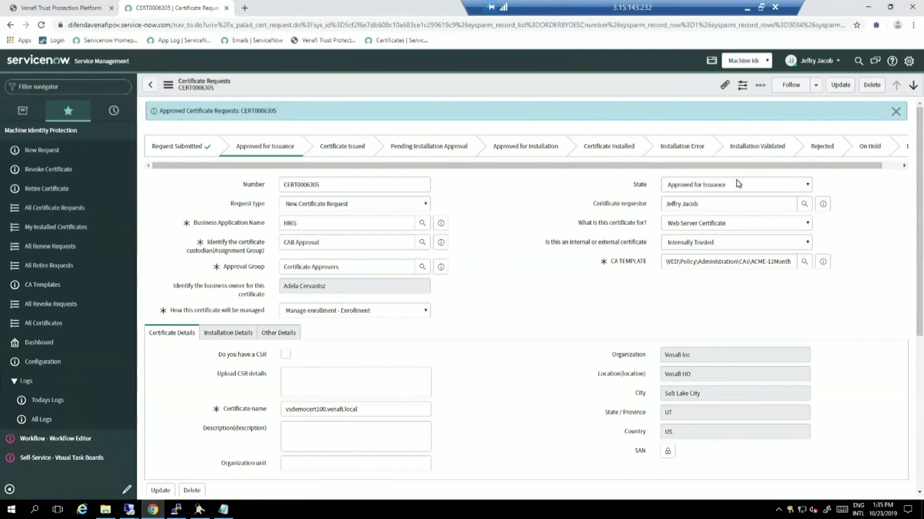
pyautogui.moveTo(570, 206)
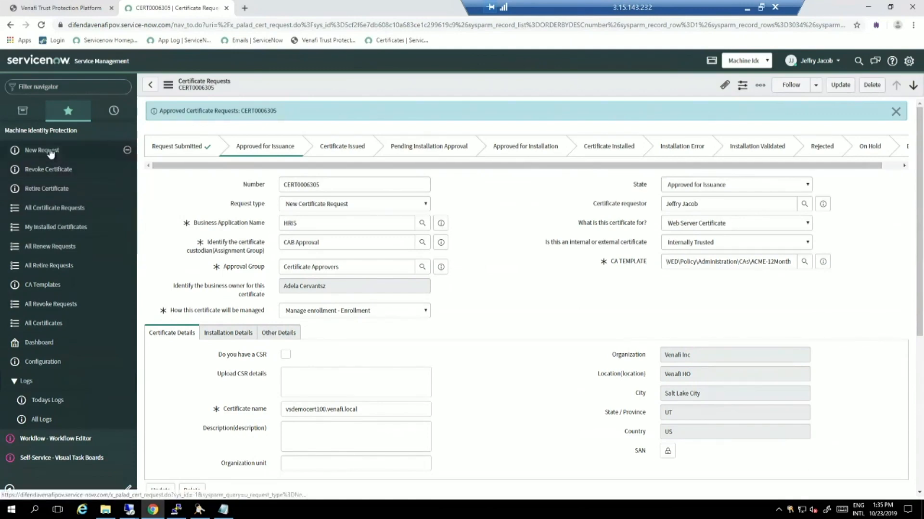
pyautogui.moveTo(40, 150)
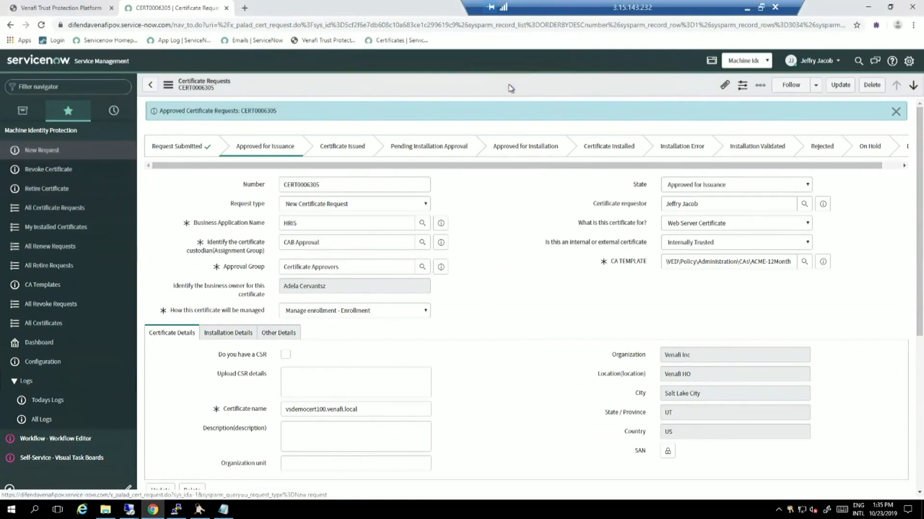
pyautogui.click(42, 149)
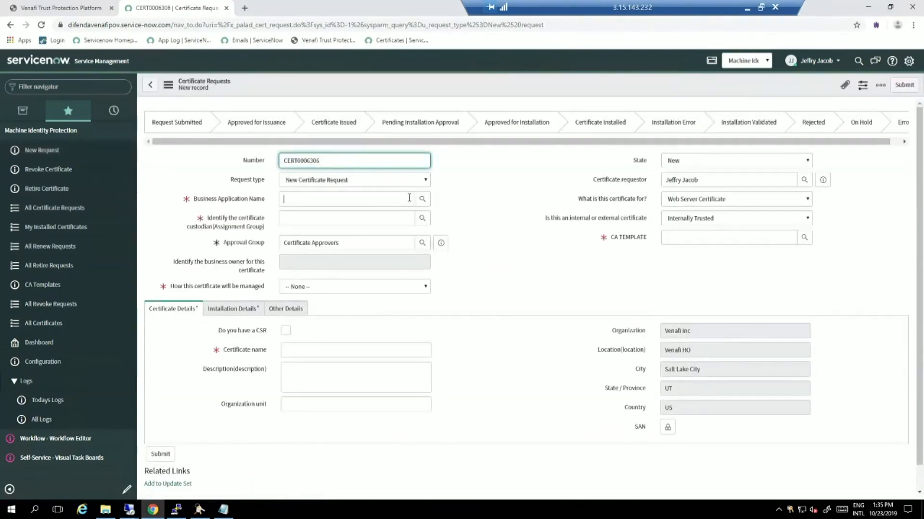
# - Fill CERT0006306 with HRIS, Enrollment management, a pasted CSR and name vsdemocsrcert.demo.local
pyautogui.write('HRIS')
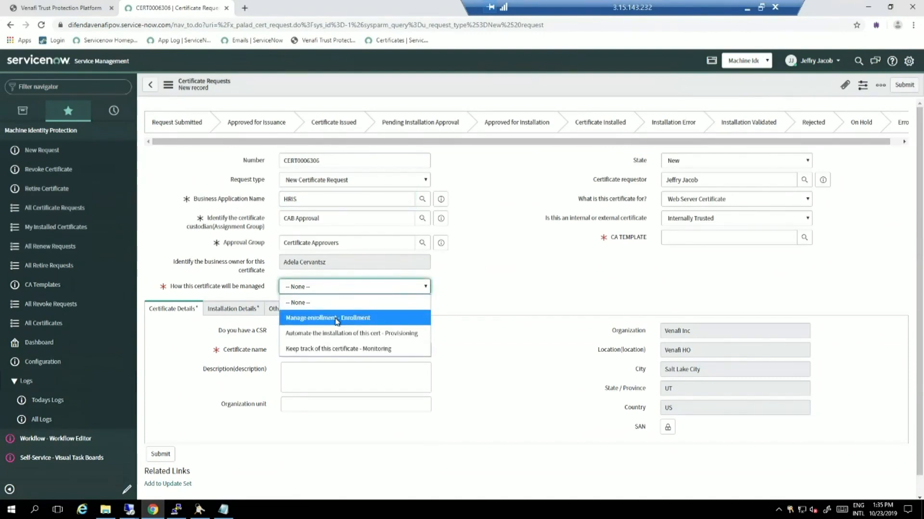
pyautogui.click(329, 317)
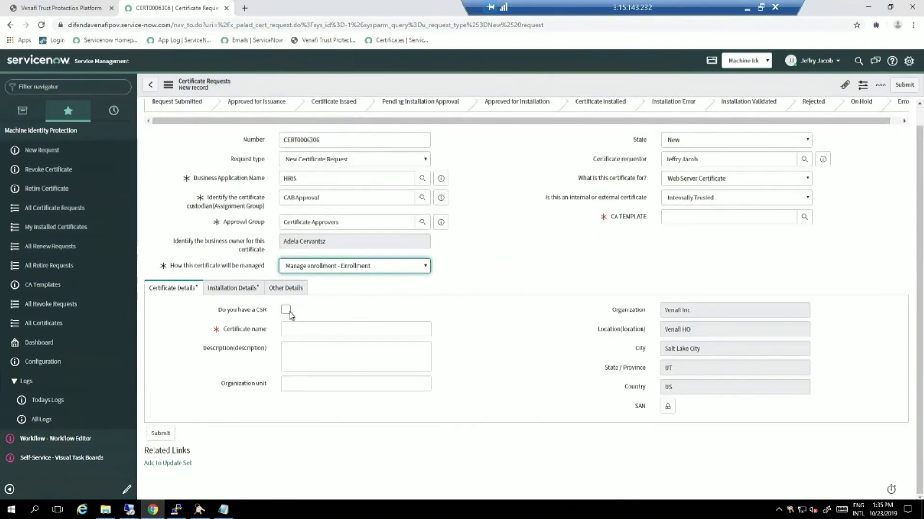
pyautogui.click(285, 310)
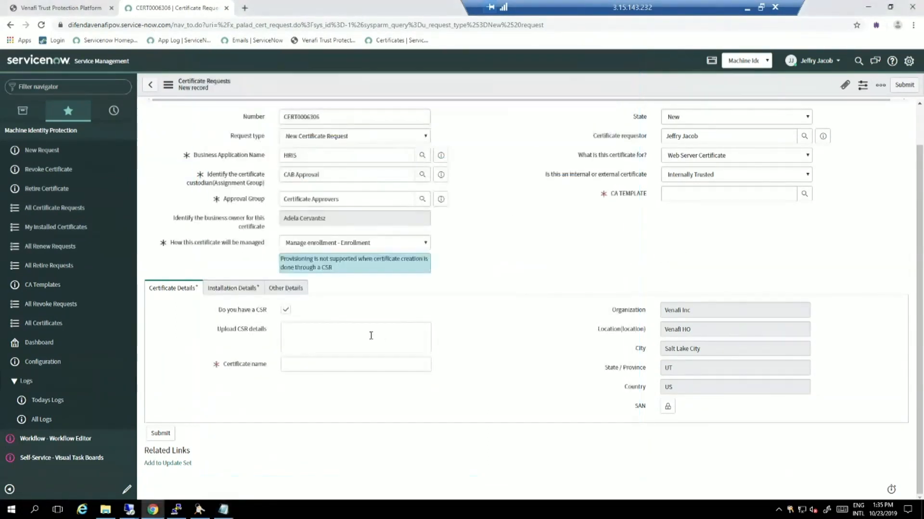
pyautogui.click(355, 337)
pyautogui.write('vsdemocsrcert.demo.local')
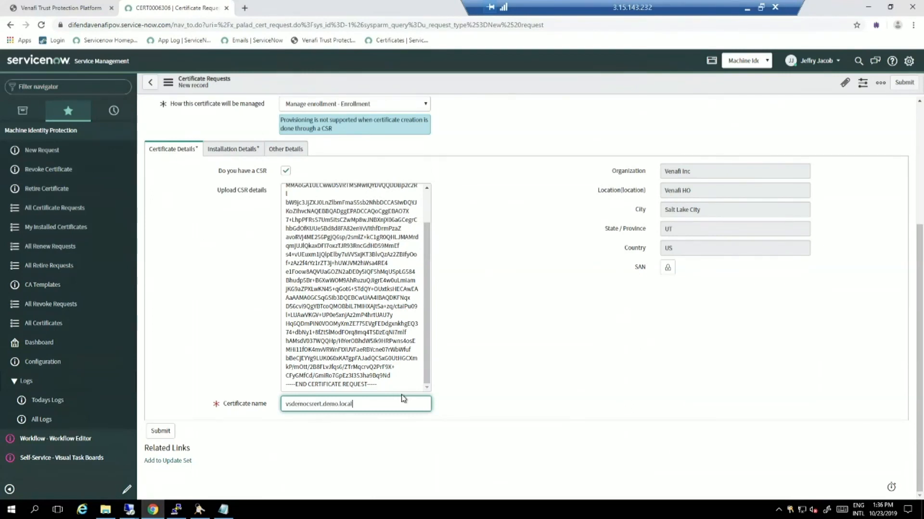
pyautogui.click(229, 149)
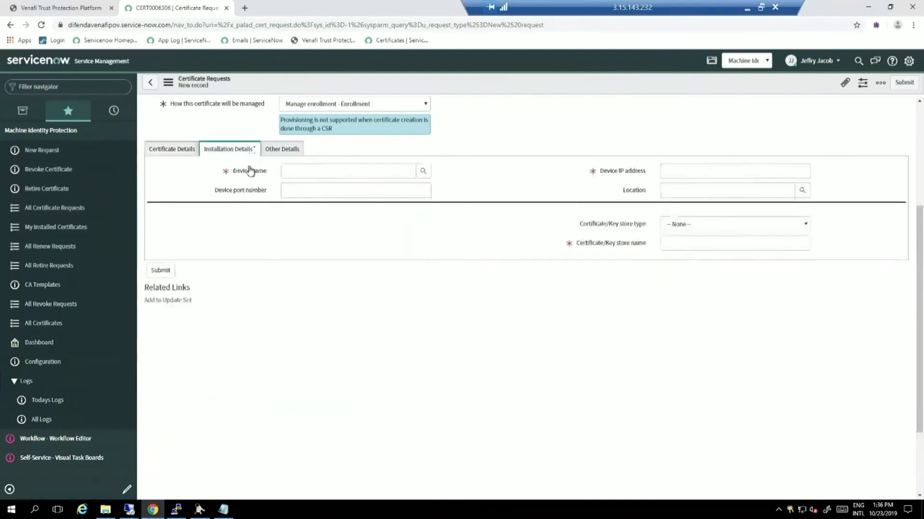
# - Pick device AS400, name the Basic key store test2, and submit CERT0006306
pyautogui.click(422, 171)
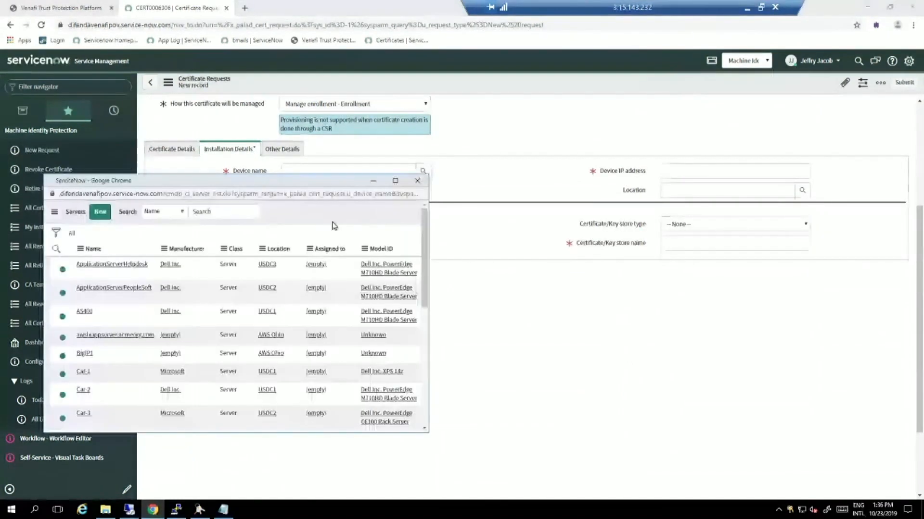
pyautogui.click(84, 311)
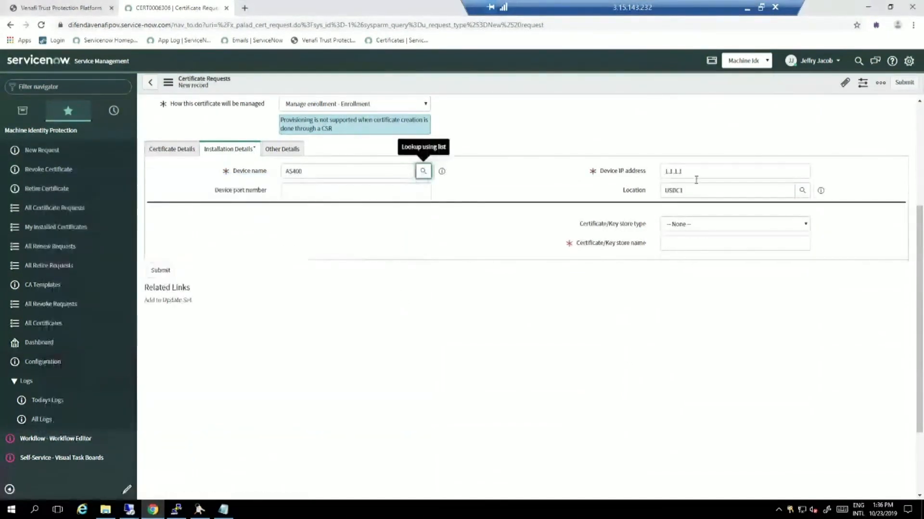
pyautogui.click(735, 224)
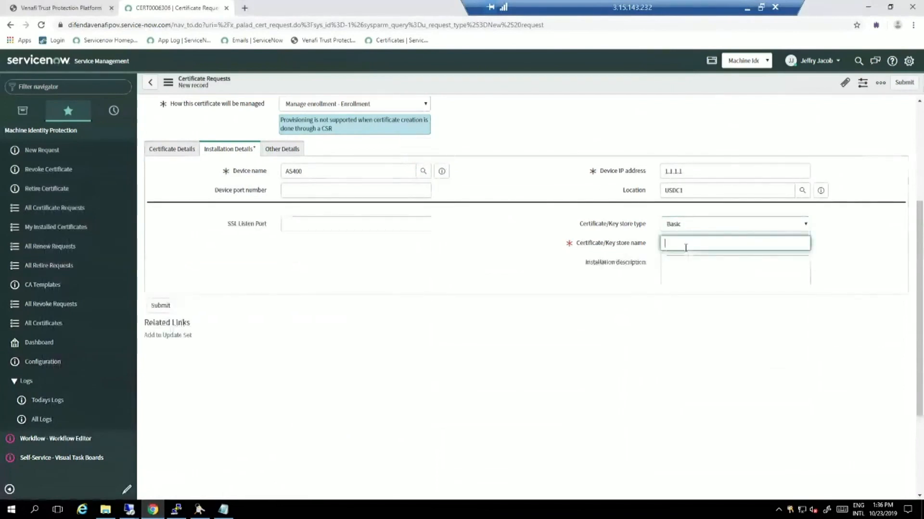
pyautogui.write('test2')
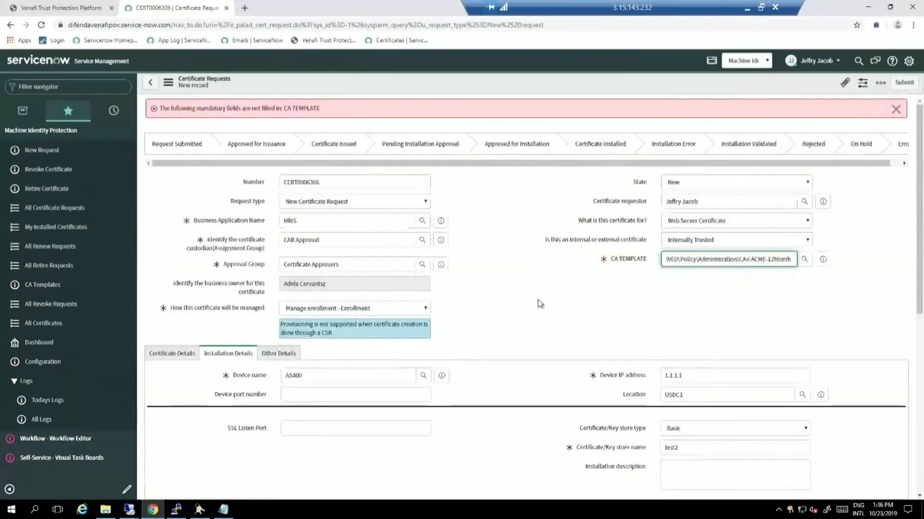
pyautogui.scroll(-3)
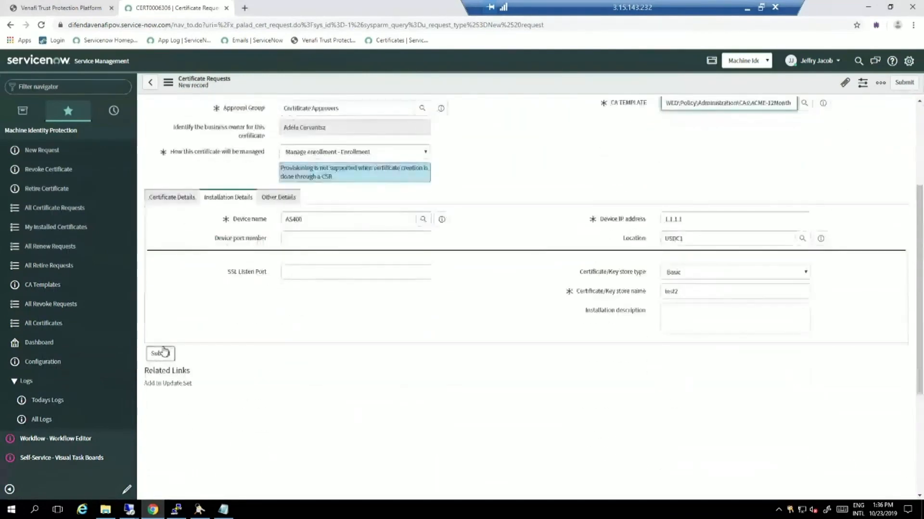
pyautogui.click(159, 354)
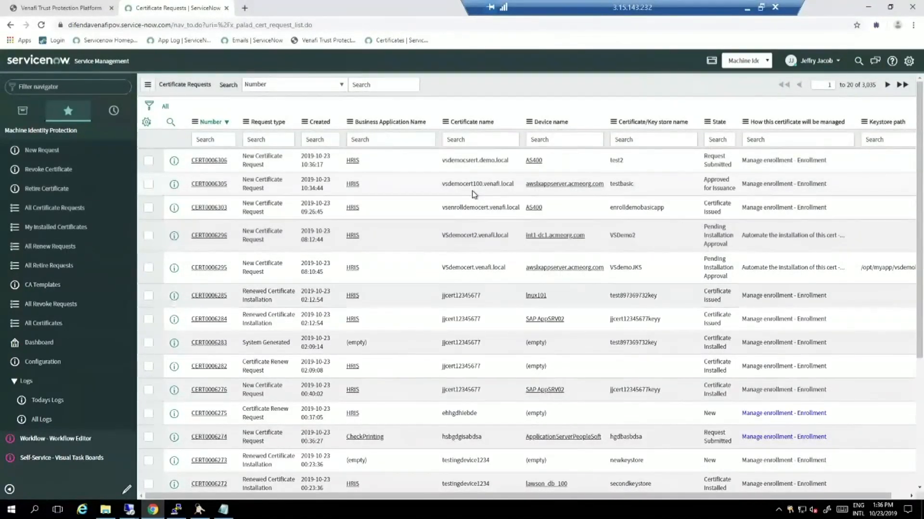
pyautogui.moveTo(512, 234)
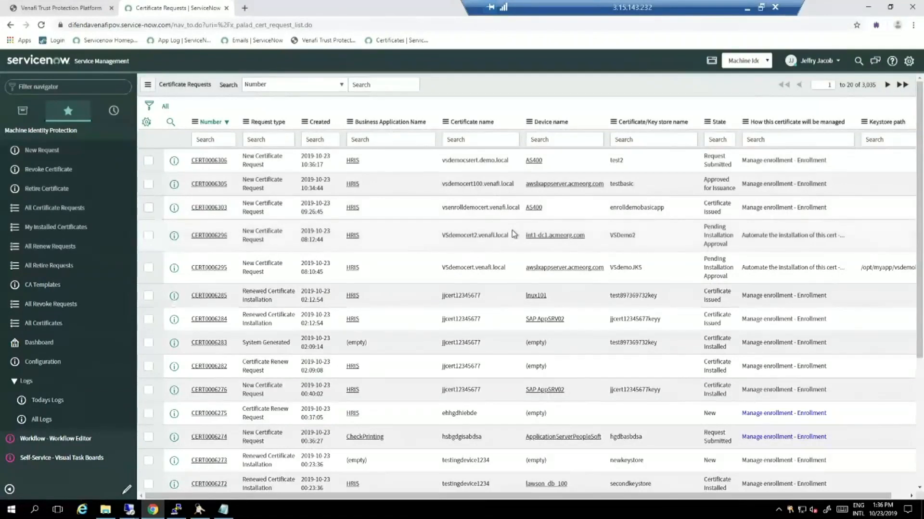
pyautogui.moveTo(210, 209)
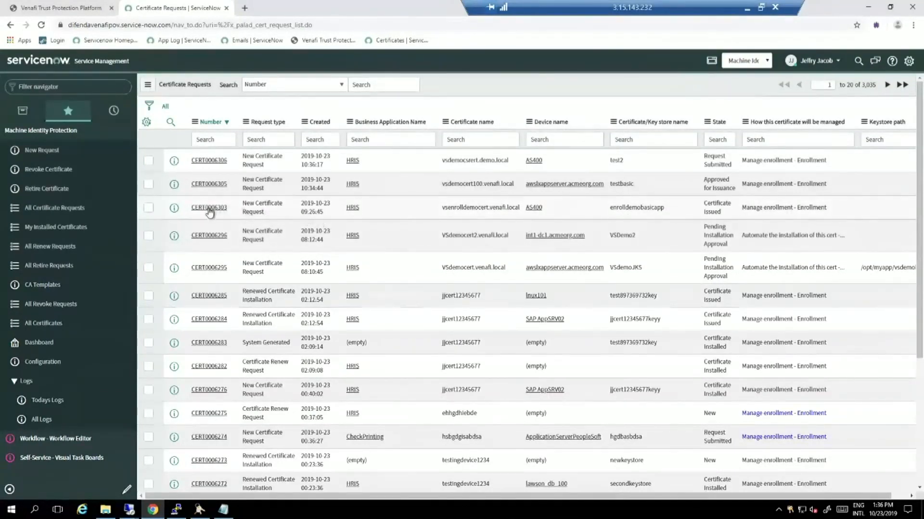
# - Open CERT0006303, the issued AS400 request with key store enrolldemobasicapp
pyautogui.click(209, 208)
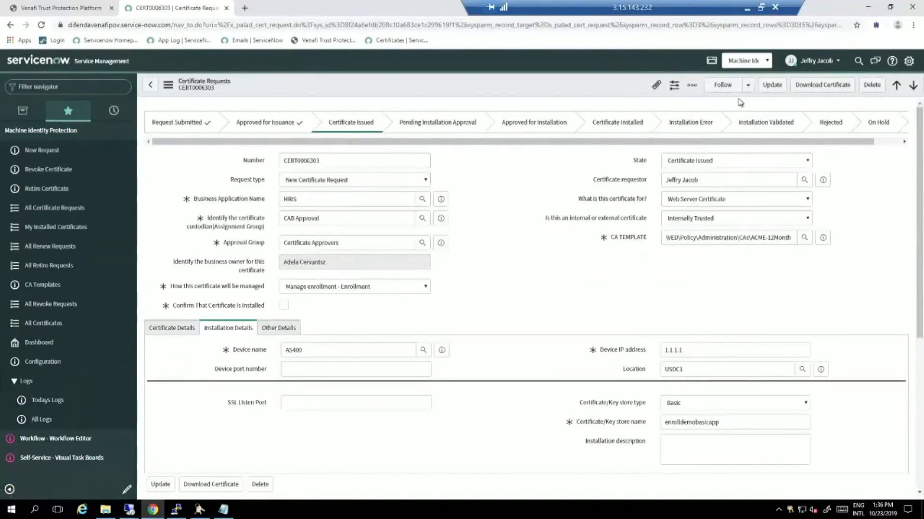
pyautogui.moveTo(822, 85)
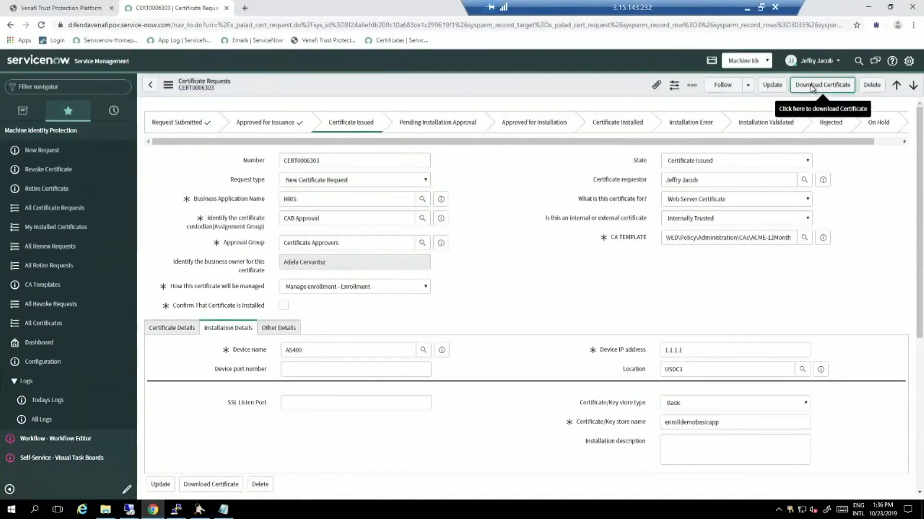
# - Download CERT0006303's certificate in Base64 (PKCS #8) format, then reload the request record
pyautogui.click(822, 85)
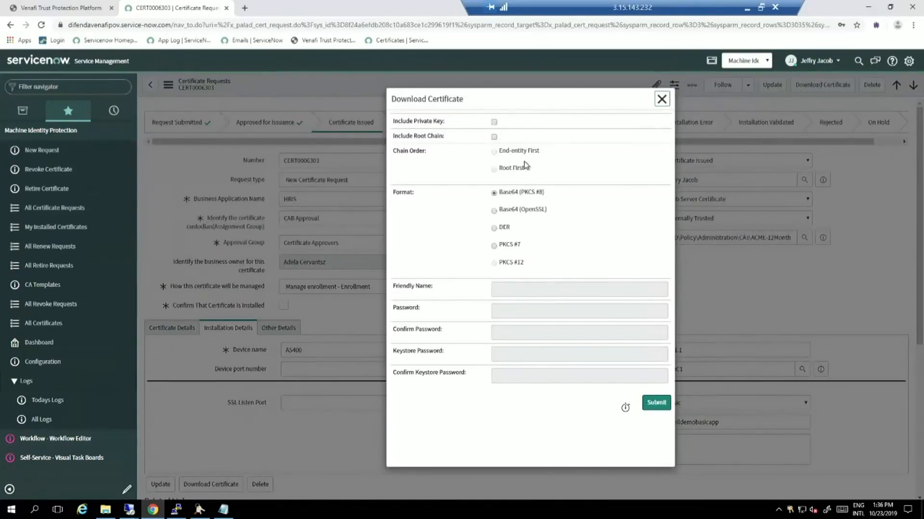
pyautogui.moveTo(509, 155)
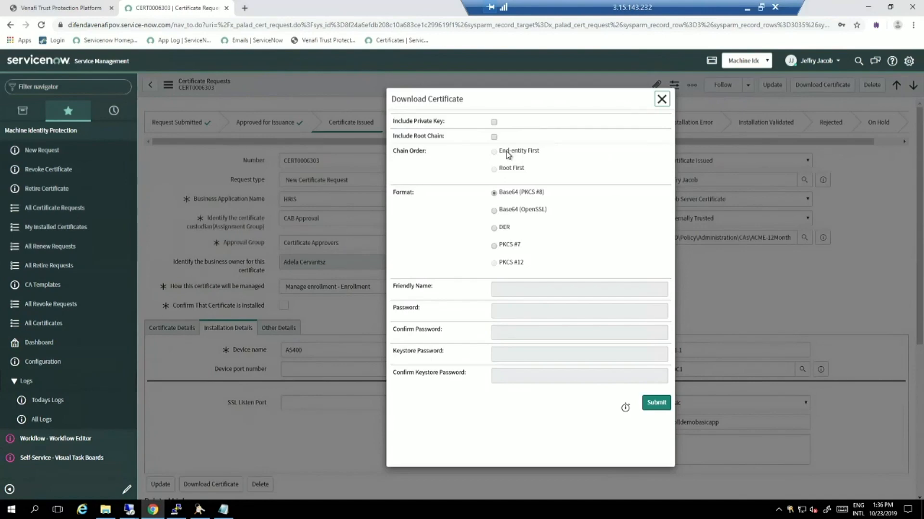
pyautogui.moveTo(604, 347)
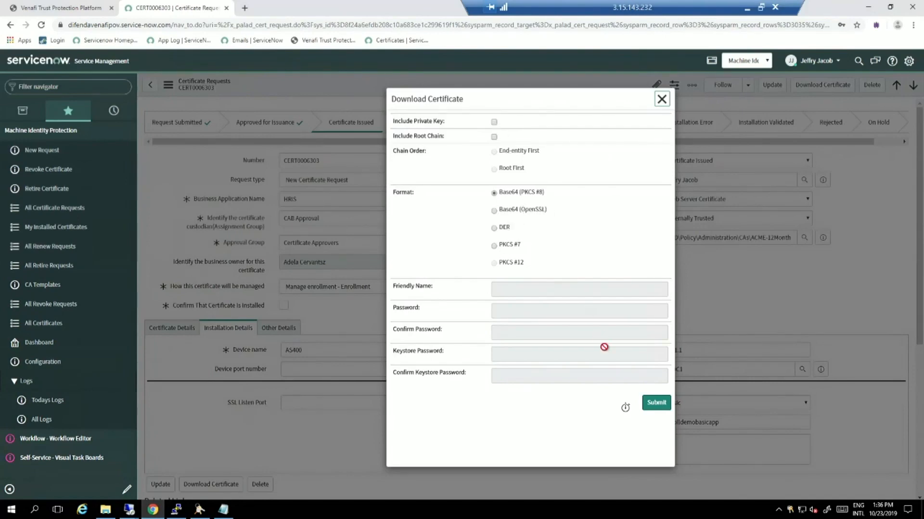
pyautogui.click(656, 403)
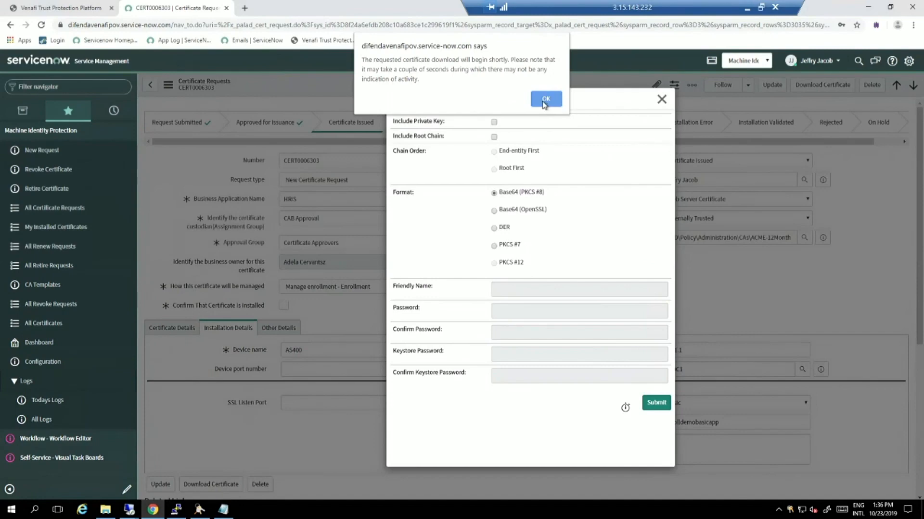
pyautogui.click(545, 98)
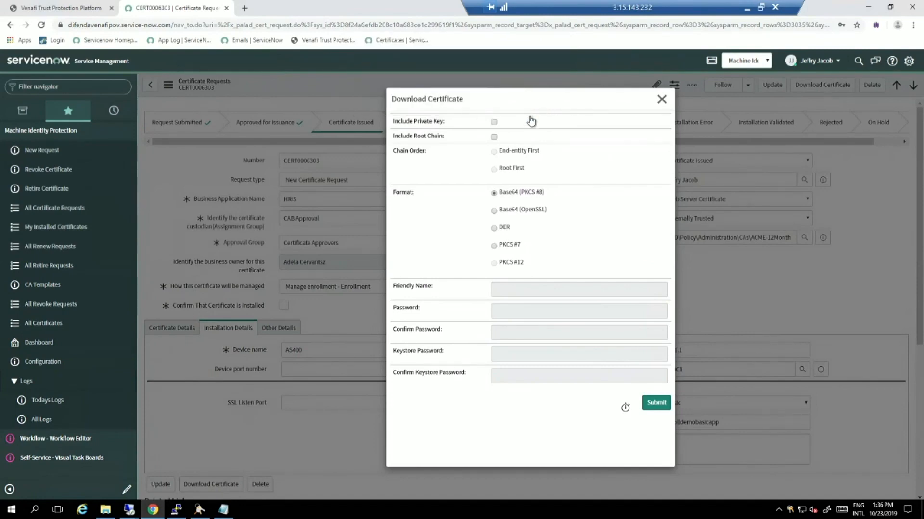
pyautogui.moveTo(509, 205)
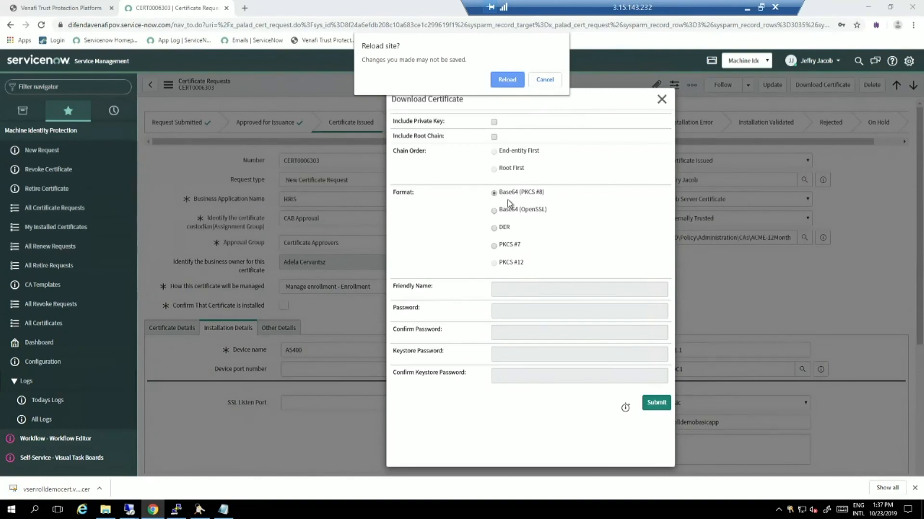
pyautogui.moveTo(527, 107)
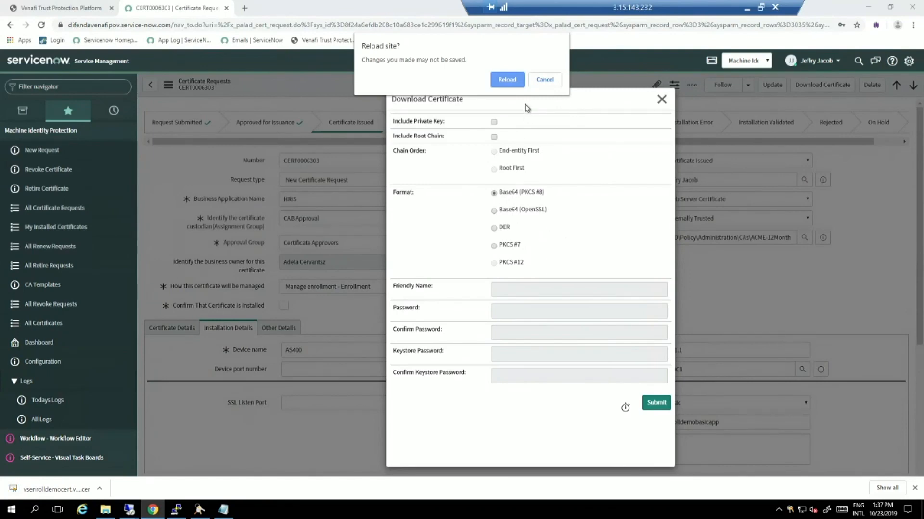
pyautogui.moveTo(546, 89)
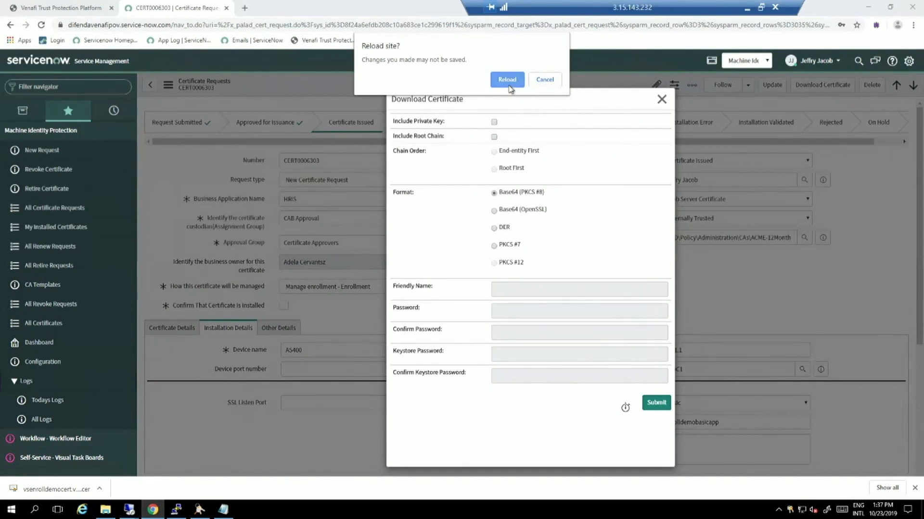
pyautogui.click(506, 80)
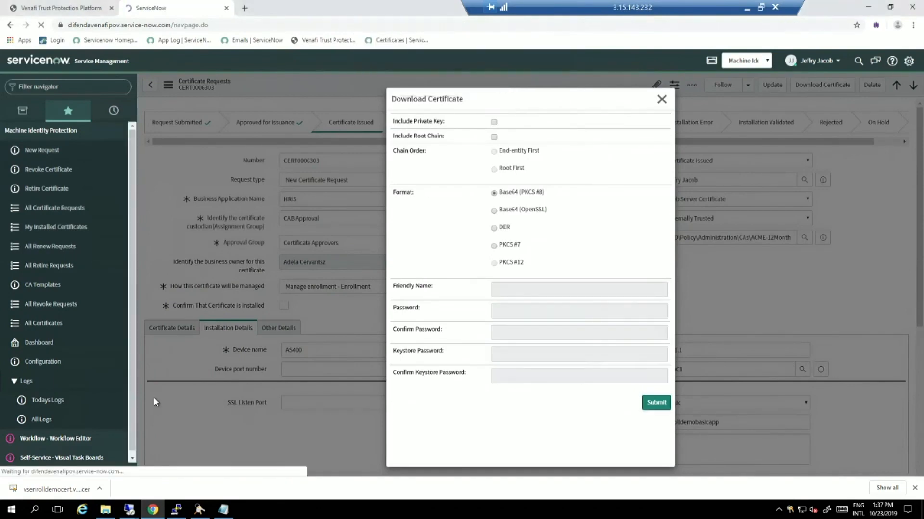
pyautogui.click(655, 402)
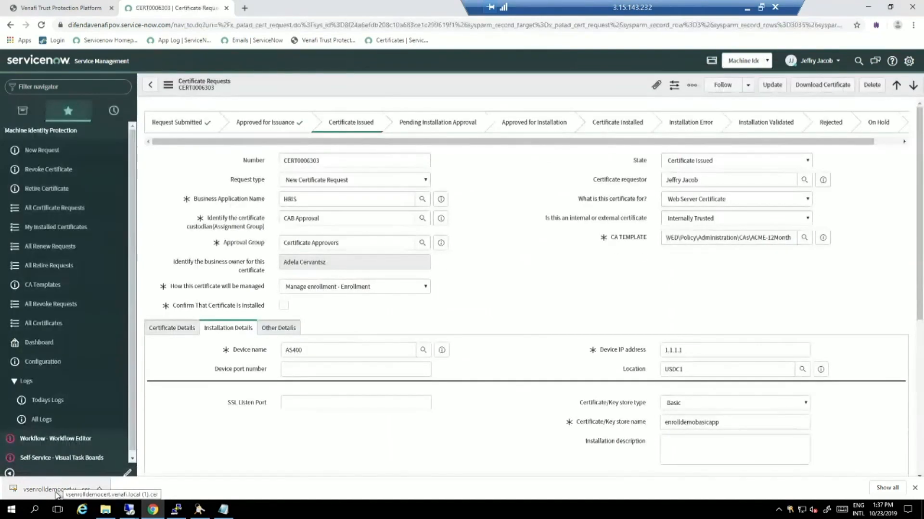
# - Inspect the downloaded .cer file, then mark CERT0006303 as confirmed installed and update
pyautogui.click(57, 490)
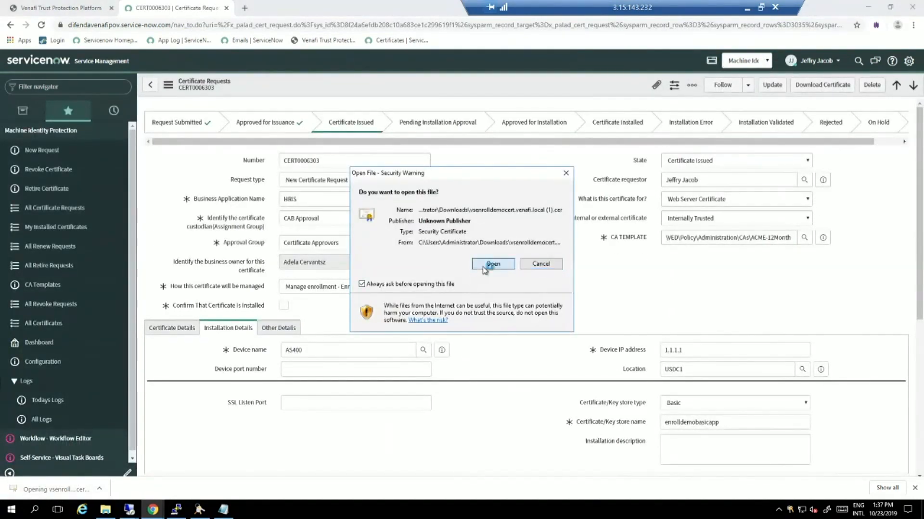
pyautogui.click(492, 263)
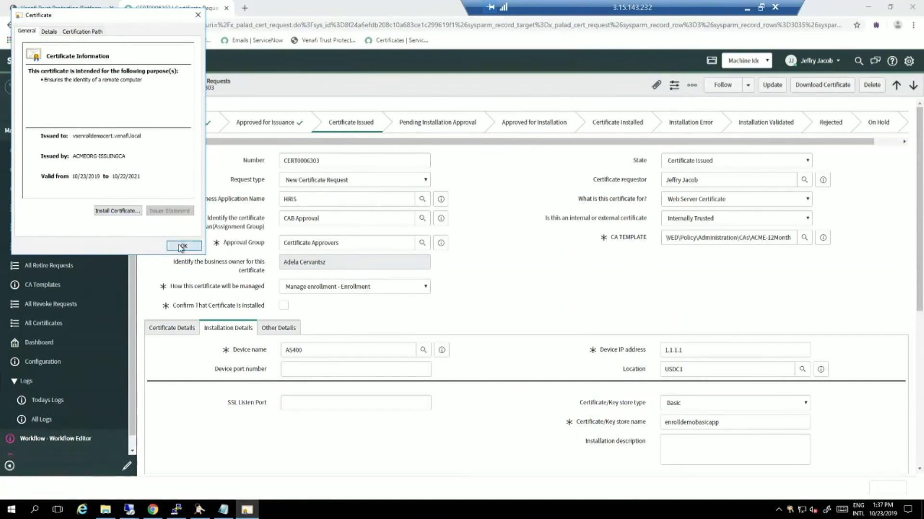
pyautogui.click(183, 246)
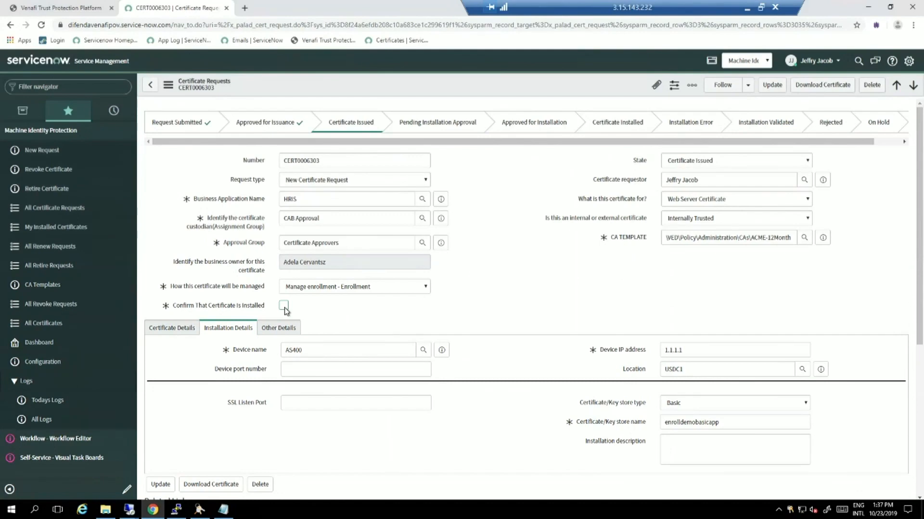
pyautogui.click(283, 305)
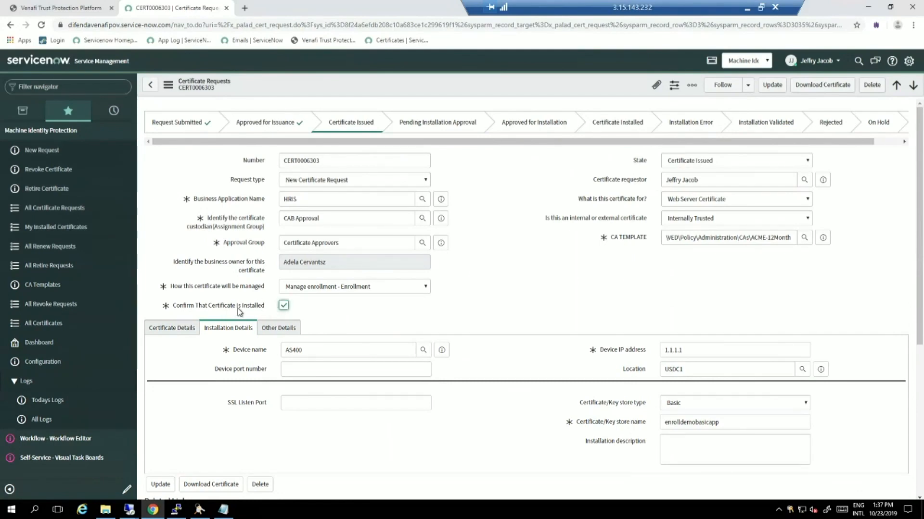
pyautogui.click(692, 84)
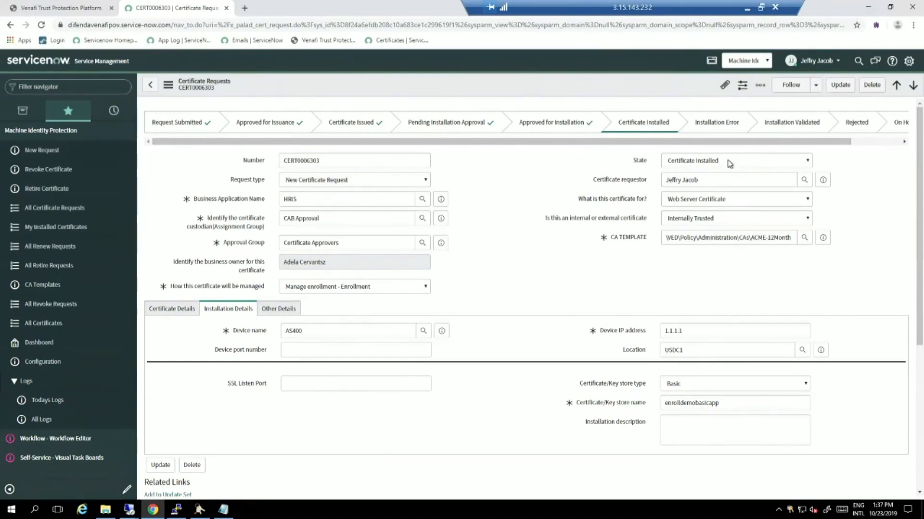
pyautogui.moveTo(840, 84)
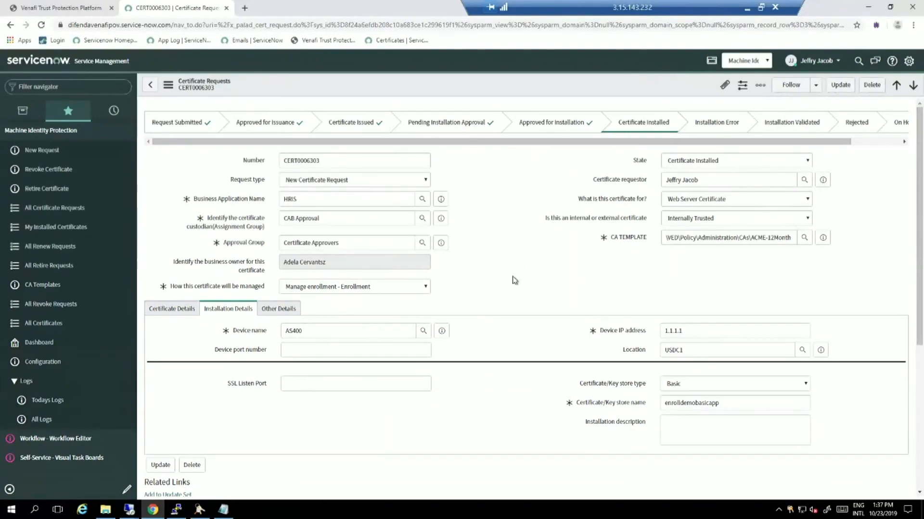
pyautogui.moveTo(731, 171)
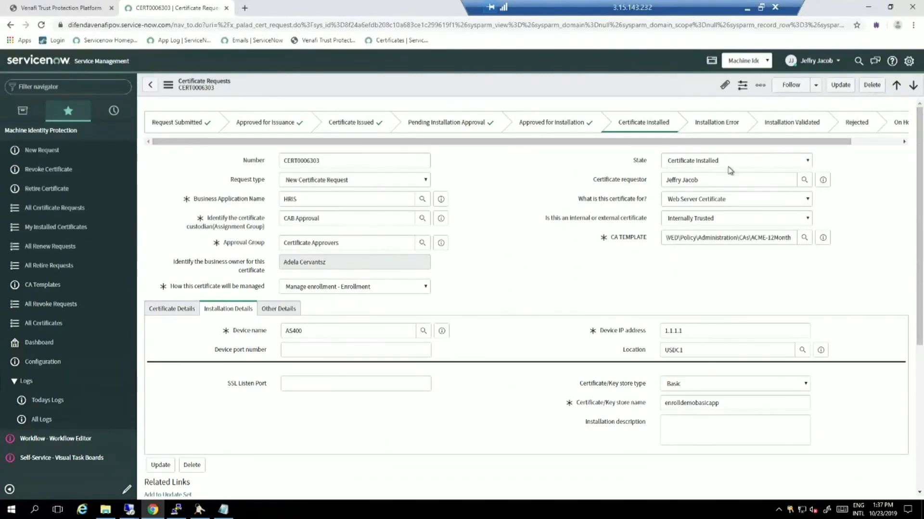
pyautogui.moveTo(661, 175)
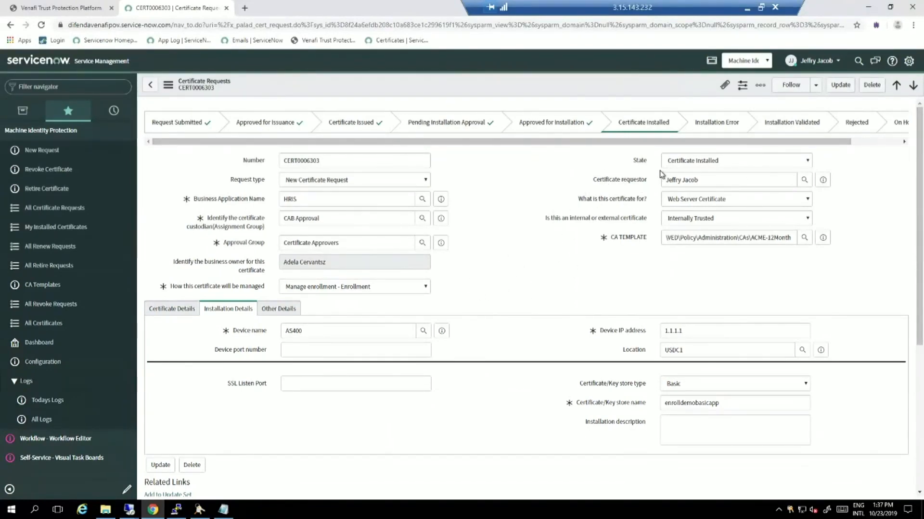
pyautogui.moveTo(668, 168)
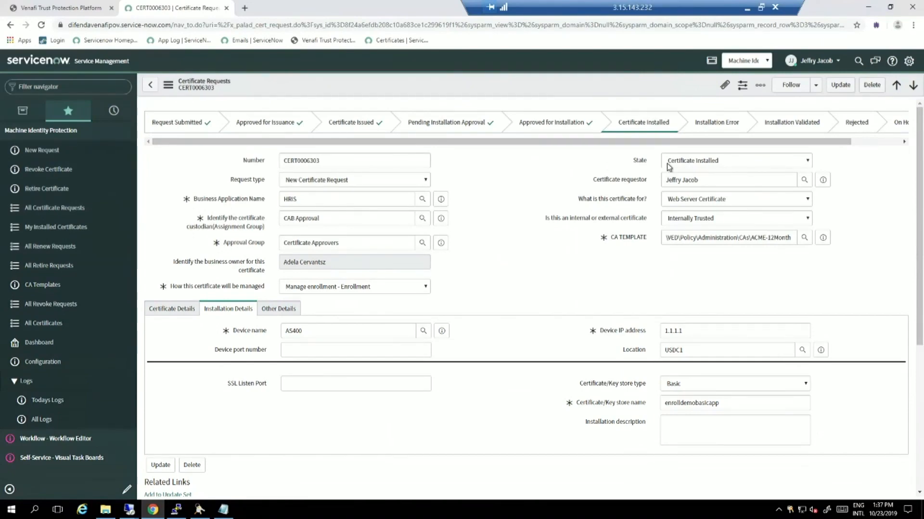
pyautogui.moveTo(82, 230)
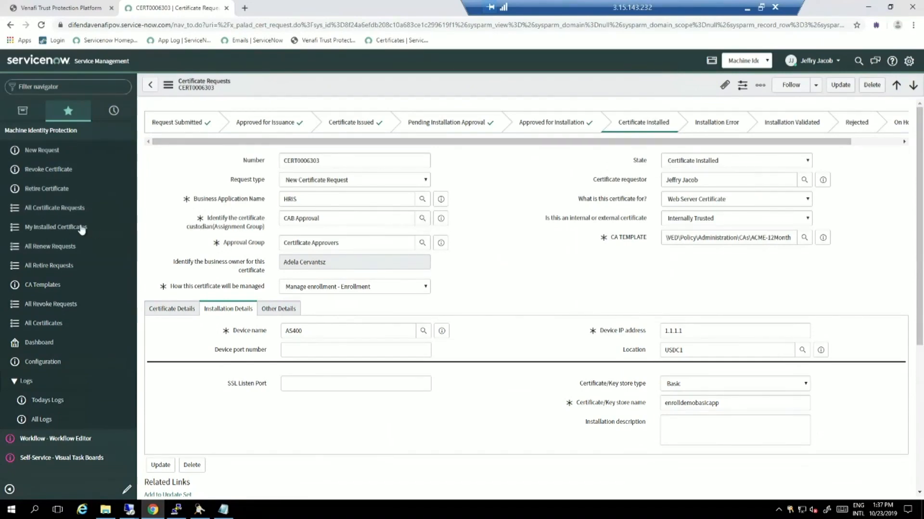
# - Leave CERT0006303 and open request CERT0006295 from All Certificate Requests
pyautogui.click(55, 207)
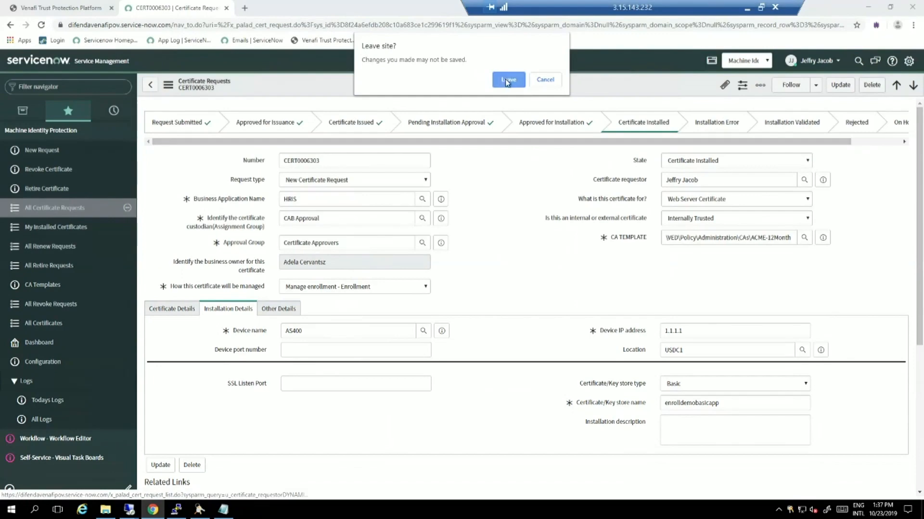
pyautogui.click(507, 80)
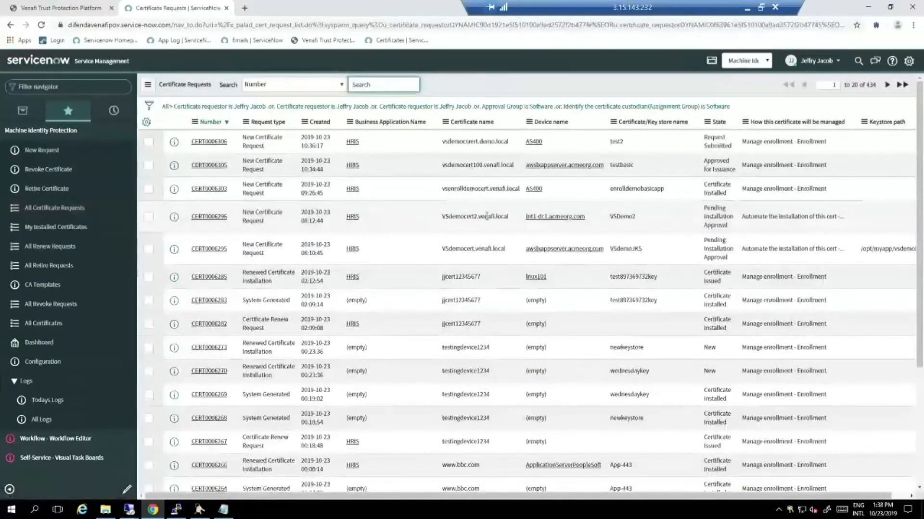
pyautogui.moveTo(511, 244)
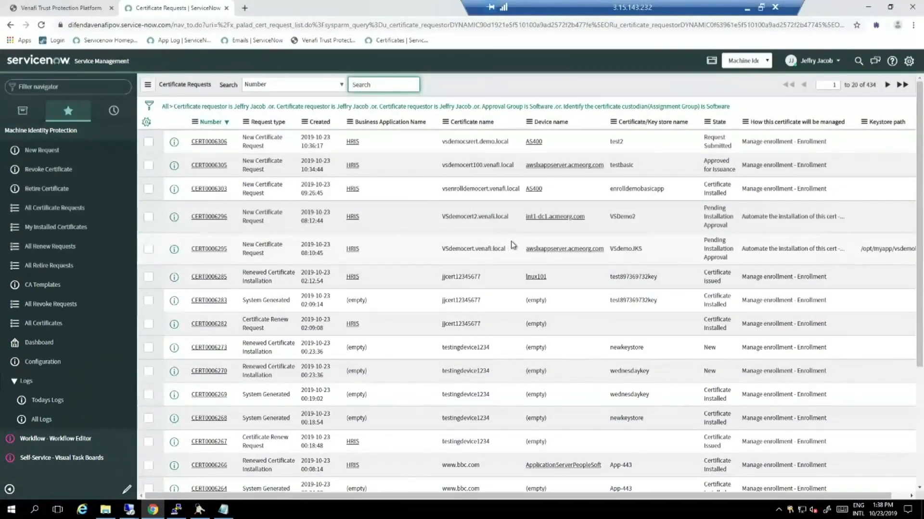
pyautogui.moveTo(209, 249)
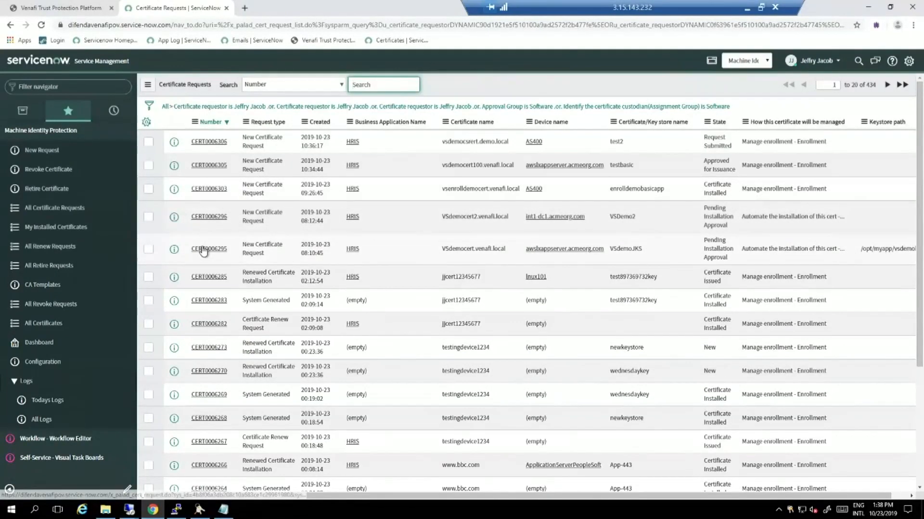
pyautogui.click(209, 248)
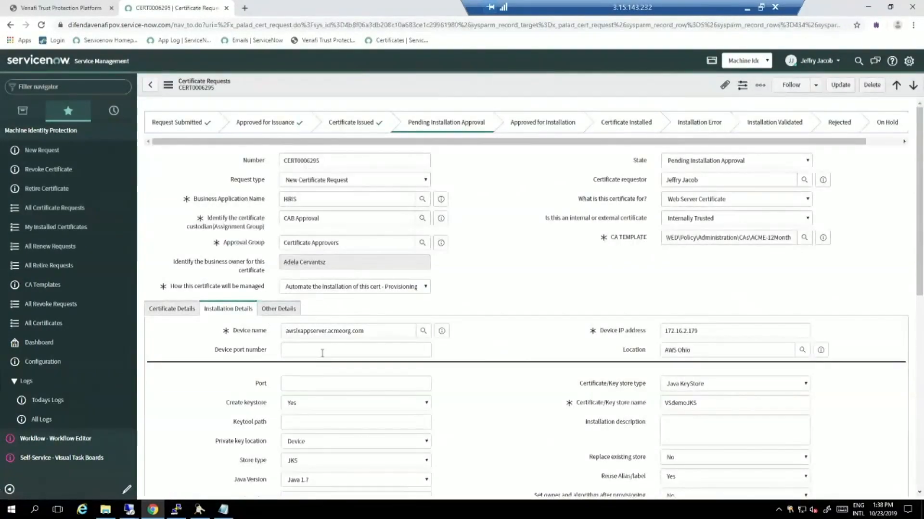
# - Review CERT0006295's Certificate Details and Installation Details tabs, selecting the device name
pyautogui.click(171, 273)
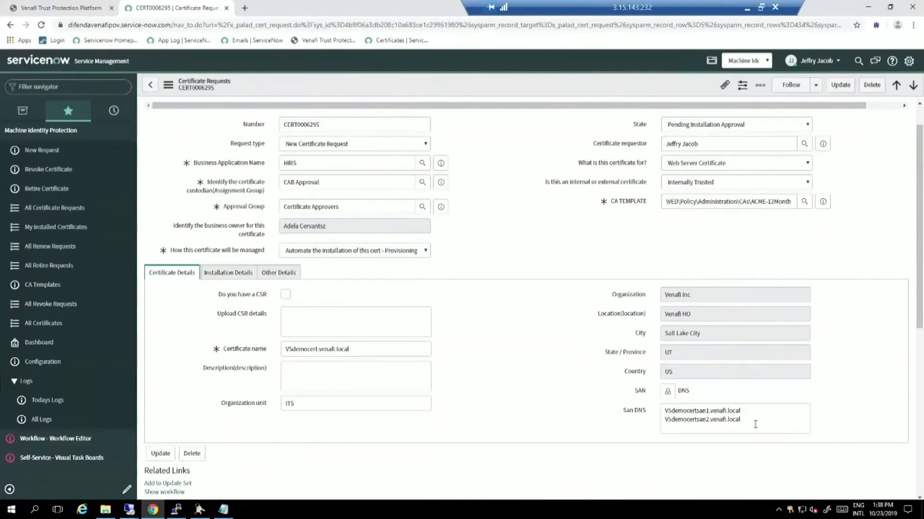
pyautogui.click(228, 273)
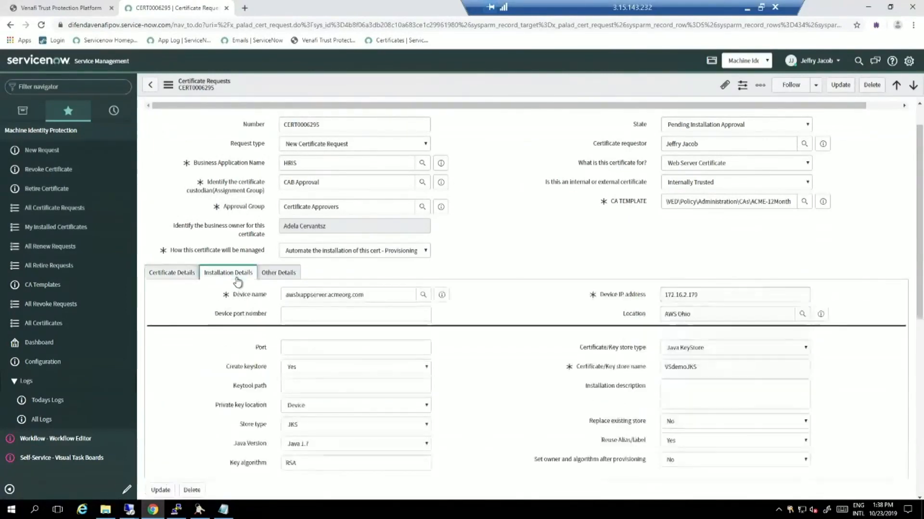
pyautogui.scroll(-3)
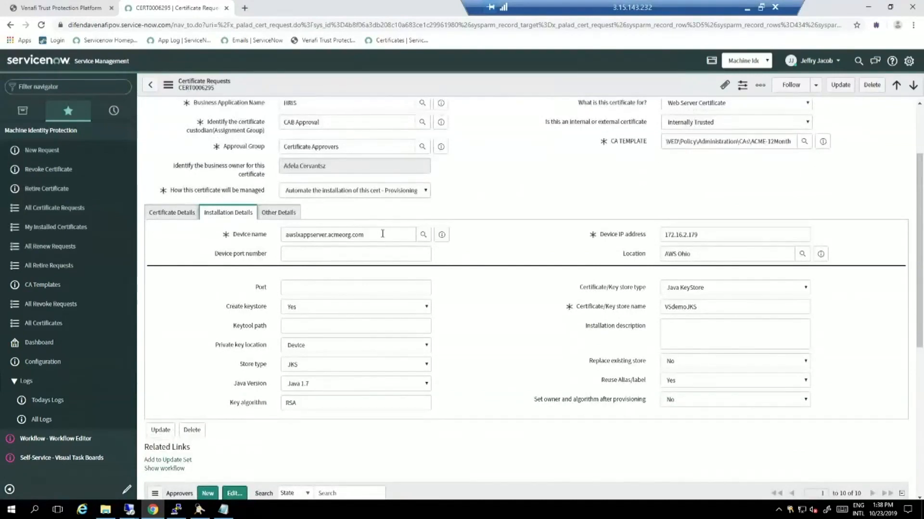
pyautogui.tripleClick(348, 234)
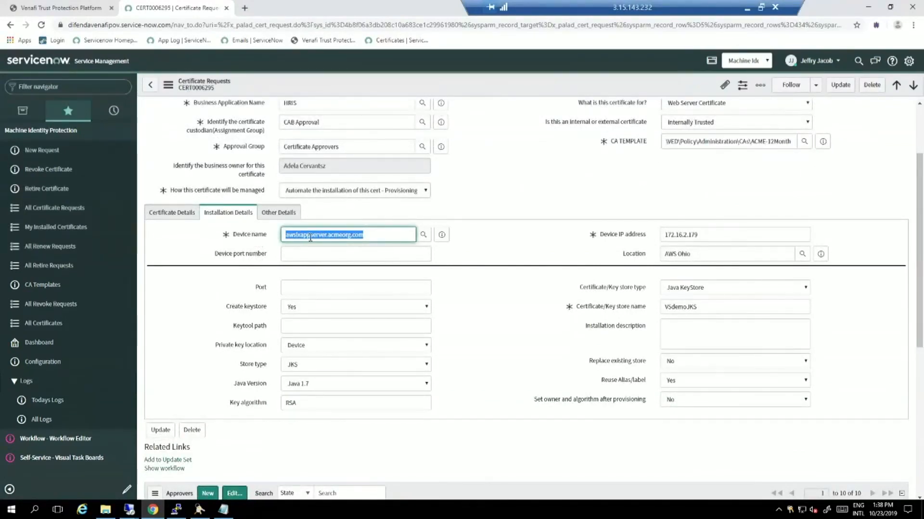
pyautogui.moveTo(717, 293)
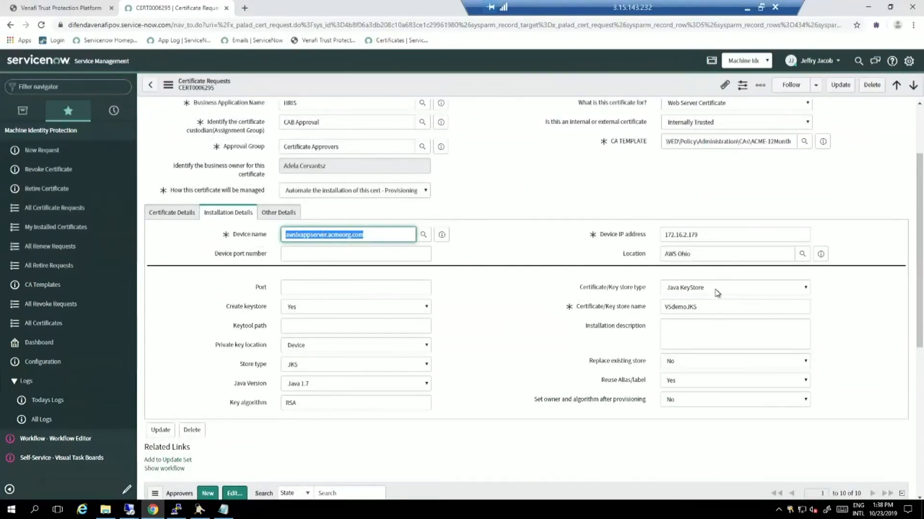
pyautogui.moveTo(520, 343)
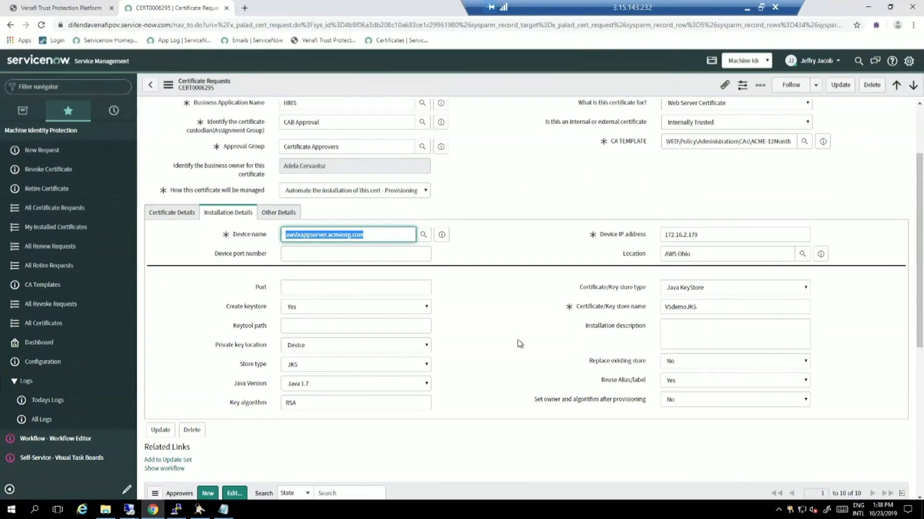
pyautogui.moveTo(654, 312)
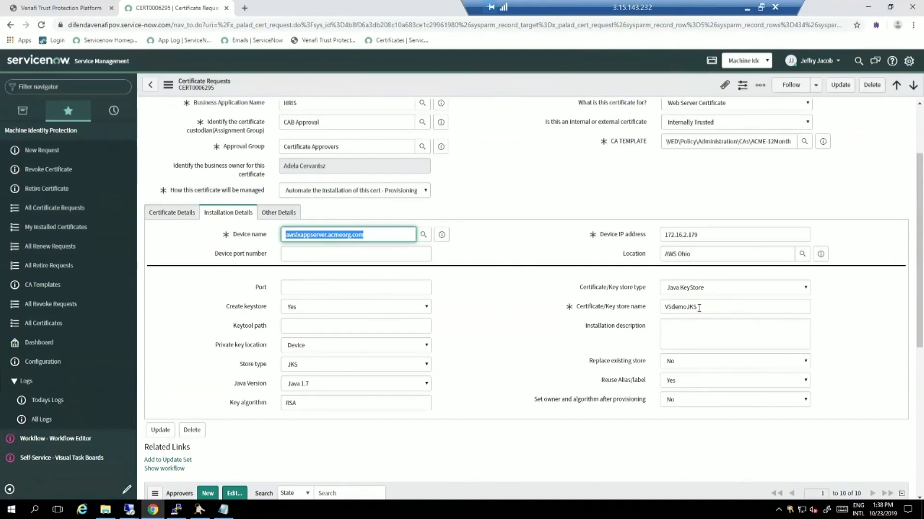
pyautogui.moveTo(598, 347)
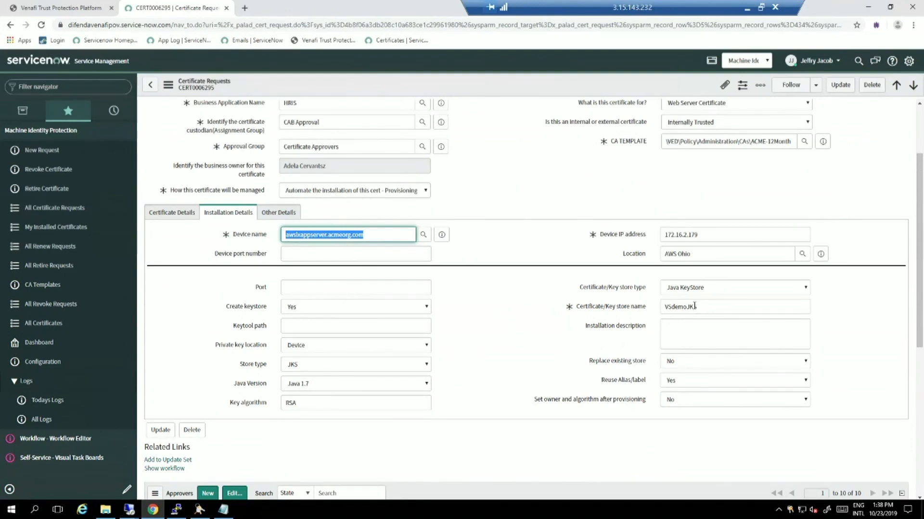
pyautogui.moveTo(570, 339)
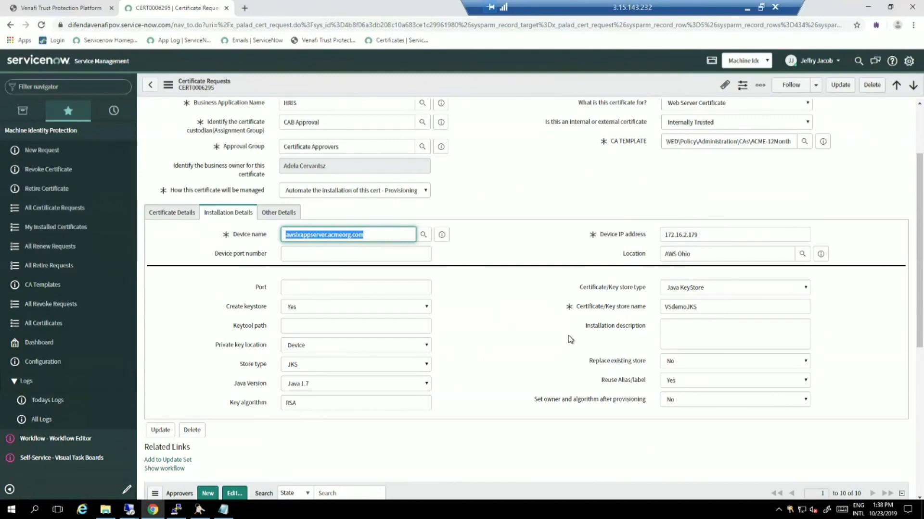
pyautogui.moveTo(398, 461)
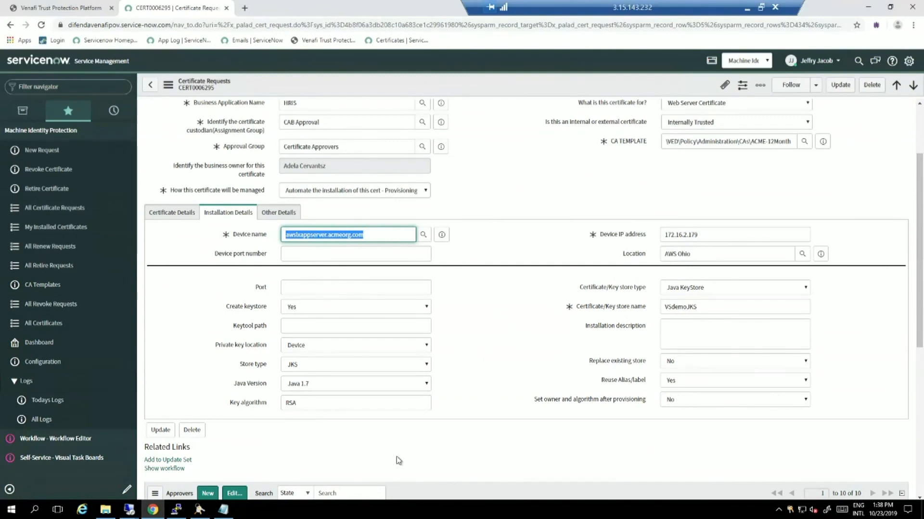
pyautogui.moveTo(611, 250)
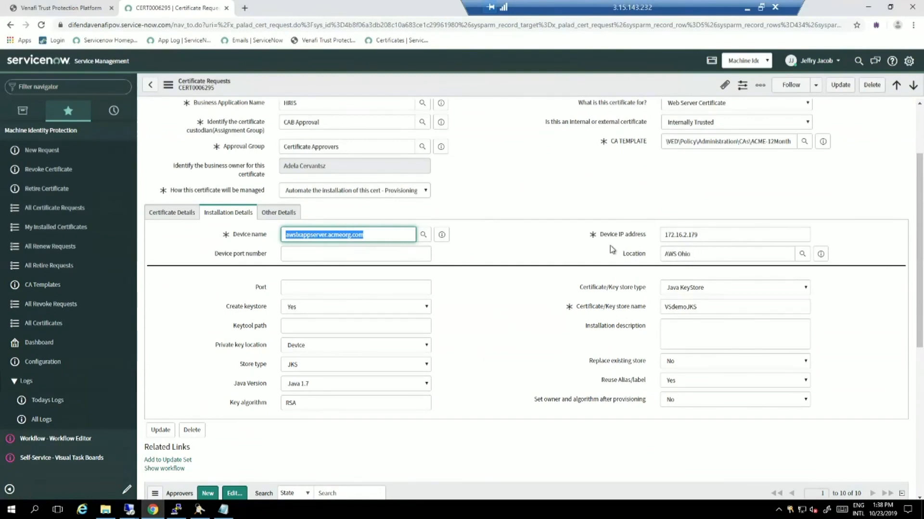
# - Scroll through the CERT0006295 form to its Approvers list
pyautogui.scroll(3)
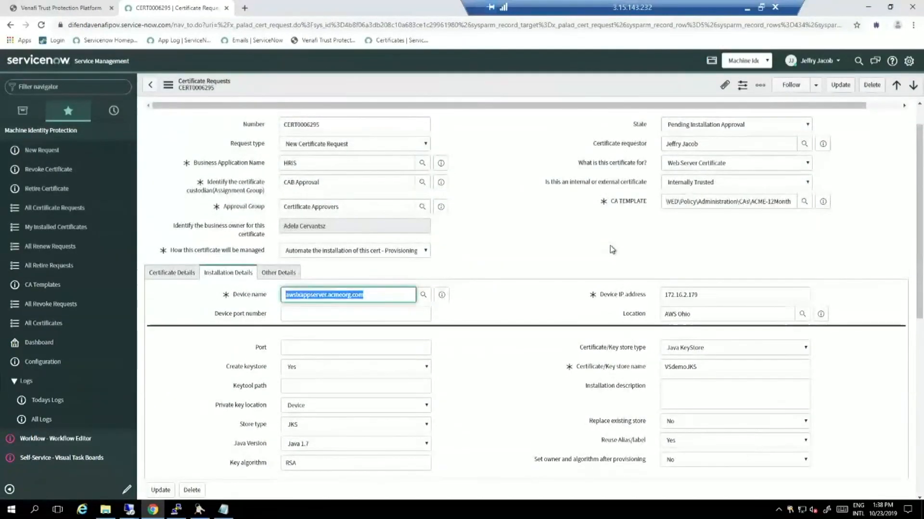
pyautogui.scroll(3)
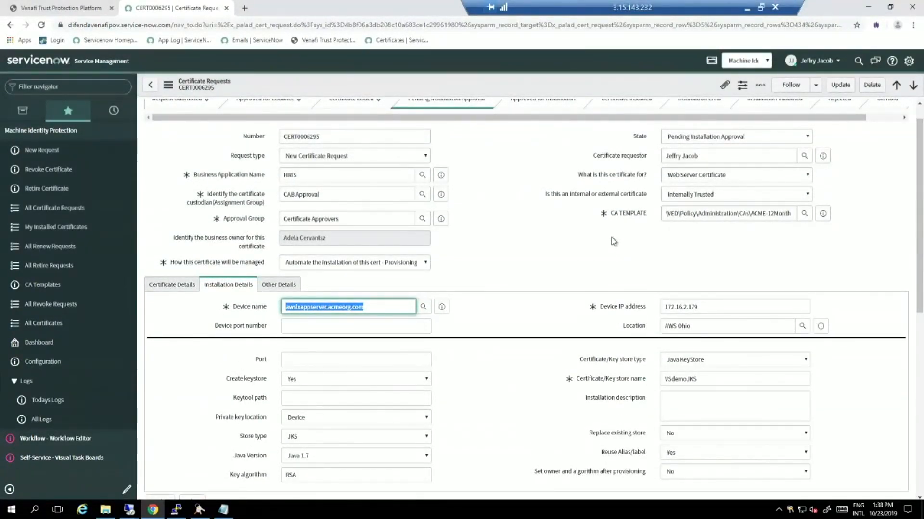
pyautogui.scroll(-3)
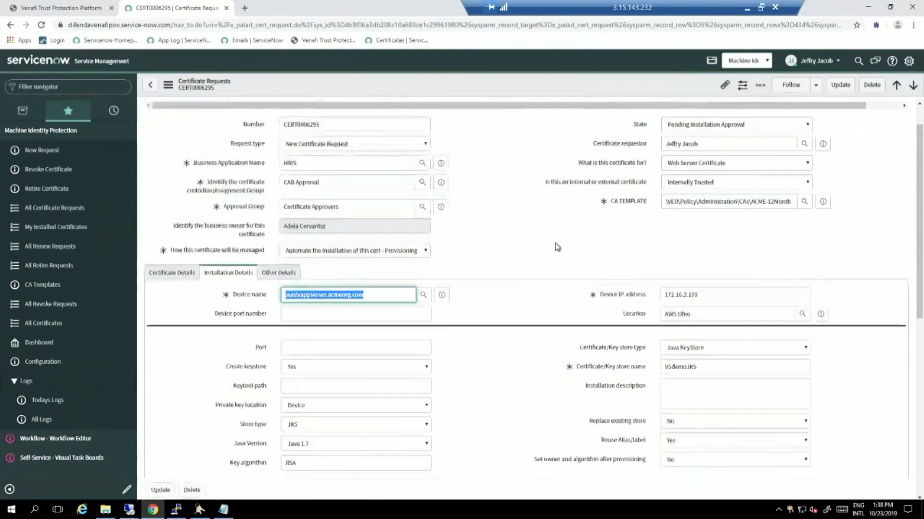
pyautogui.scroll(3)
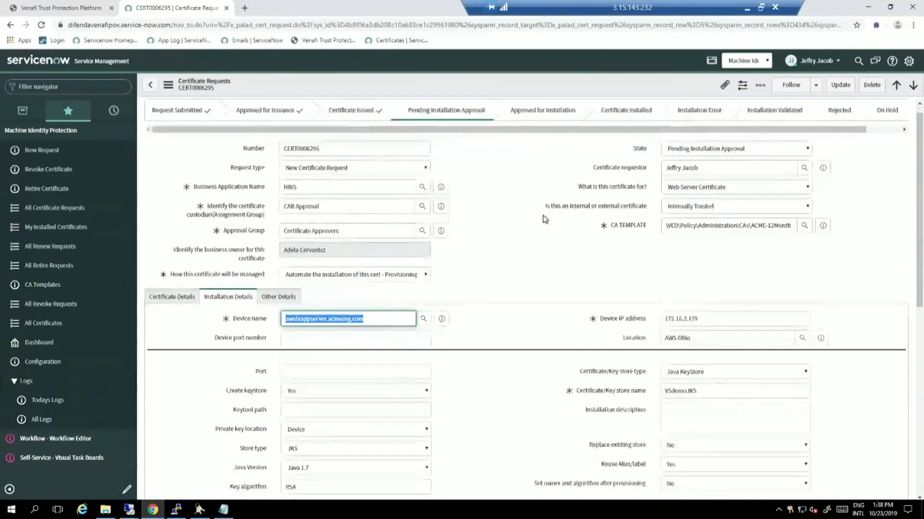
pyautogui.moveTo(723, 160)
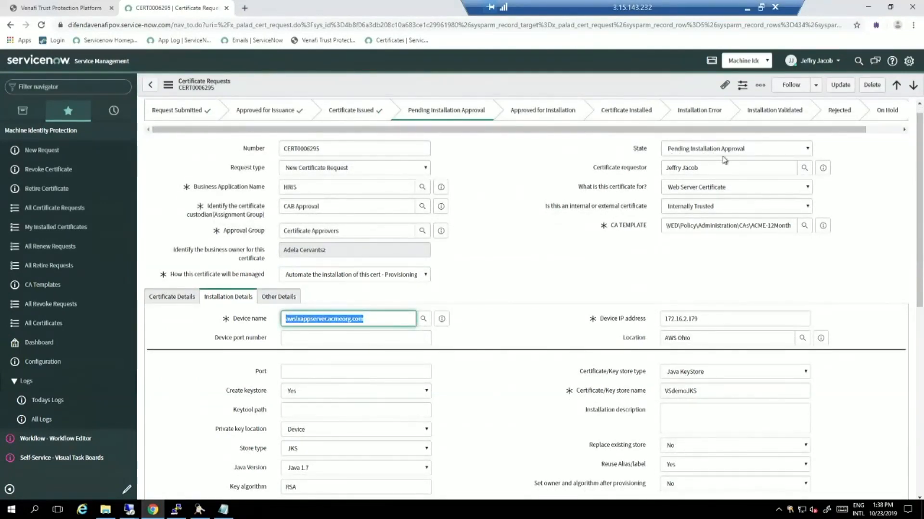
pyautogui.scroll(-3)
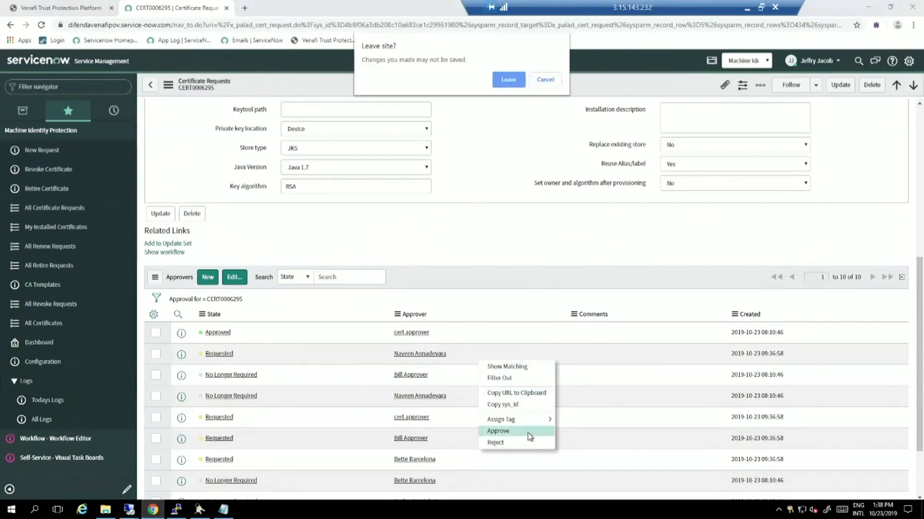
# - Confirm leaving the page so CERT0006295 becomes Approved for Installation
pyautogui.click(498, 431)
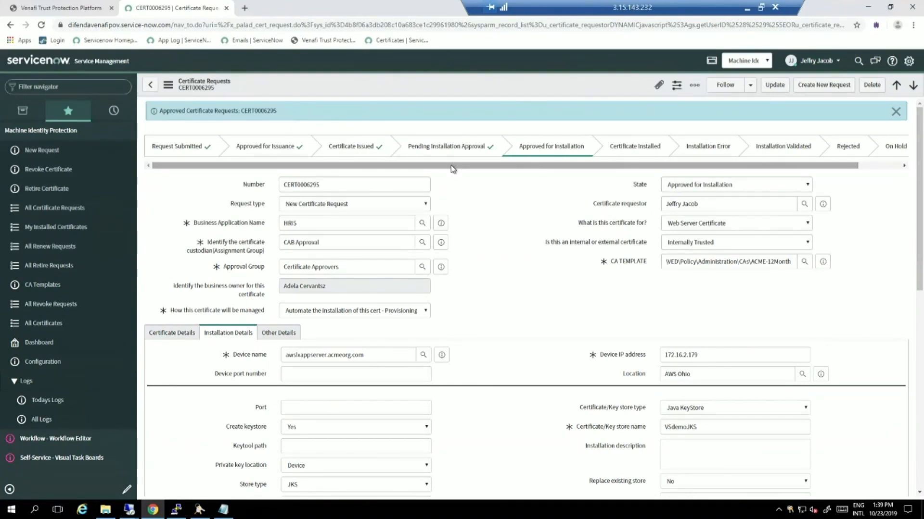
pyautogui.moveTo(486, 237)
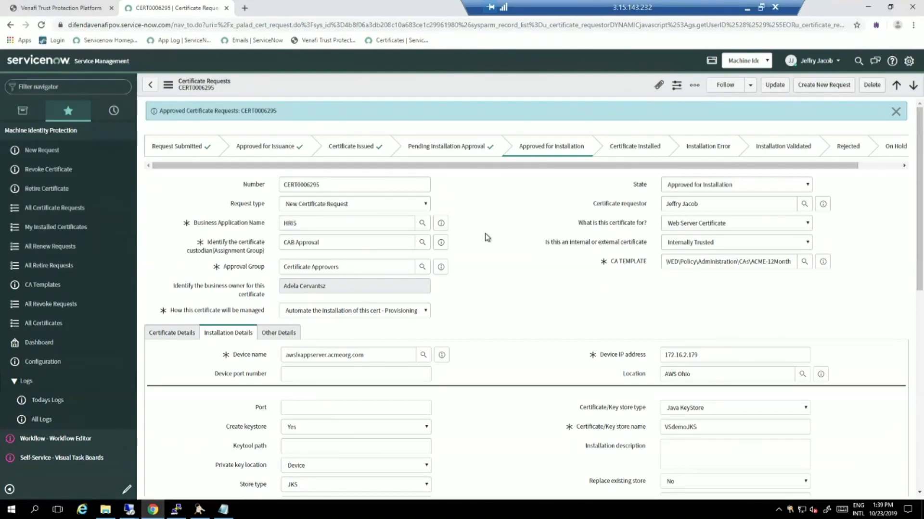
pyautogui.moveTo(151, 84)
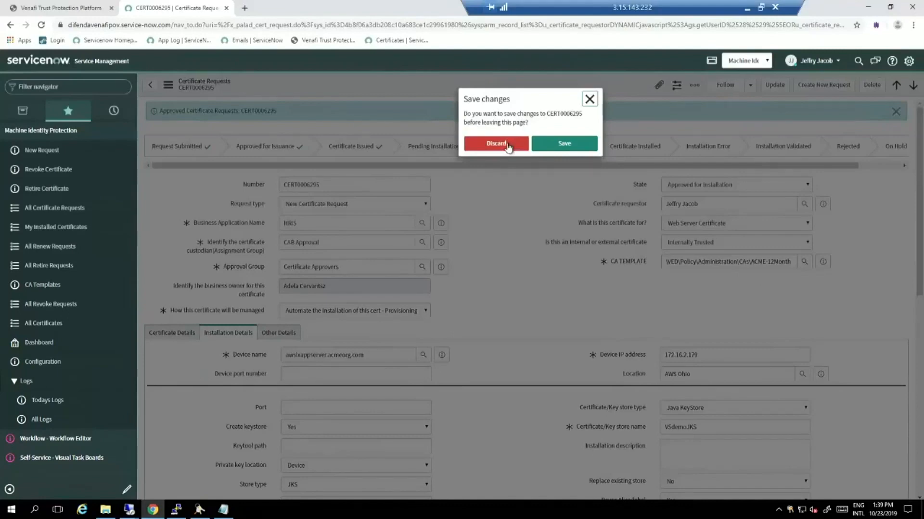
# - Open request CERT0006296 for int1-dc1.acmeorg.com, then head to Revoke Certificate
pyautogui.click(495, 143)
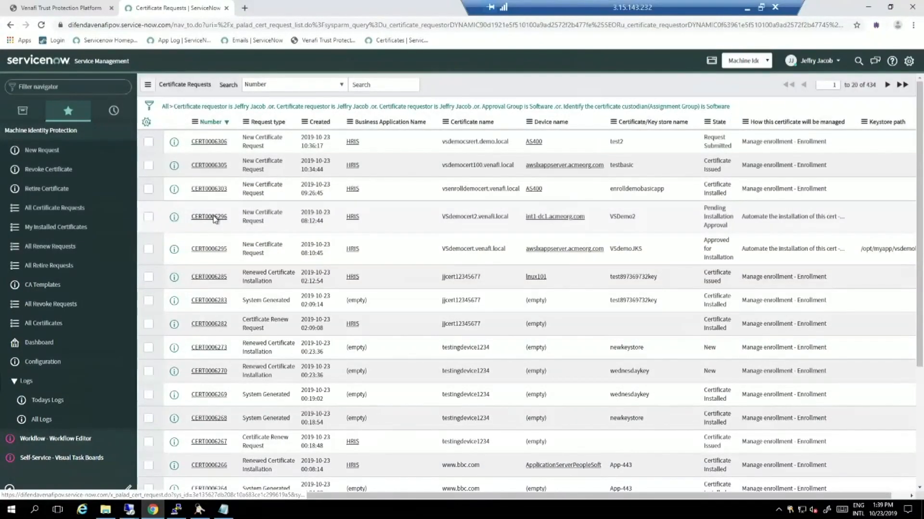
pyautogui.click(208, 216)
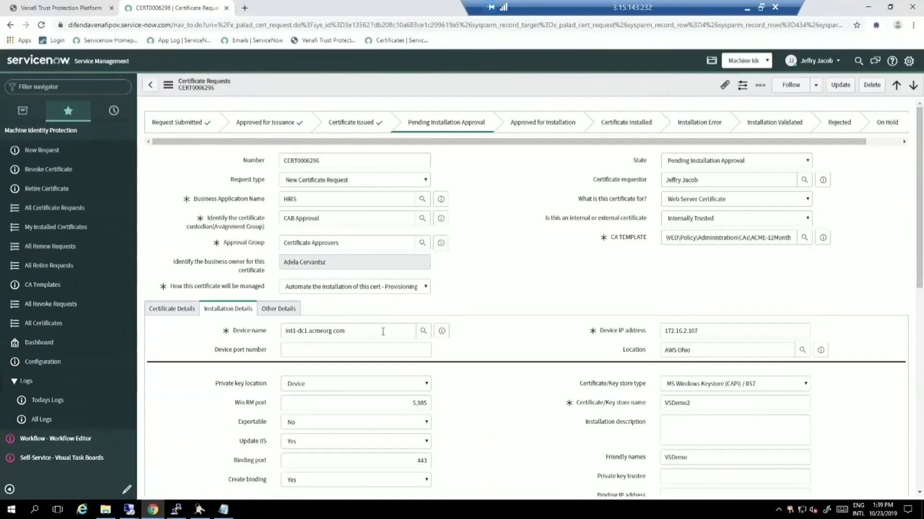
pyautogui.scroll(-3)
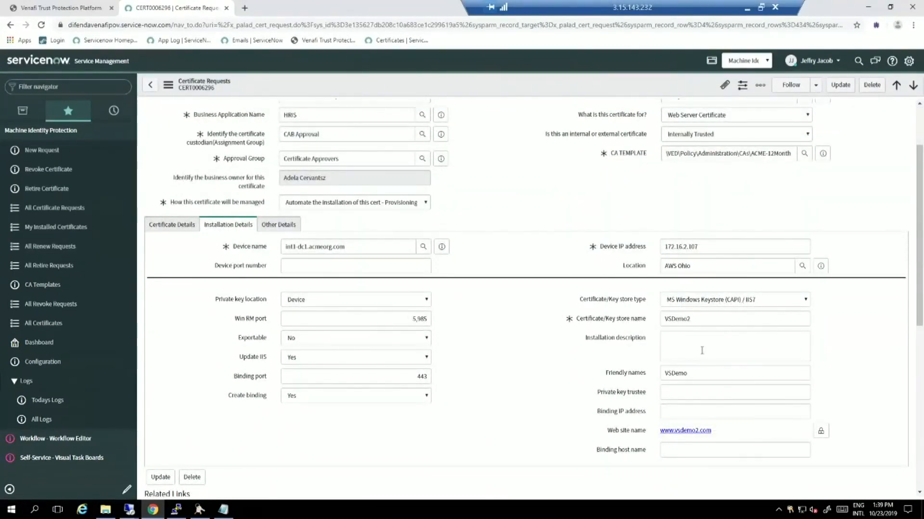
pyautogui.moveTo(485, 258)
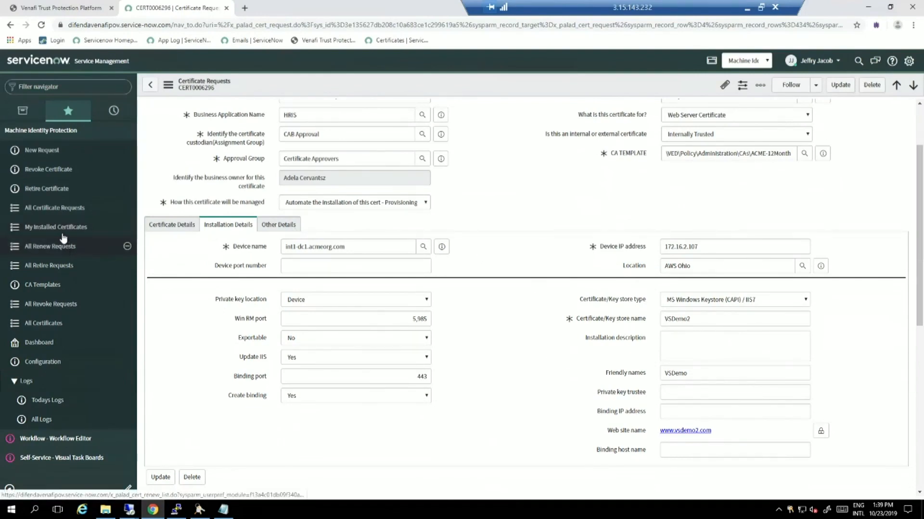
pyautogui.click(47, 169)
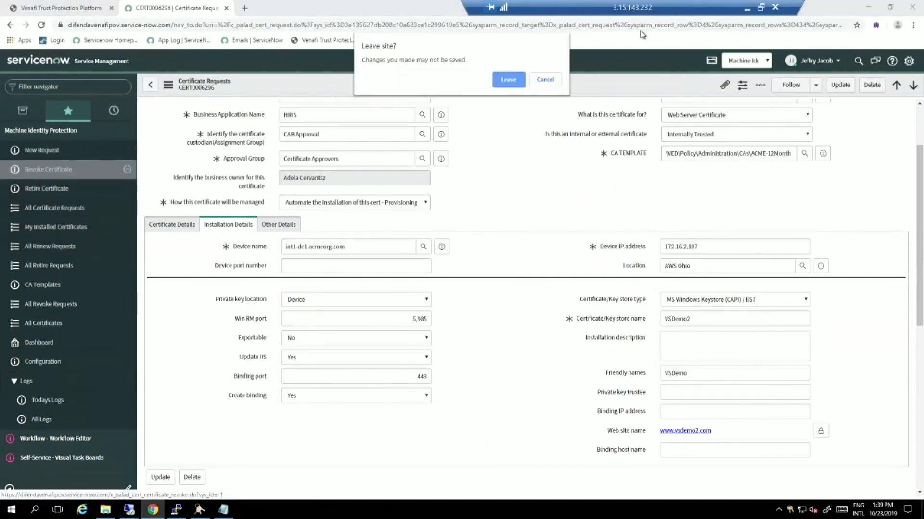
# - Submit a revoke request for vsdemocert100.venafi.local, reason CA key compromised, and open RCERT0001519
pyautogui.click(507, 79)
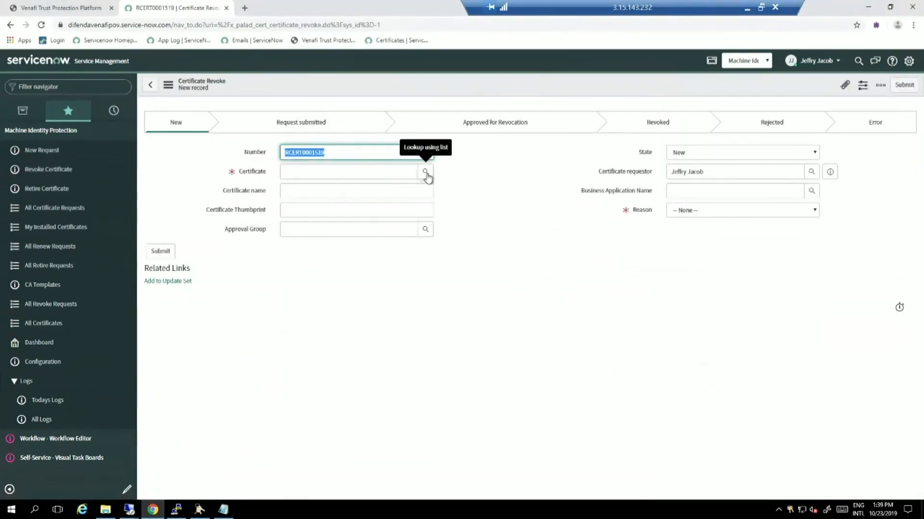
pyautogui.click(426, 171)
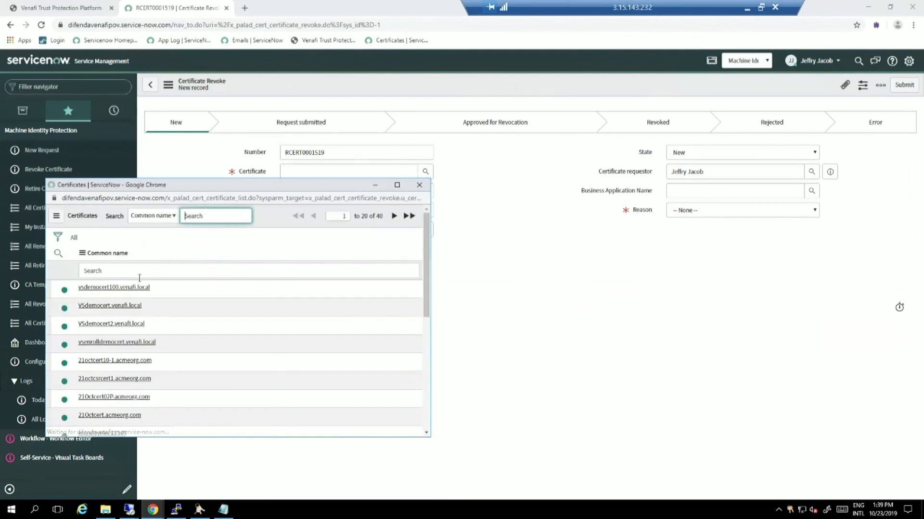
pyautogui.click(113, 287)
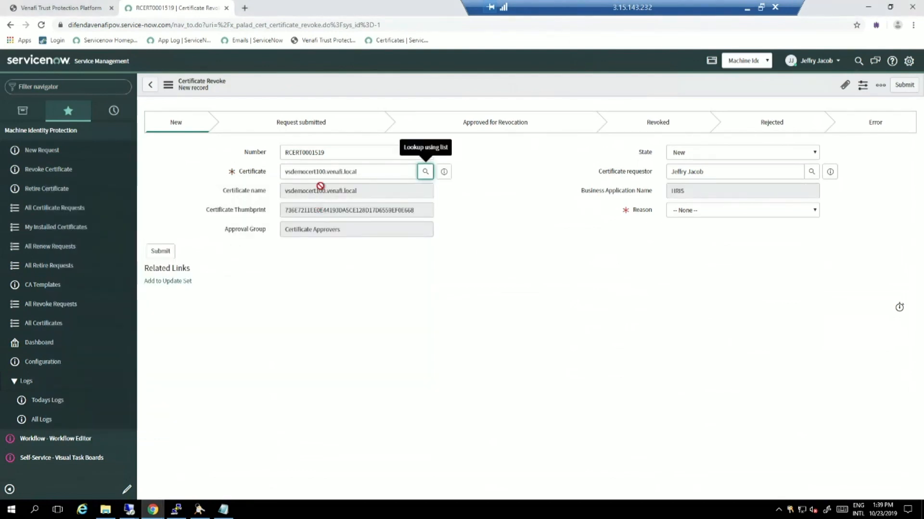
pyautogui.moveTo(756, 191)
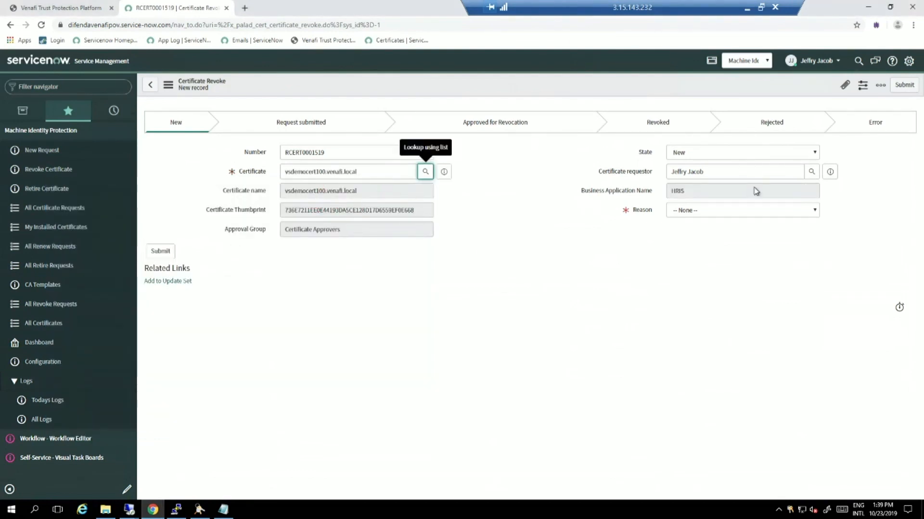
pyautogui.click(740, 210)
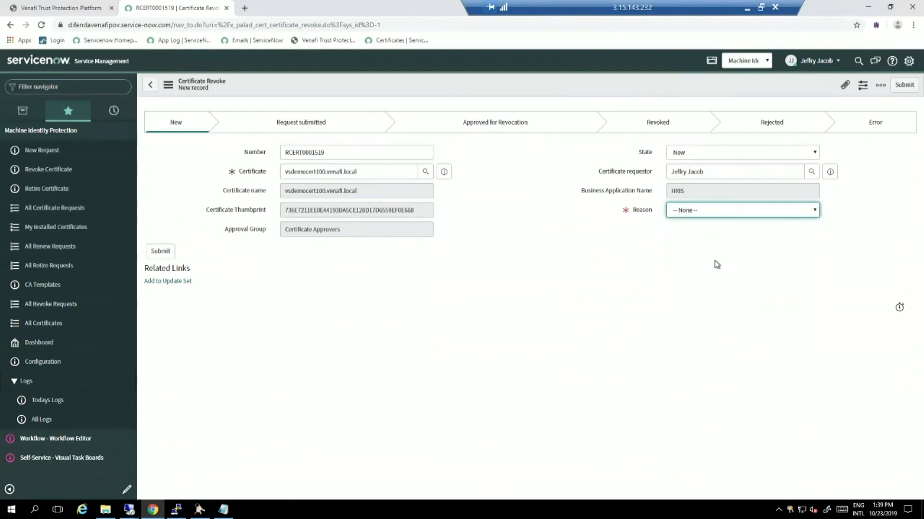
pyautogui.click(741, 209)
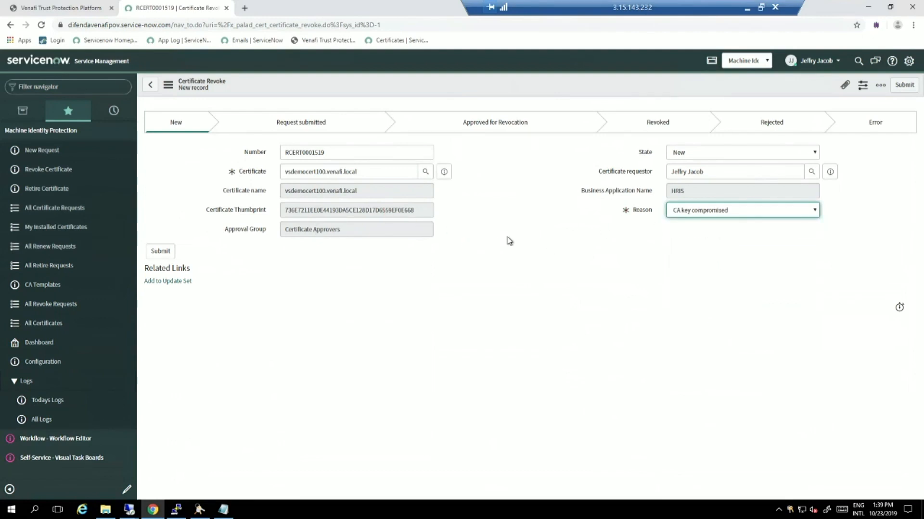
pyautogui.moveTo(160, 251)
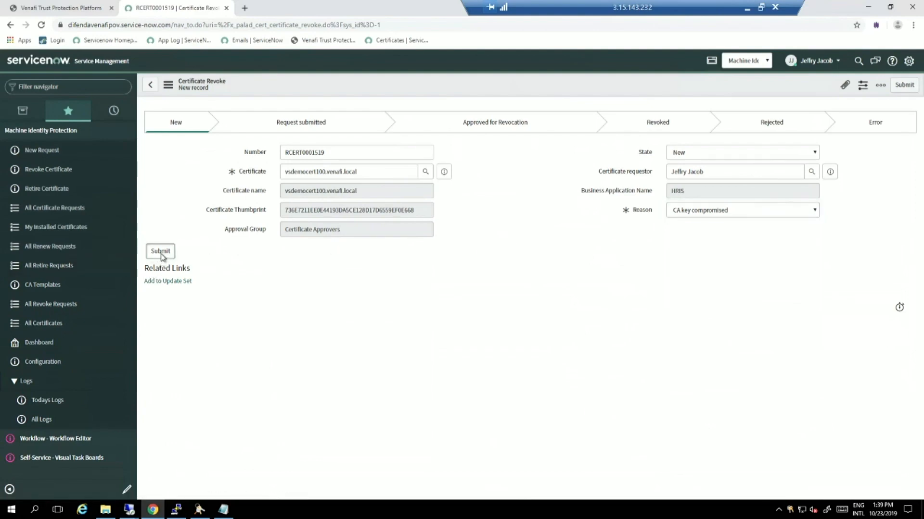
pyautogui.click(160, 251)
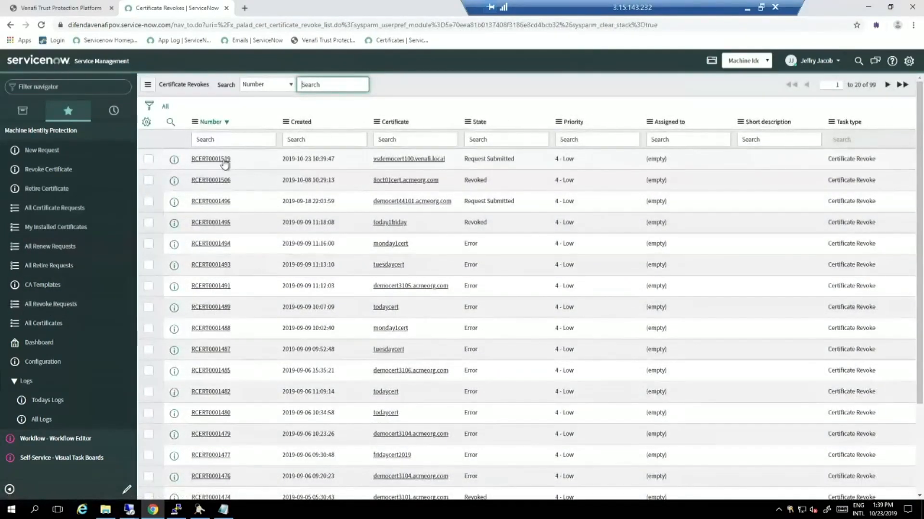
pyautogui.click(210, 159)
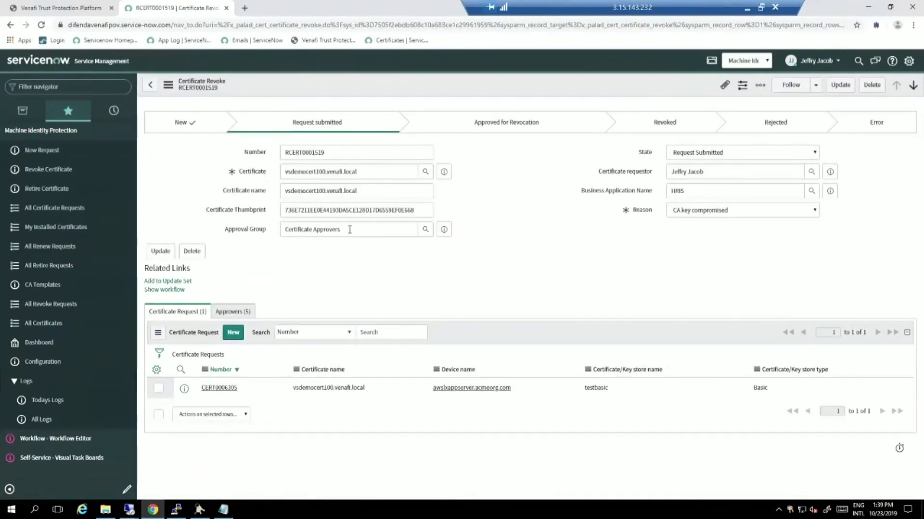
pyautogui.moveTo(347, 276)
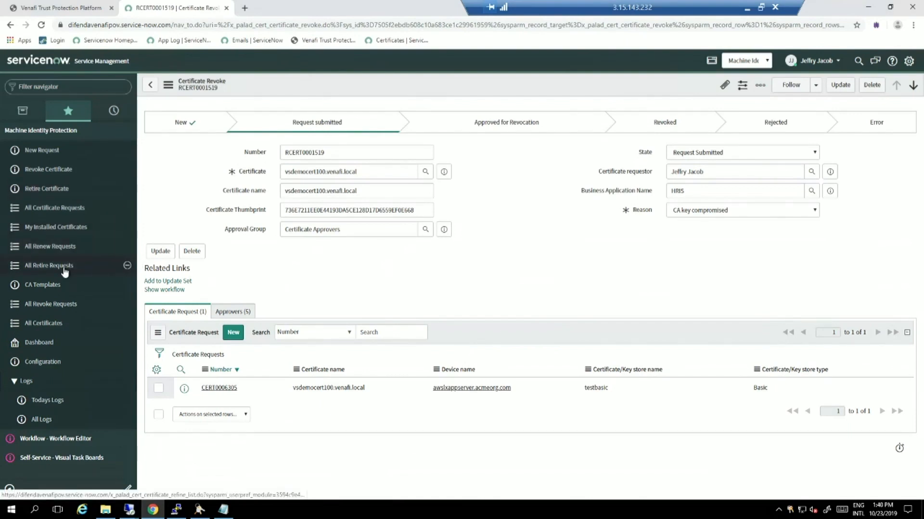
# - Fill a retire form with VSdemocert.venafi.local, then abandon it for a new certificate request
pyautogui.click(46, 189)
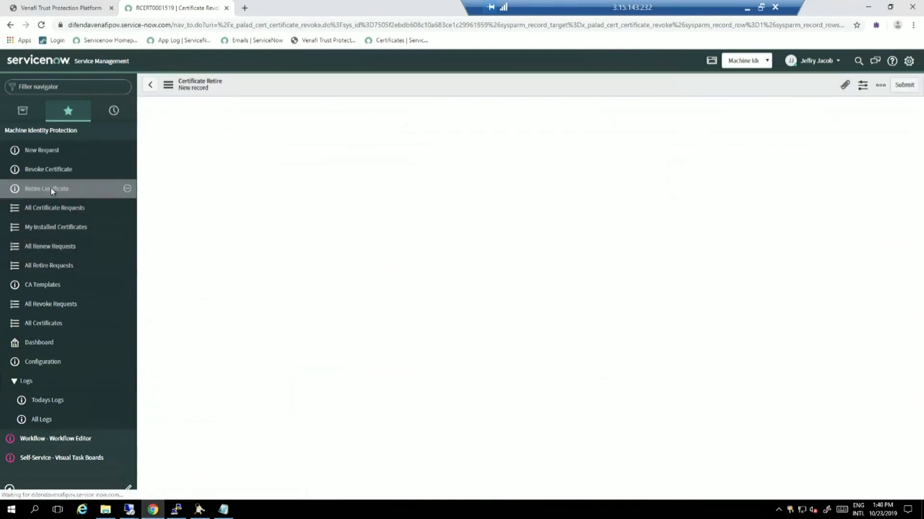
pyautogui.click(46, 189)
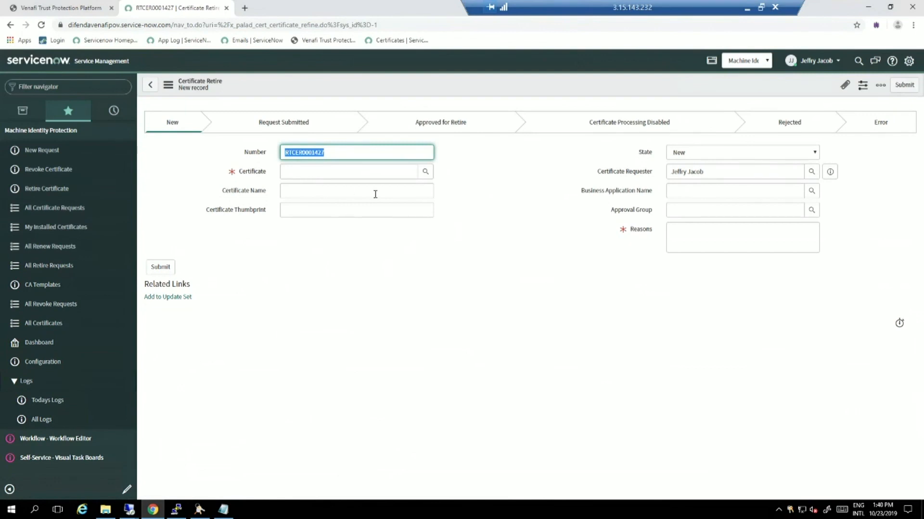
pyautogui.moveTo(459, 186)
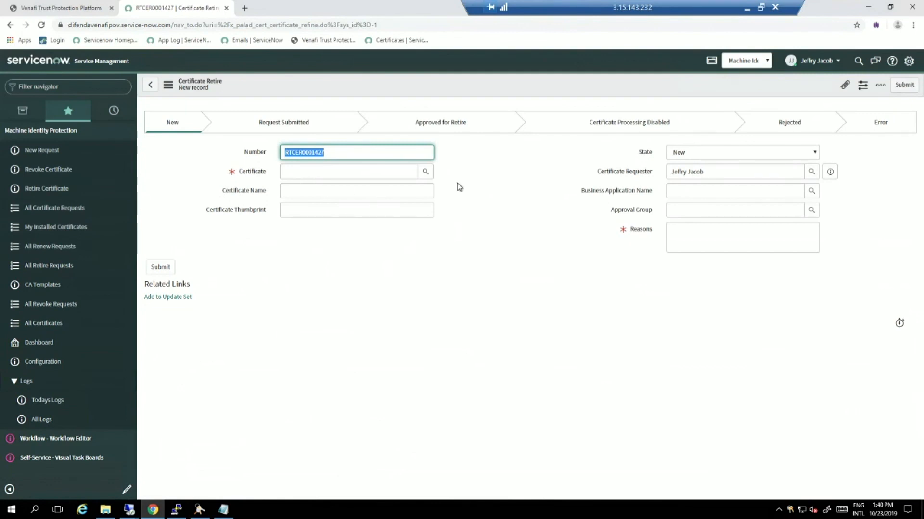
pyautogui.click(424, 171)
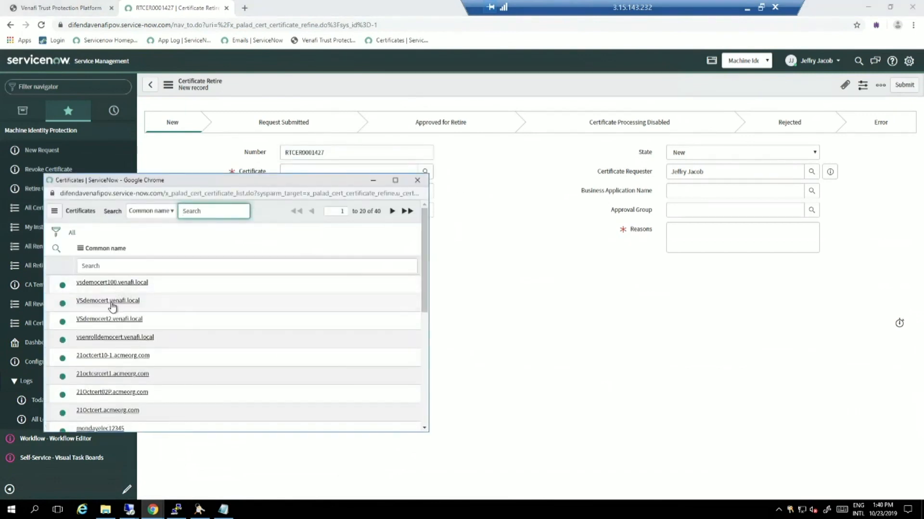
pyautogui.click(107, 301)
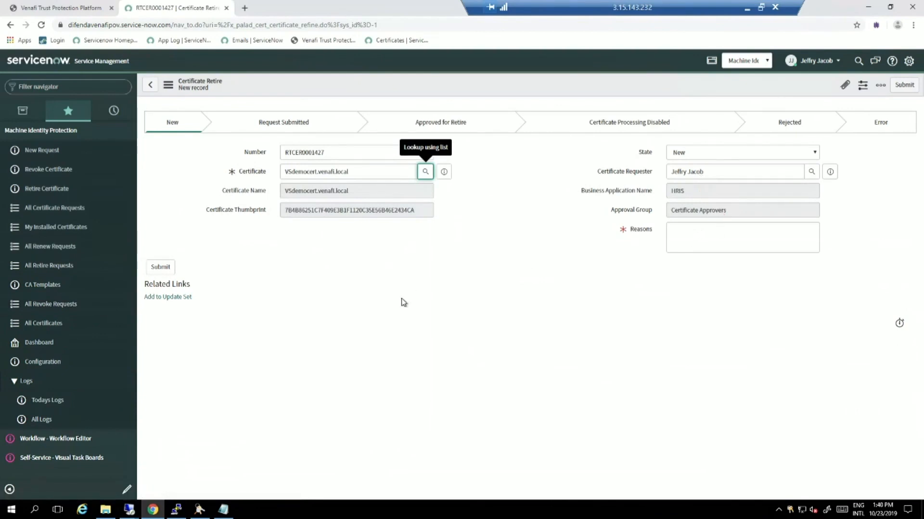
pyautogui.moveTo(46, 188)
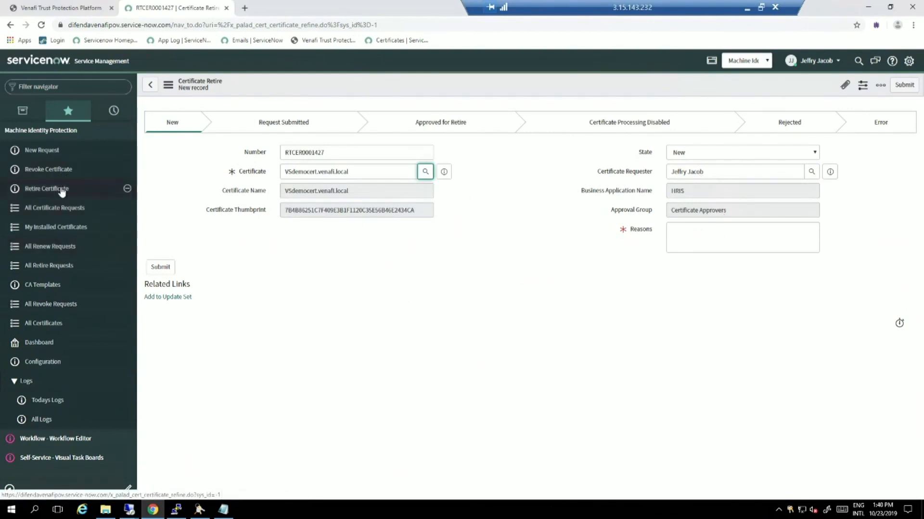
pyautogui.moveTo(41, 150)
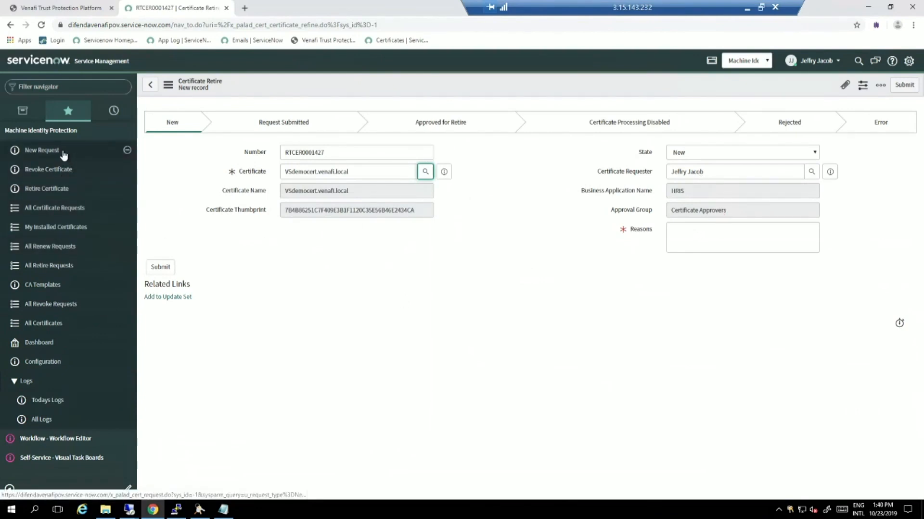
pyautogui.click(41, 150)
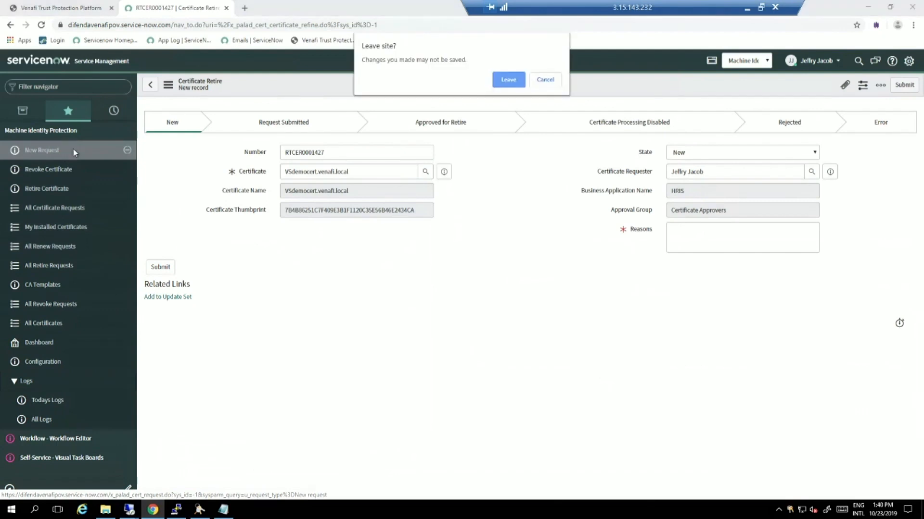
pyautogui.click(507, 79)
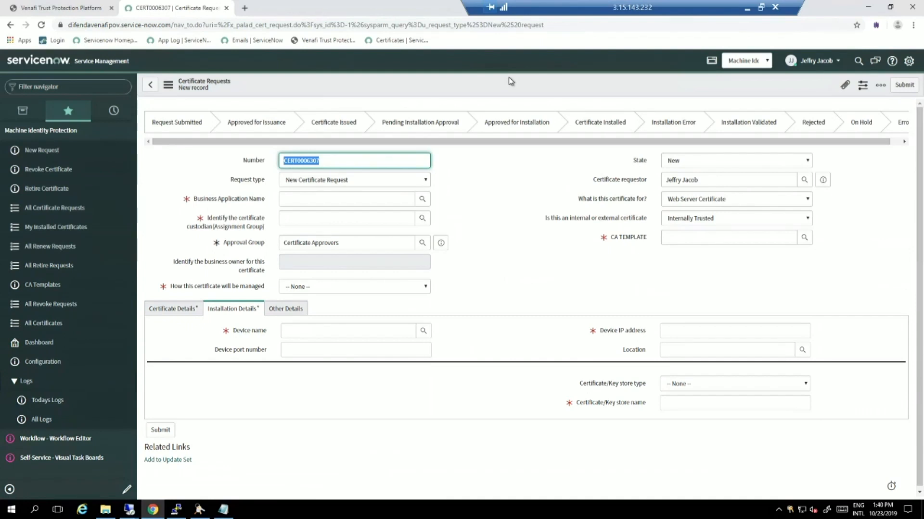
pyautogui.moveTo(98, 196)
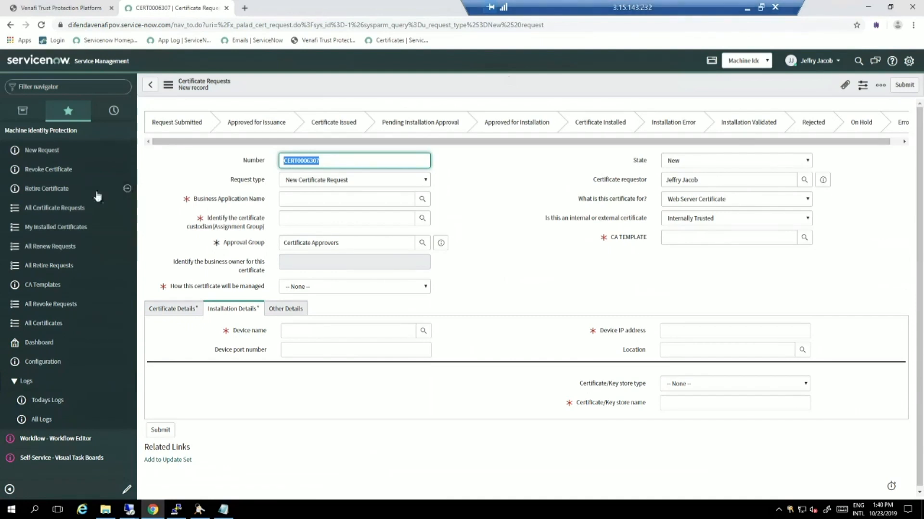
# - Open renew request CERT0006282 from All Certificate Requests and view its Certificate Details
pyautogui.click(53, 208)
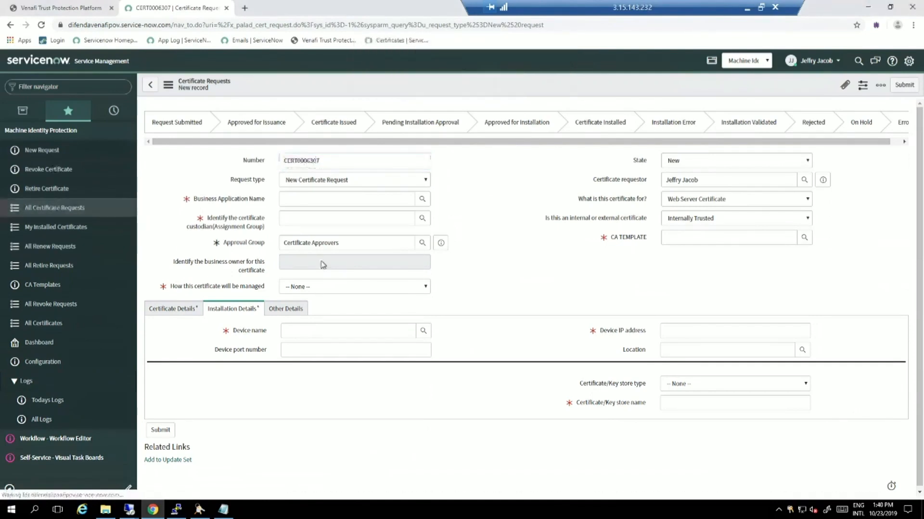
pyautogui.click(54, 208)
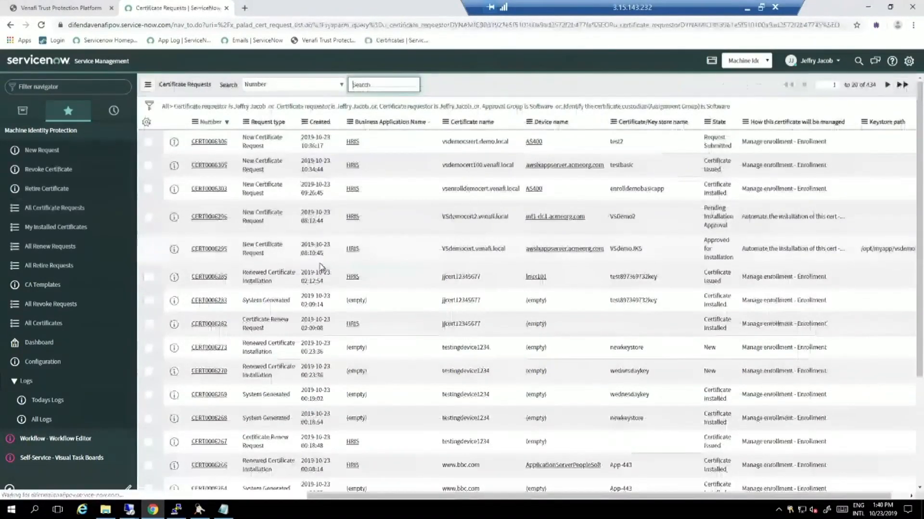
pyautogui.click(209, 324)
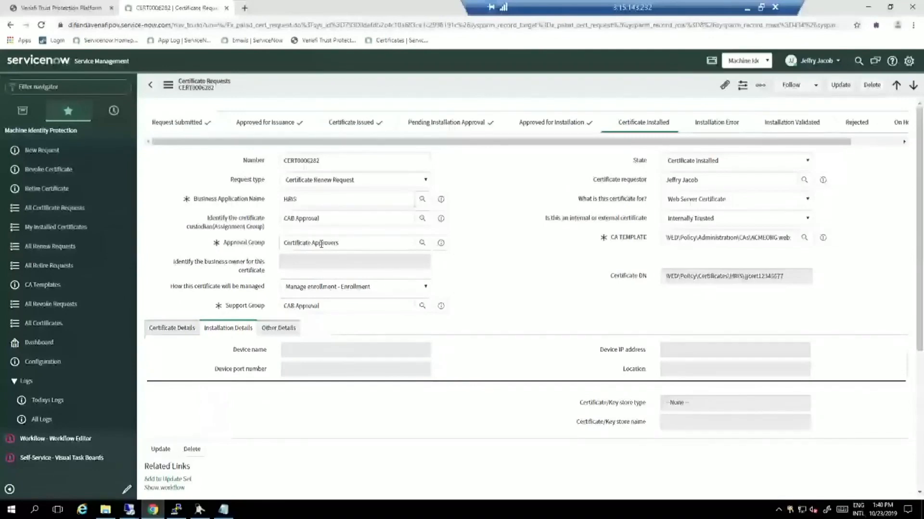
pyautogui.click(171, 328)
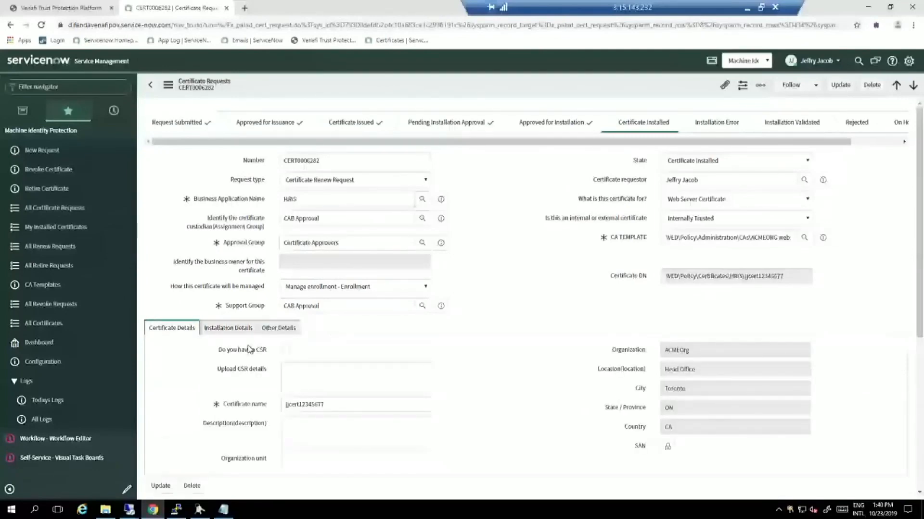
pyautogui.moveTo(165, 180)
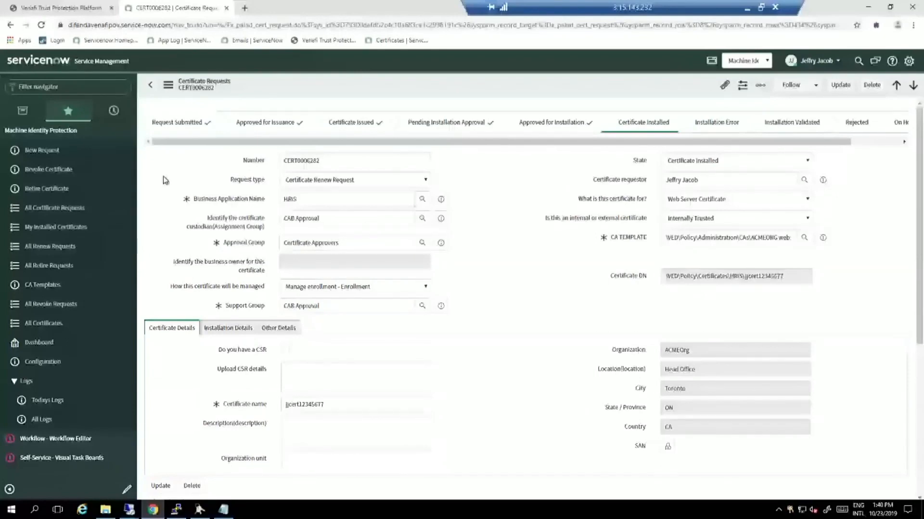